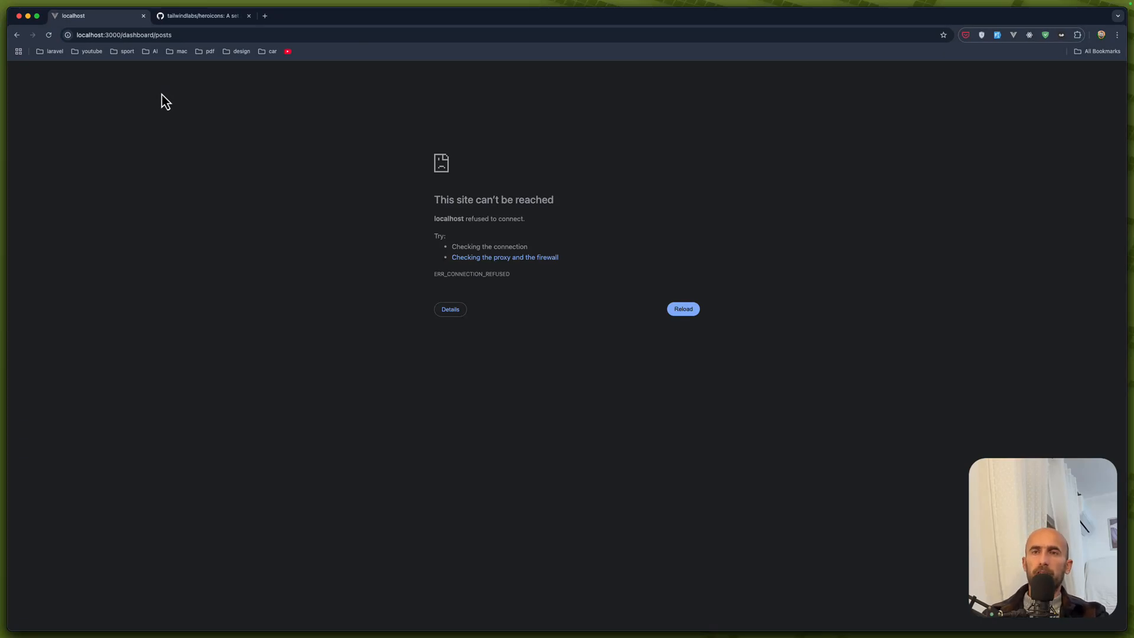
pyautogui.moveTo(177, 151)
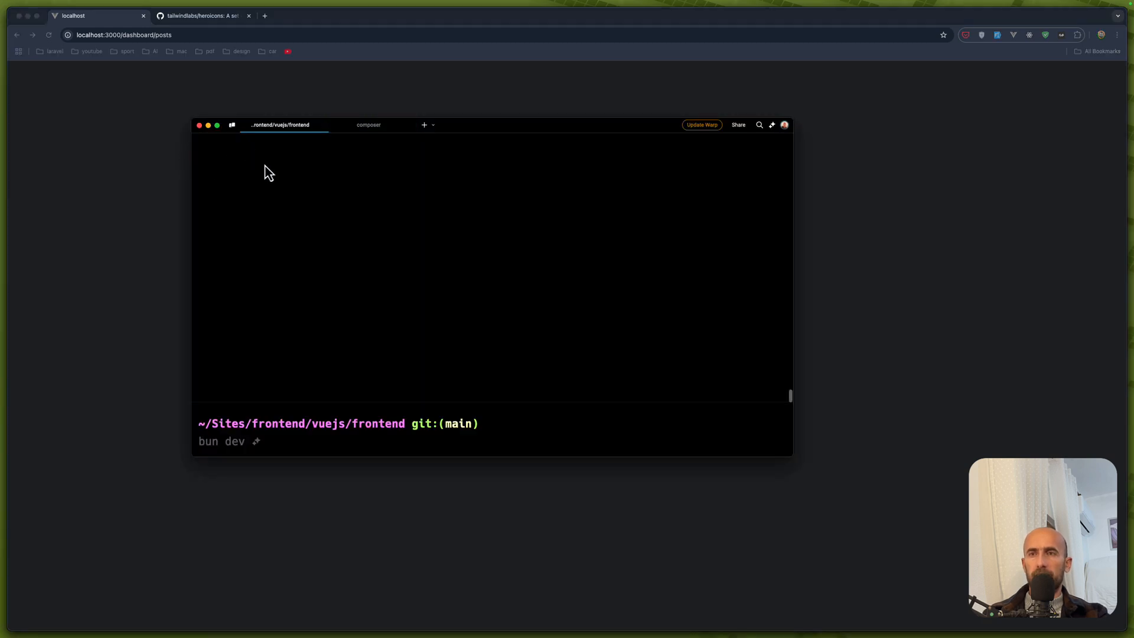
# - Run 'bun dev' in the frontend folder to start the Vue dev server
pyautogui.press('Return')
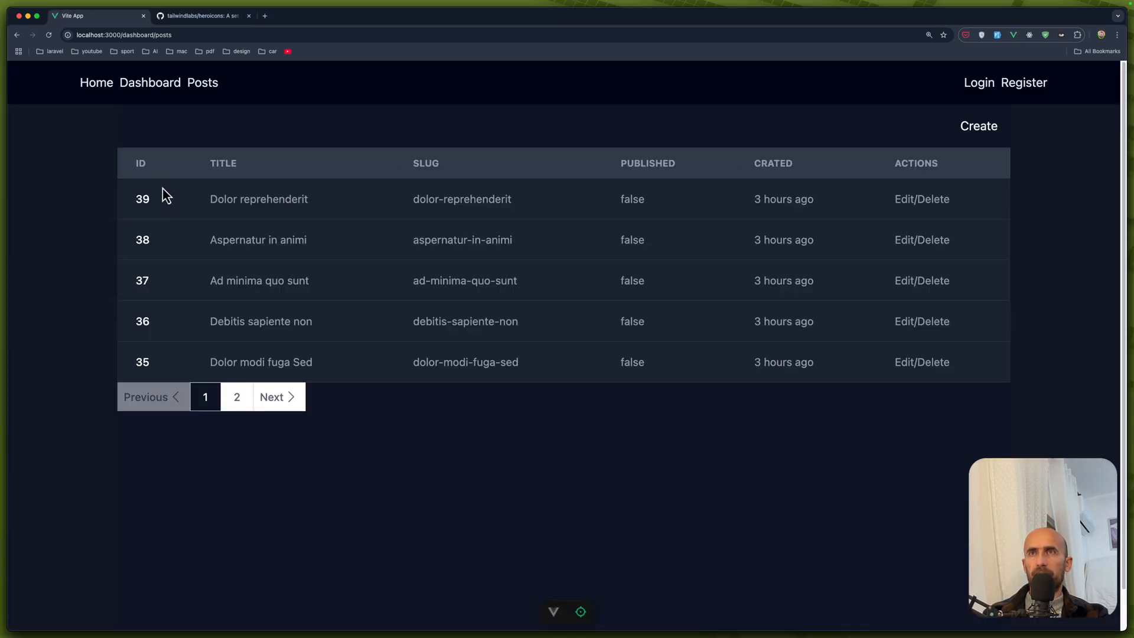
pyautogui.moveTo(1031, 343)
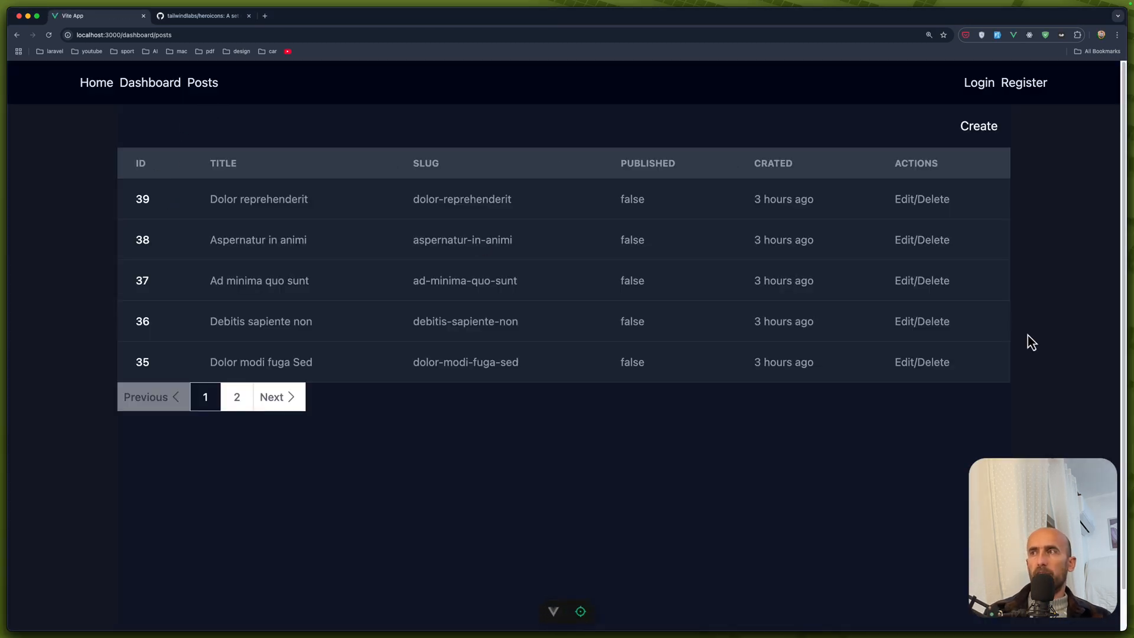
pyautogui.moveTo(671, 225)
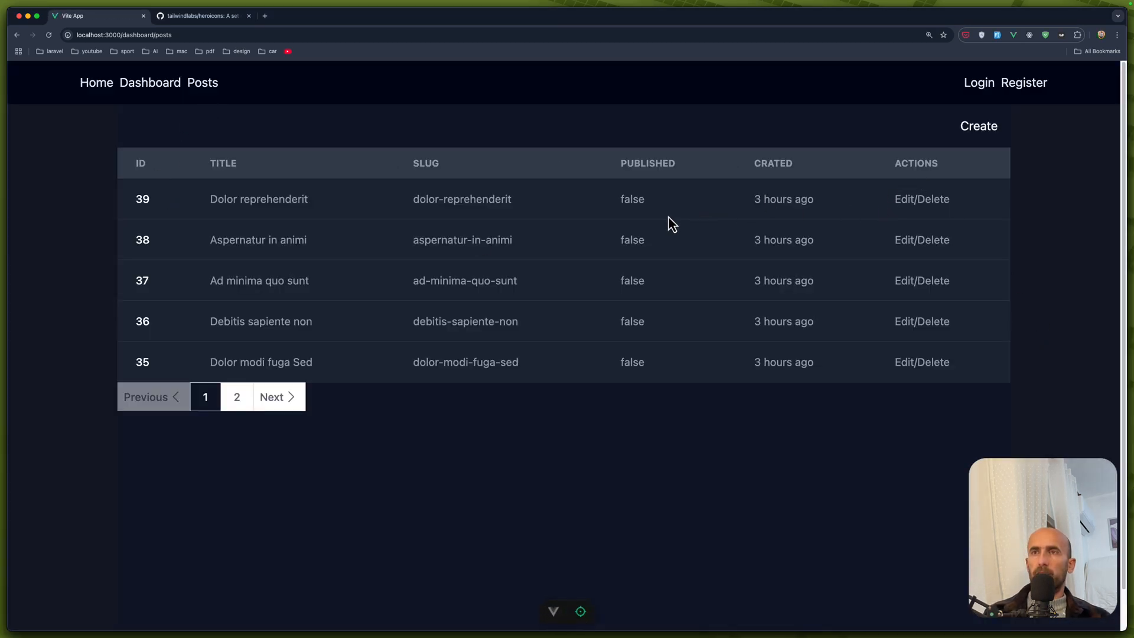
pyautogui.doubleClick(258, 199)
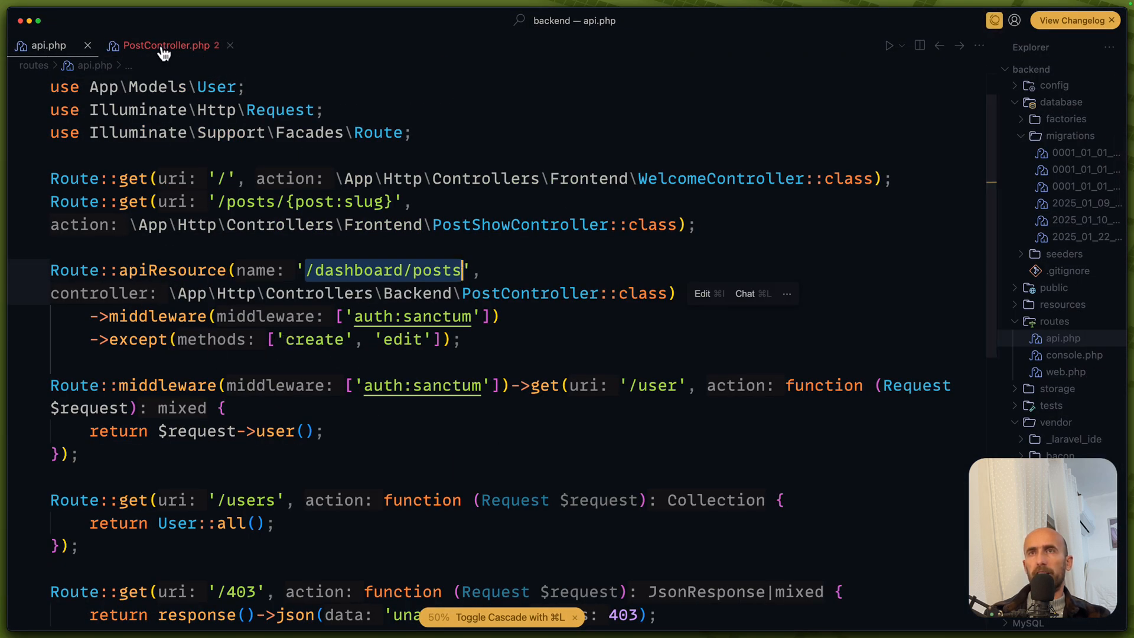
# - Inspect PostController's show($id) method that loads a post into a PostResource
pyautogui.click(170, 44)
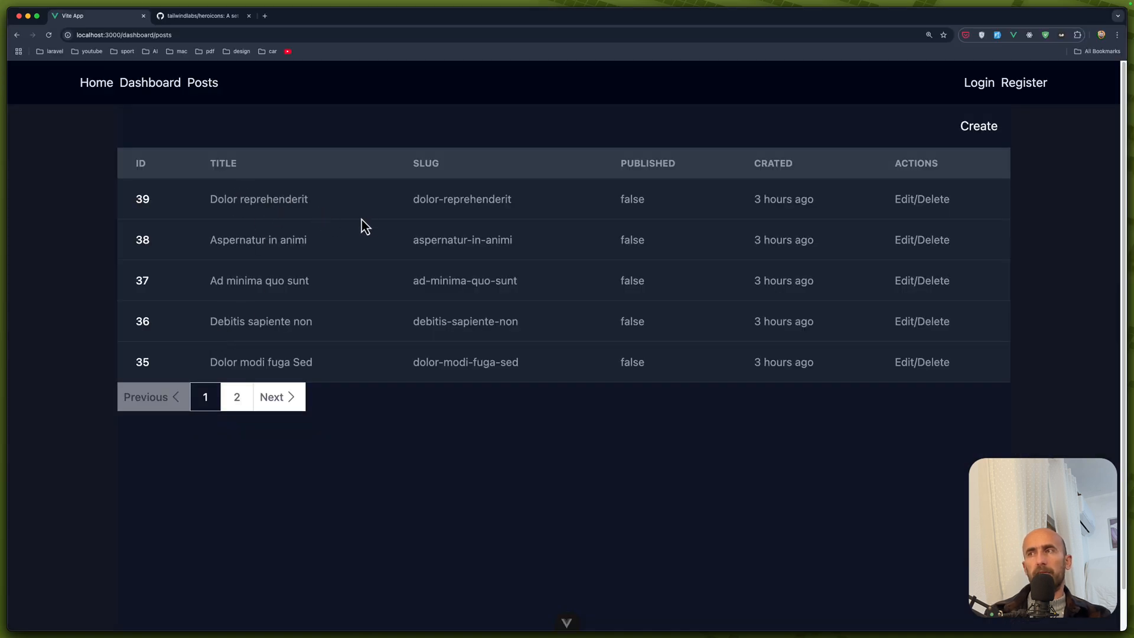
pyautogui.moveTo(356, 230)
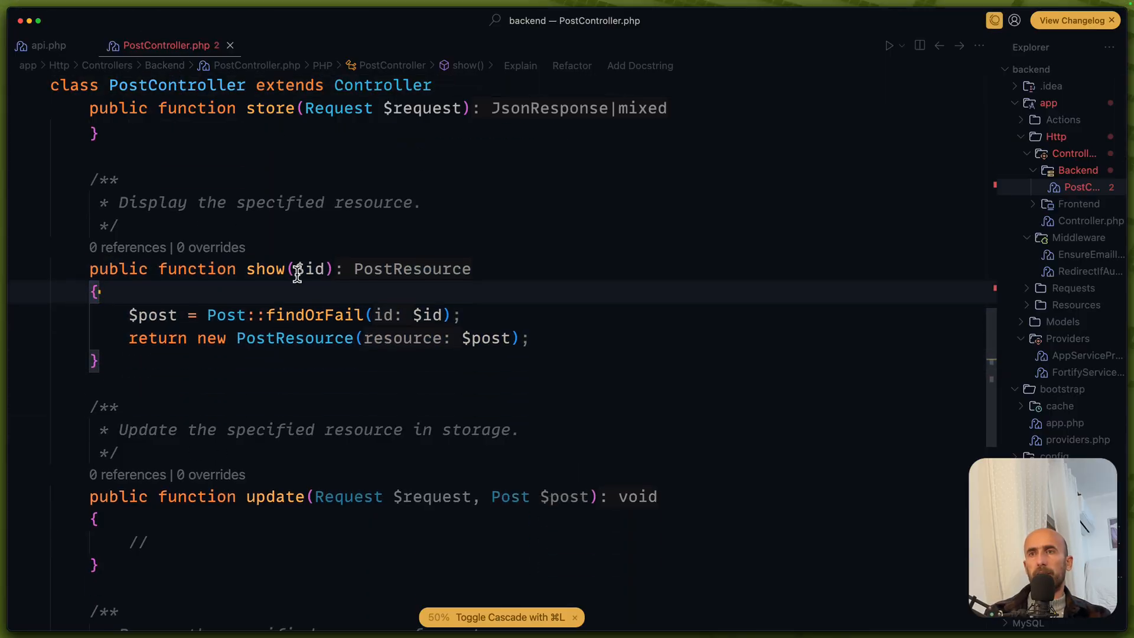
pyautogui.doubleClick(309, 270)
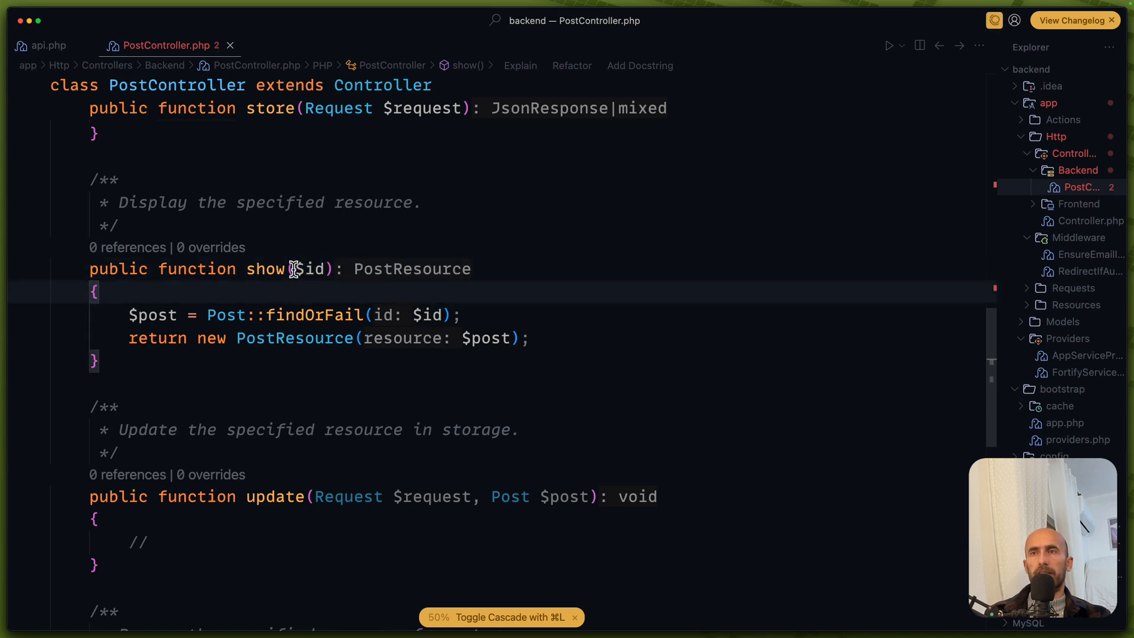
pyautogui.doubleClick(309, 269)
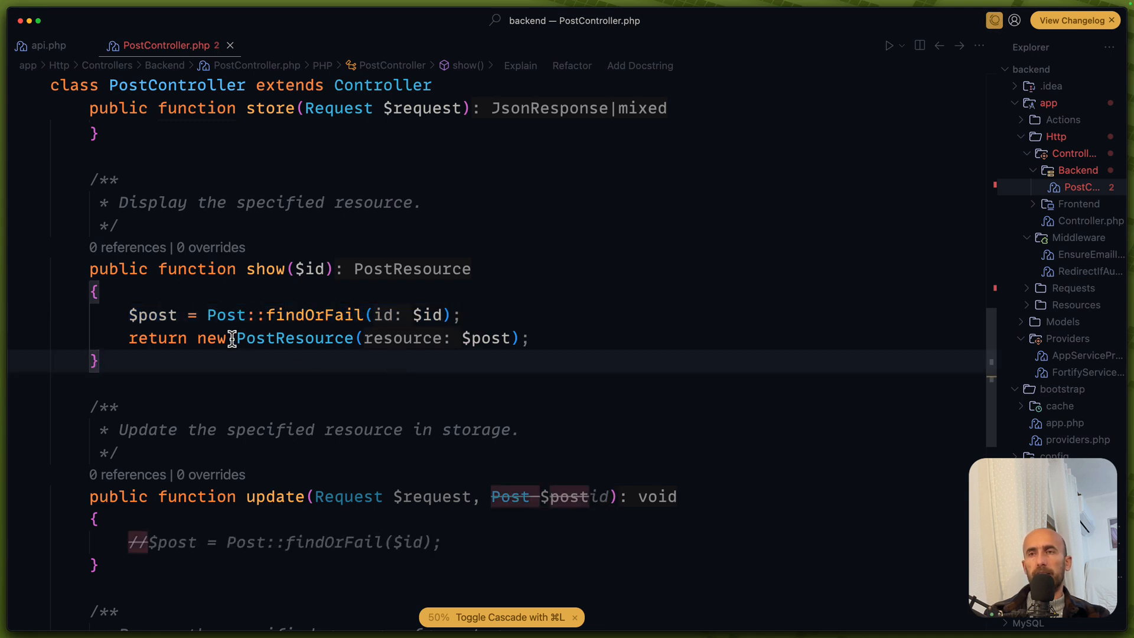
pyautogui.doubleClick(294, 337)
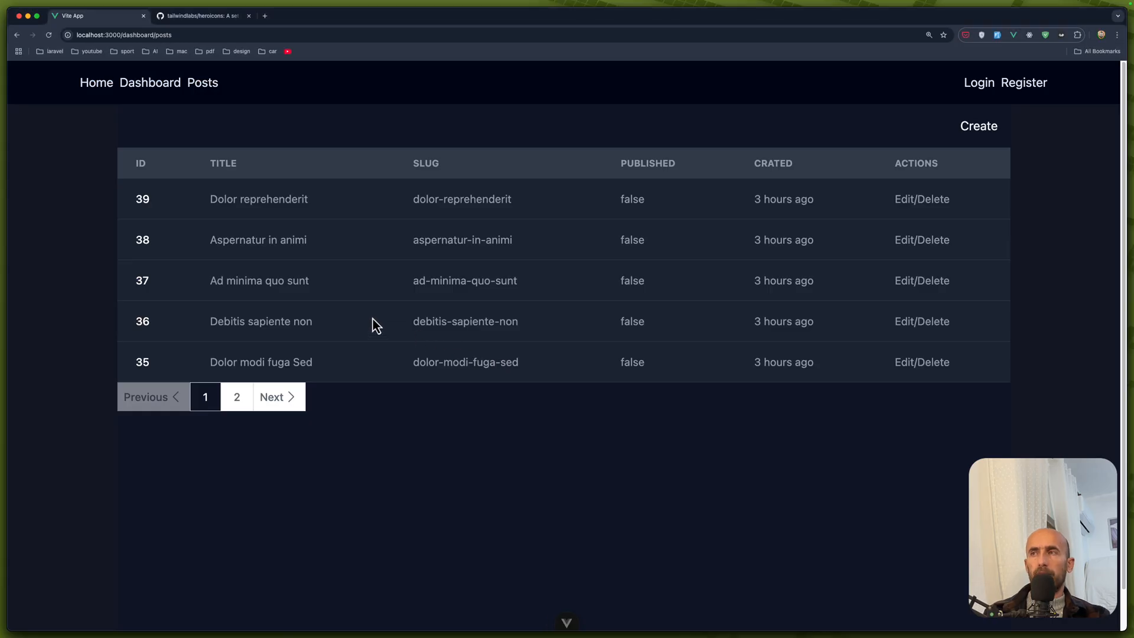
pyautogui.moveTo(863, 216)
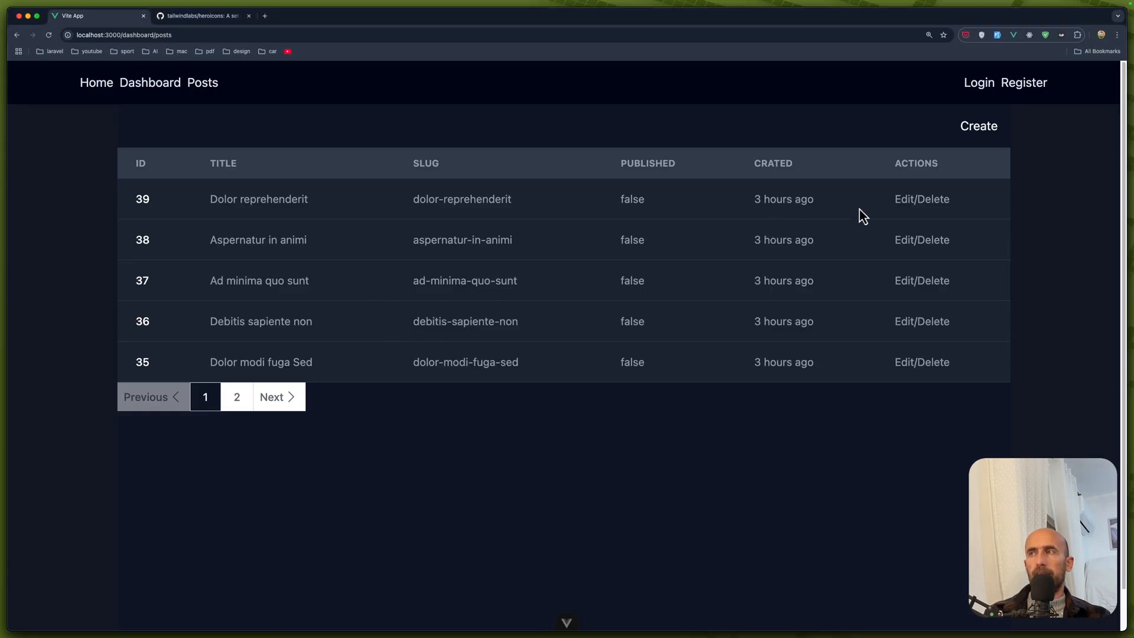
pyautogui.moveTo(445, 112)
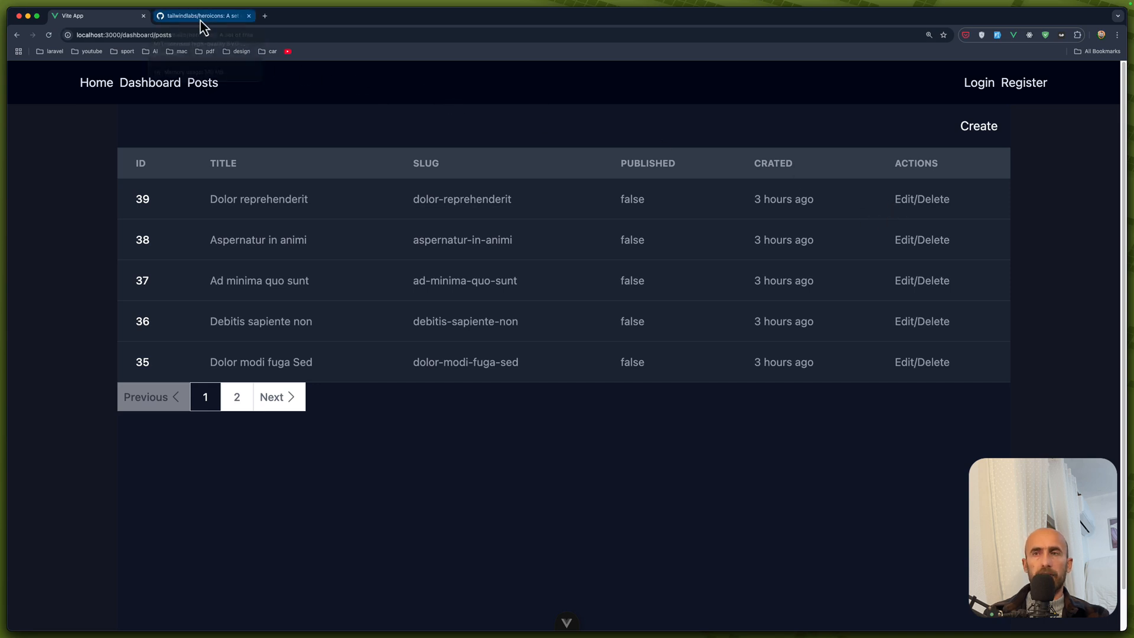
pyautogui.click(203, 15)
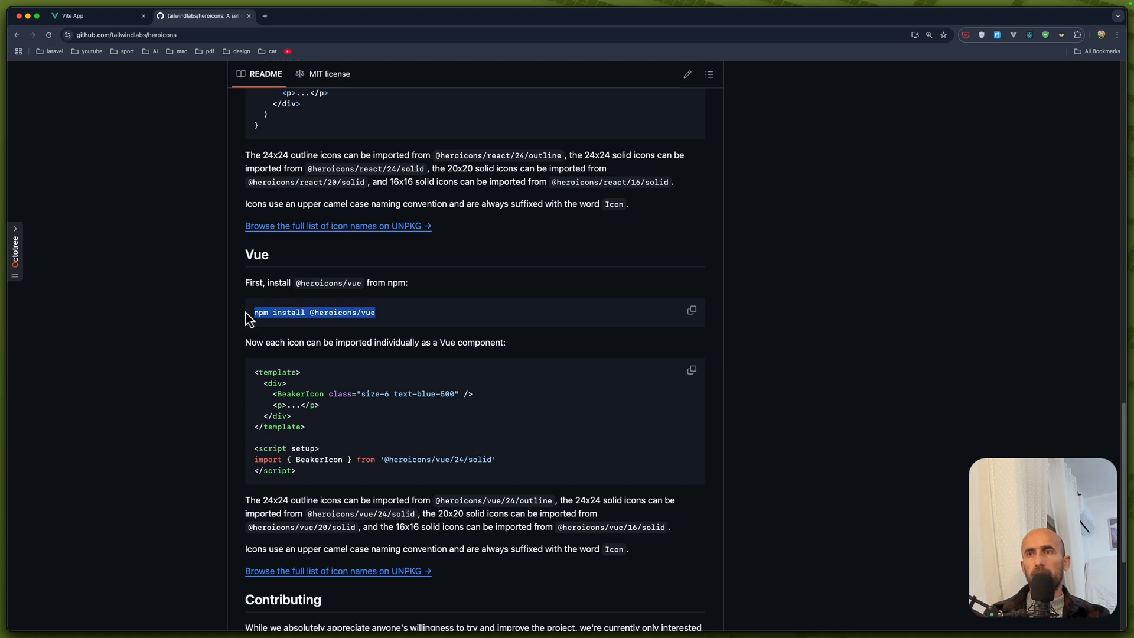
pyautogui.click(354, 312)
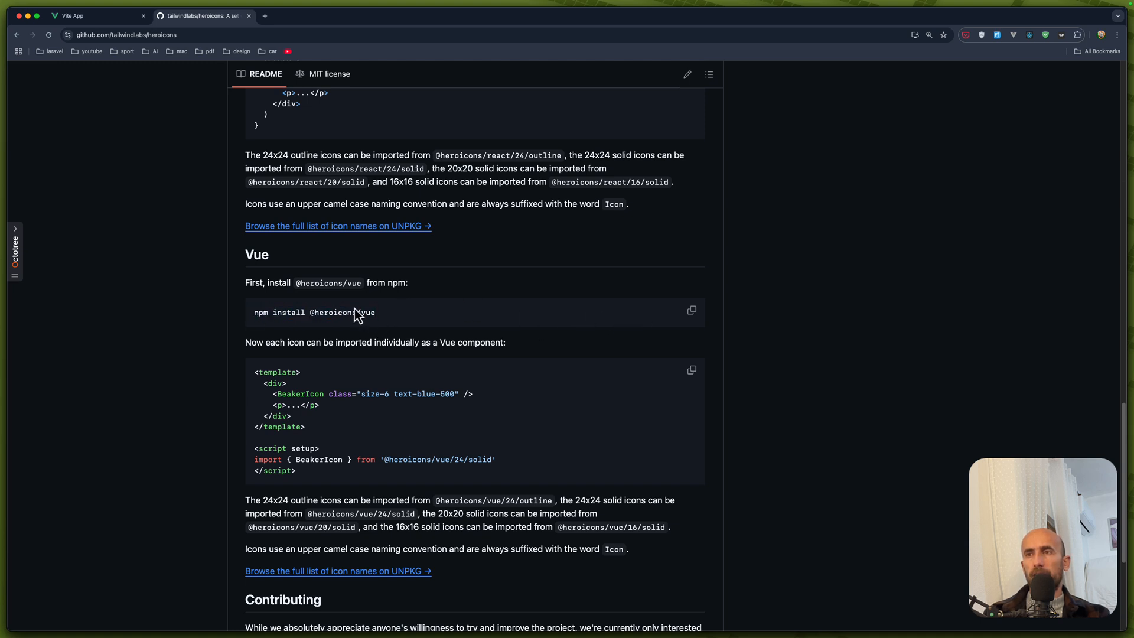
pyautogui.doubleClick(342, 311)
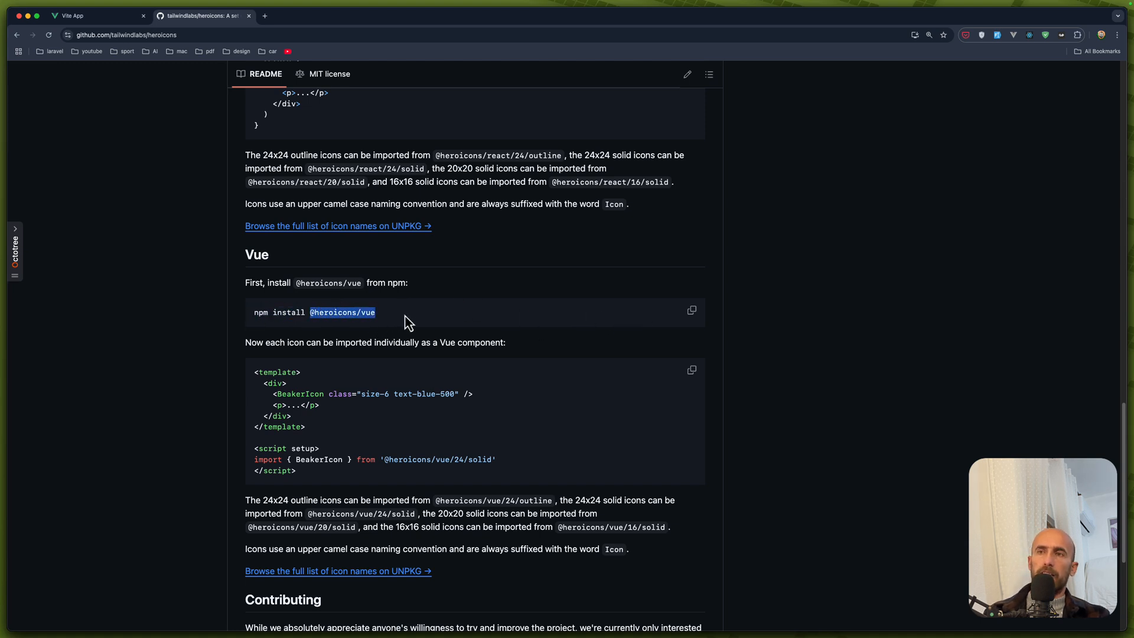
pyautogui.moveTo(437, 313)
pyautogui.write('bun add @heroicons/vue')
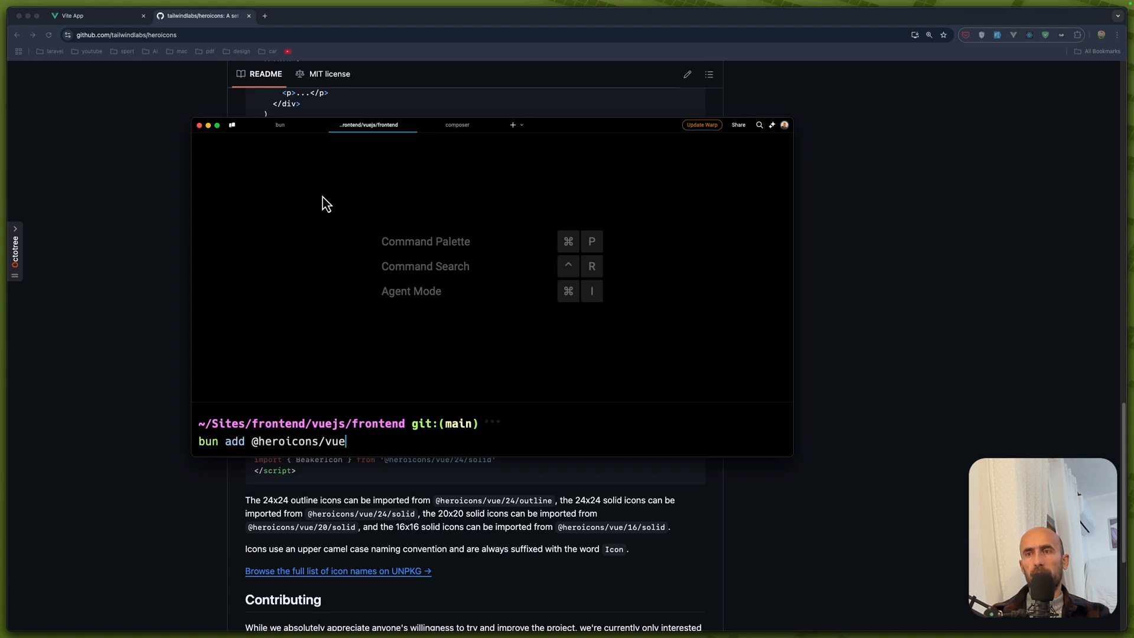
pyautogui.press('Return')
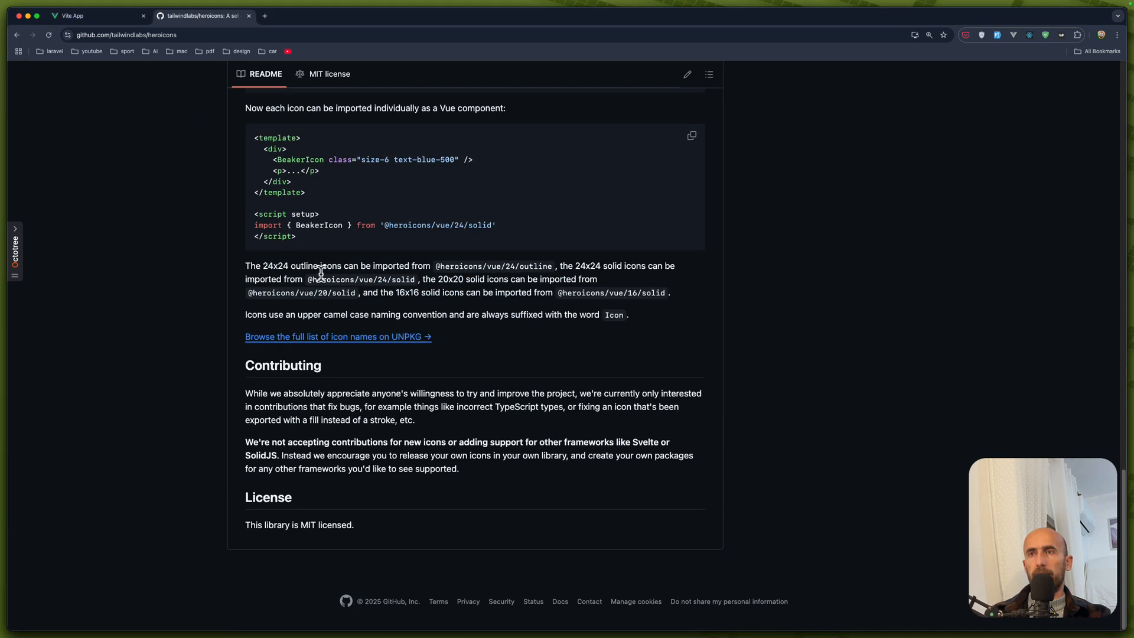
pyautogui.scroll(3)
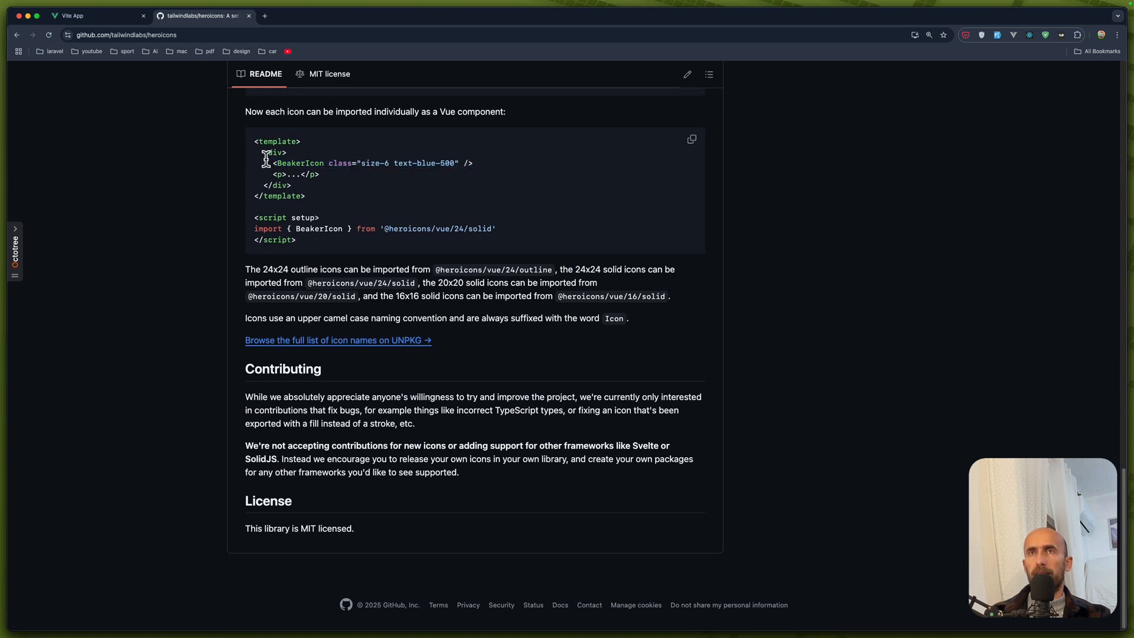
pyautogui.moveTo(329, 177)
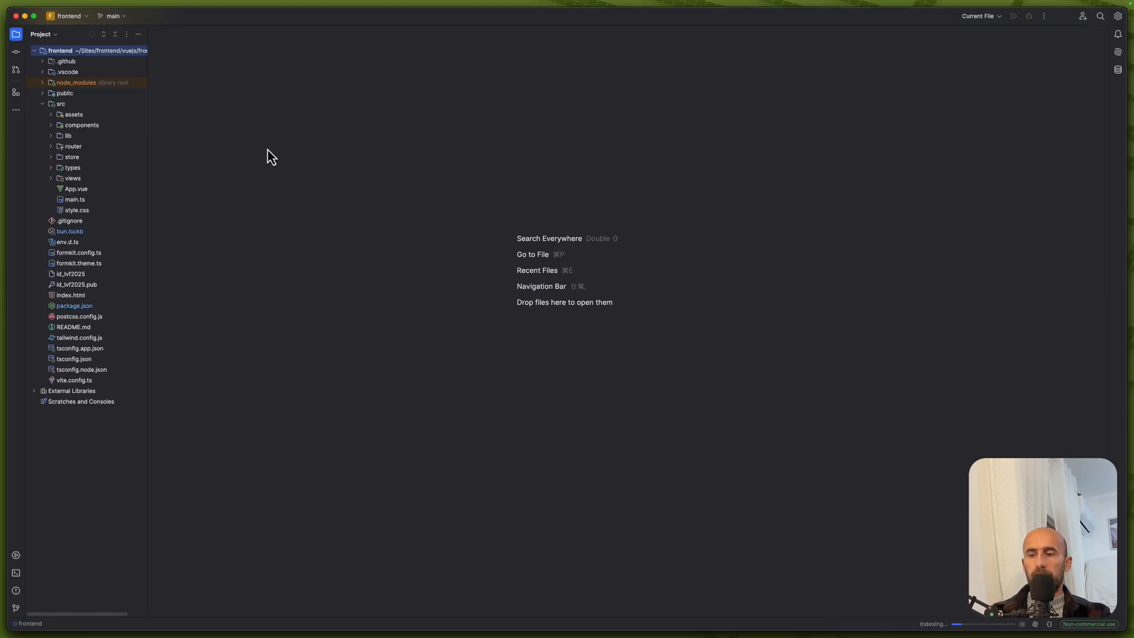
# - Locate PostIndex.vue via Go to File and scroll to the actions <td>
pyautogui.write('post')
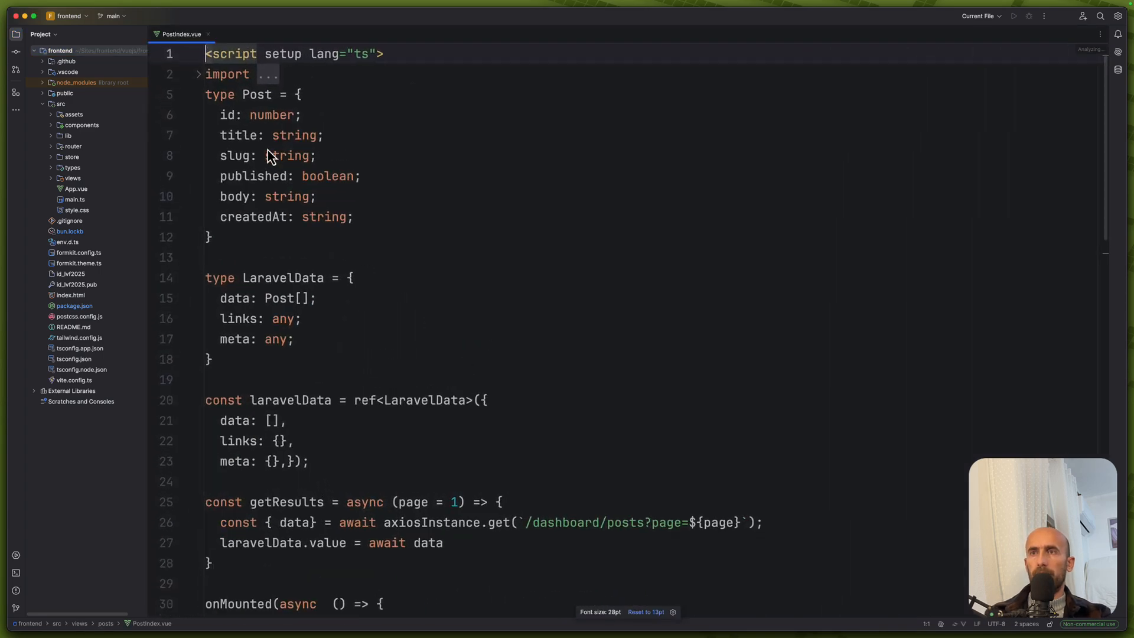
pyautogui.scroll(-3)
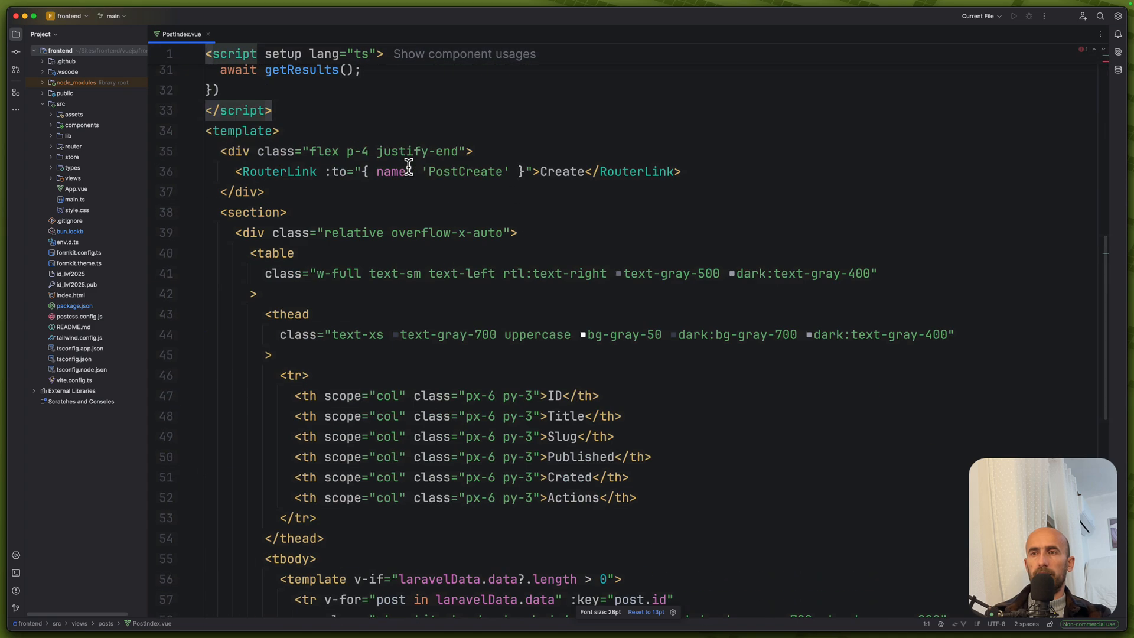
pyautogui.scroll(-3)
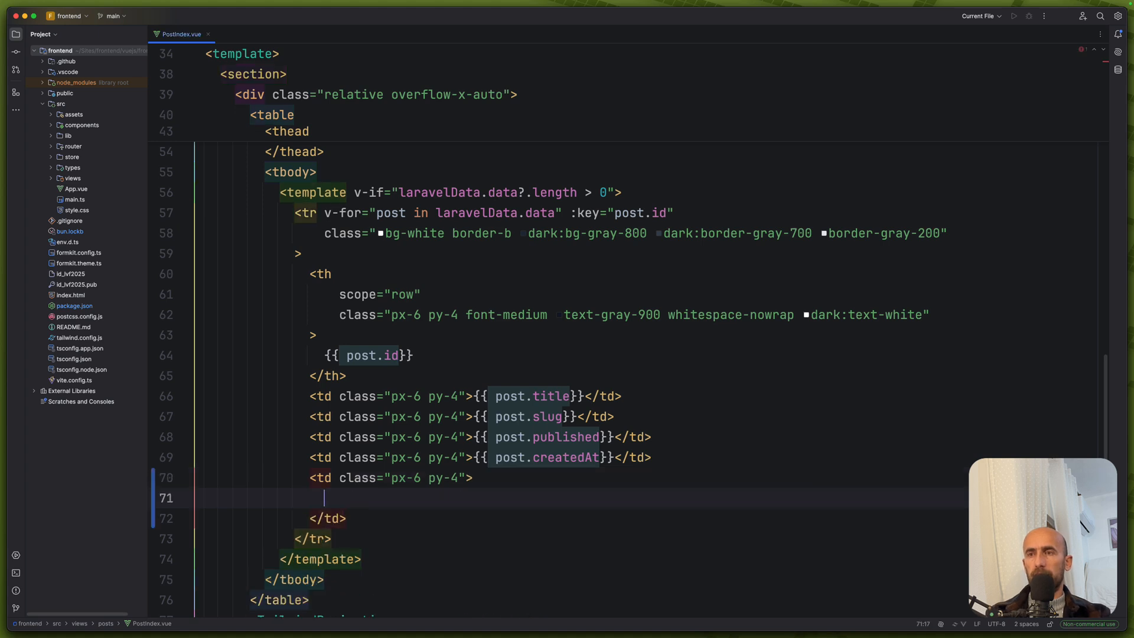
# - Wrap the actions cell in <div class="flex space-x-4"> containing a RouterLink to "/"
pyautogui.write('<div')
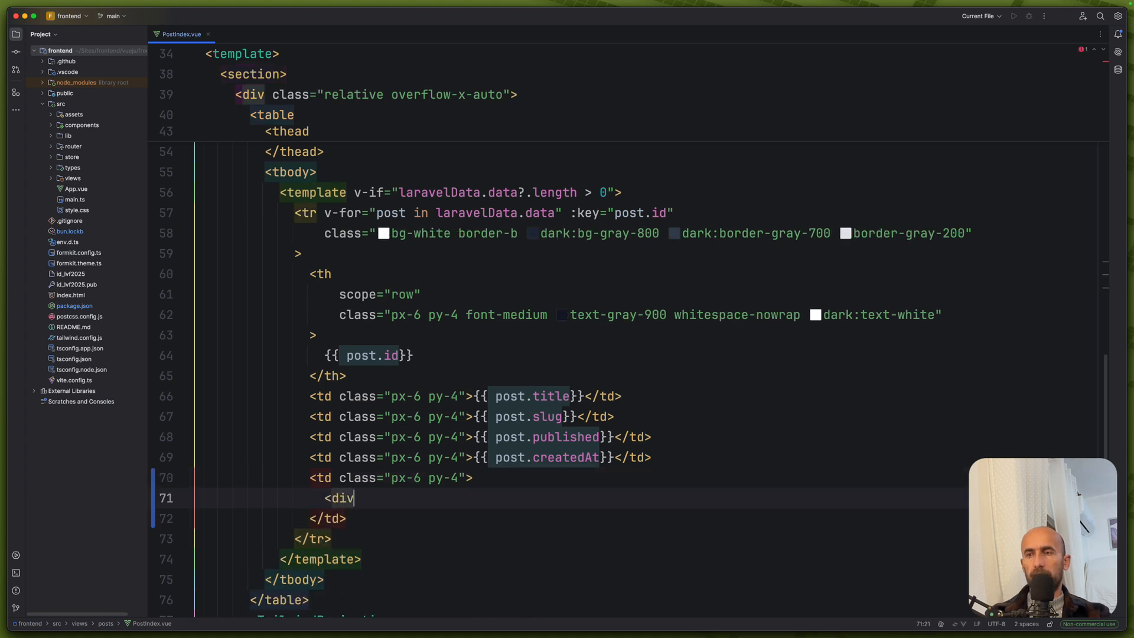
pyautogui.write('class="flex space-x-4">')
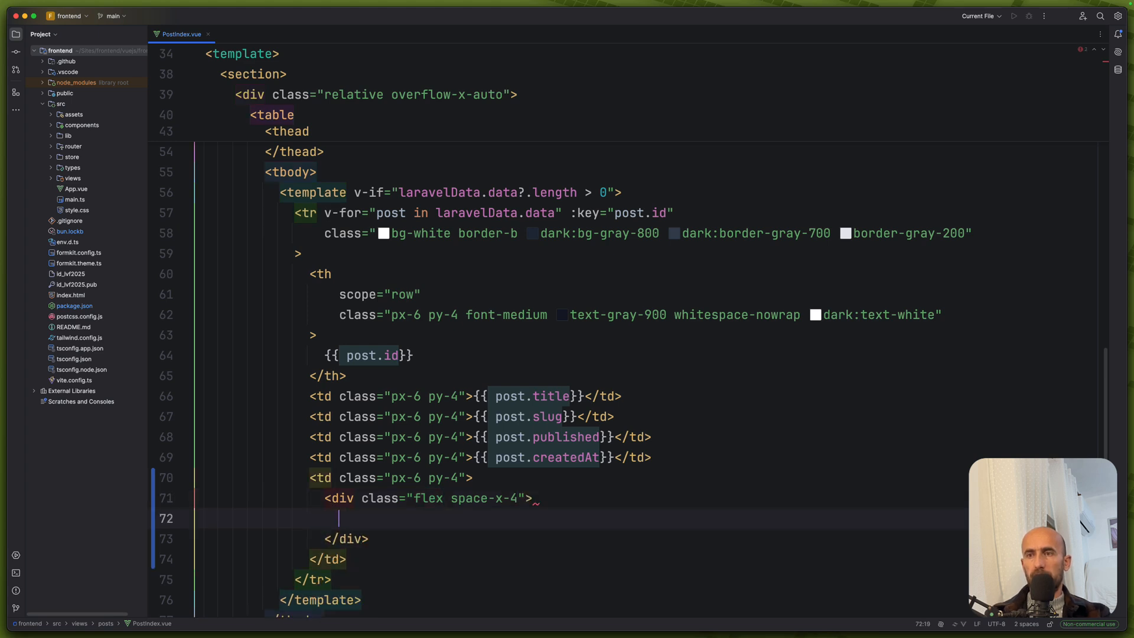
pyautogui.write('<')
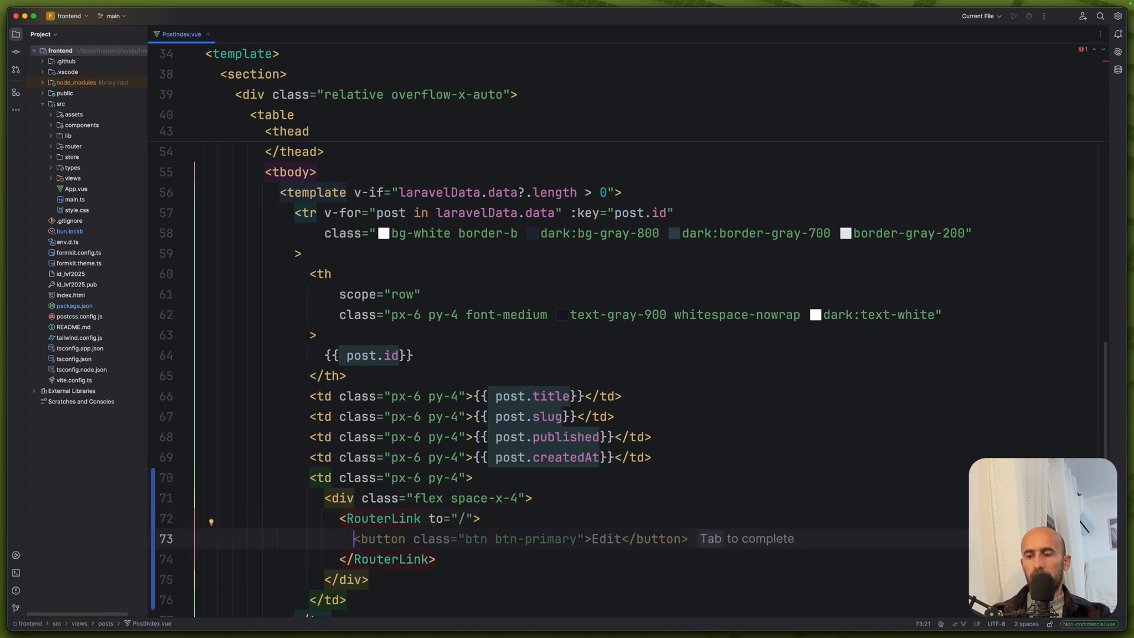
pyautogui.moveTo(580, 349)
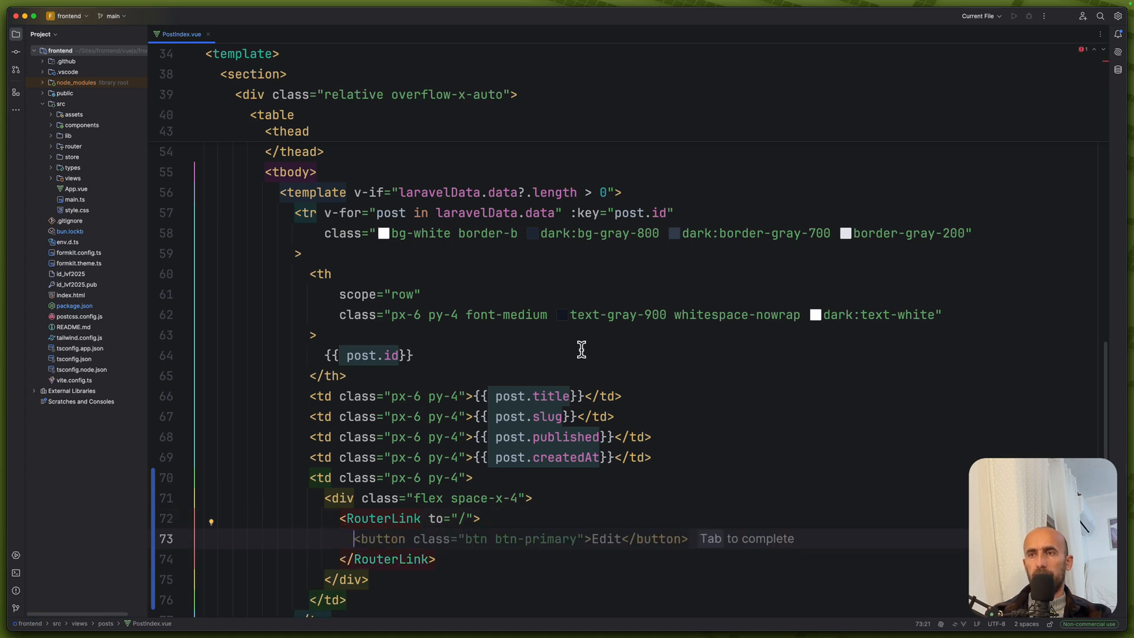
pyautogui.scroll(3)
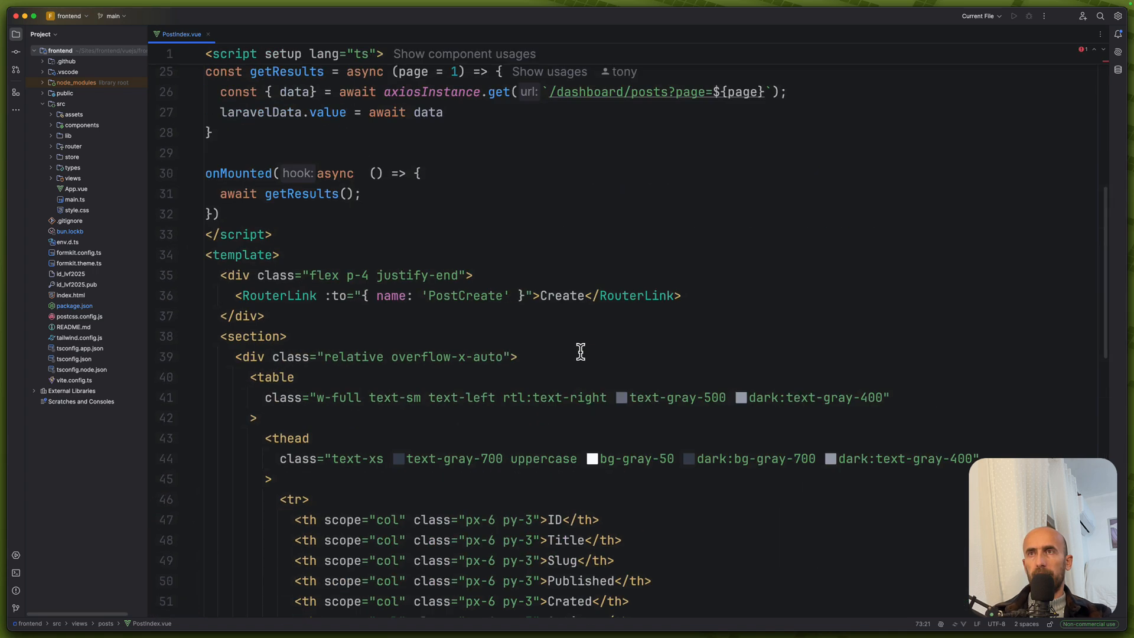
pyautogui.scroll(3)
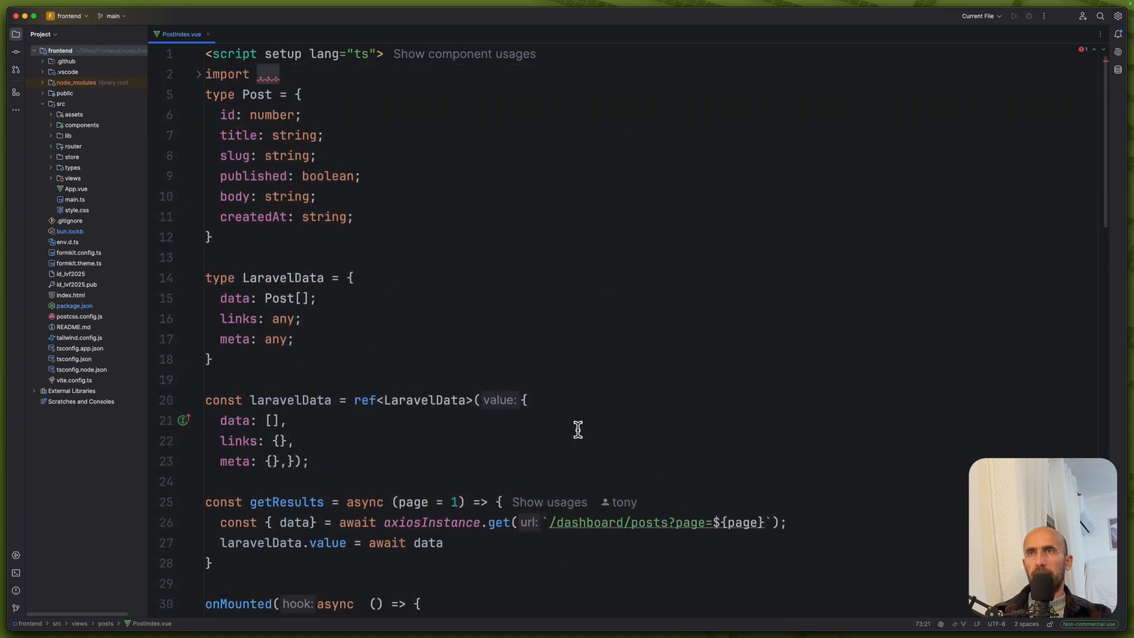
pyautogui.moveTo(199, 78)
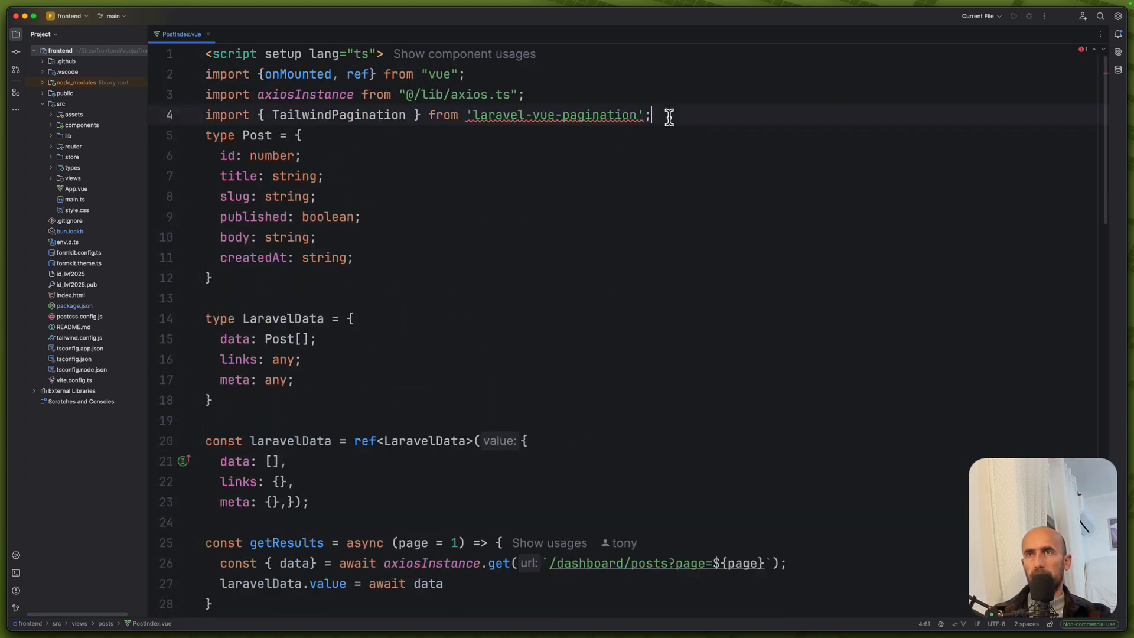
pyautogui.write('im')
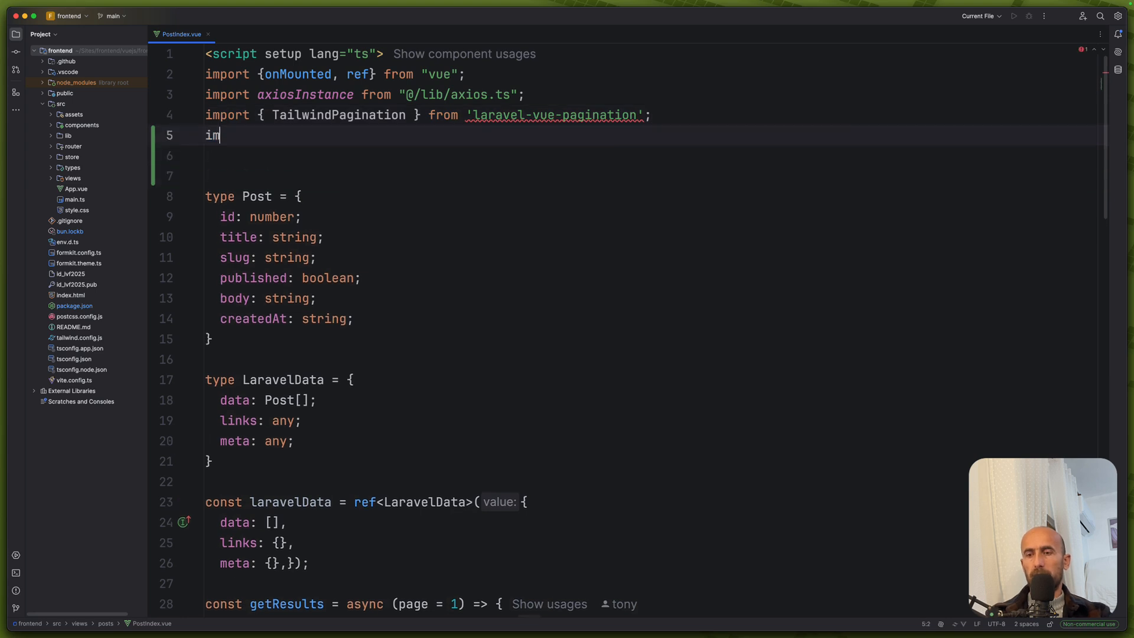
pyautogui.write('port {}')
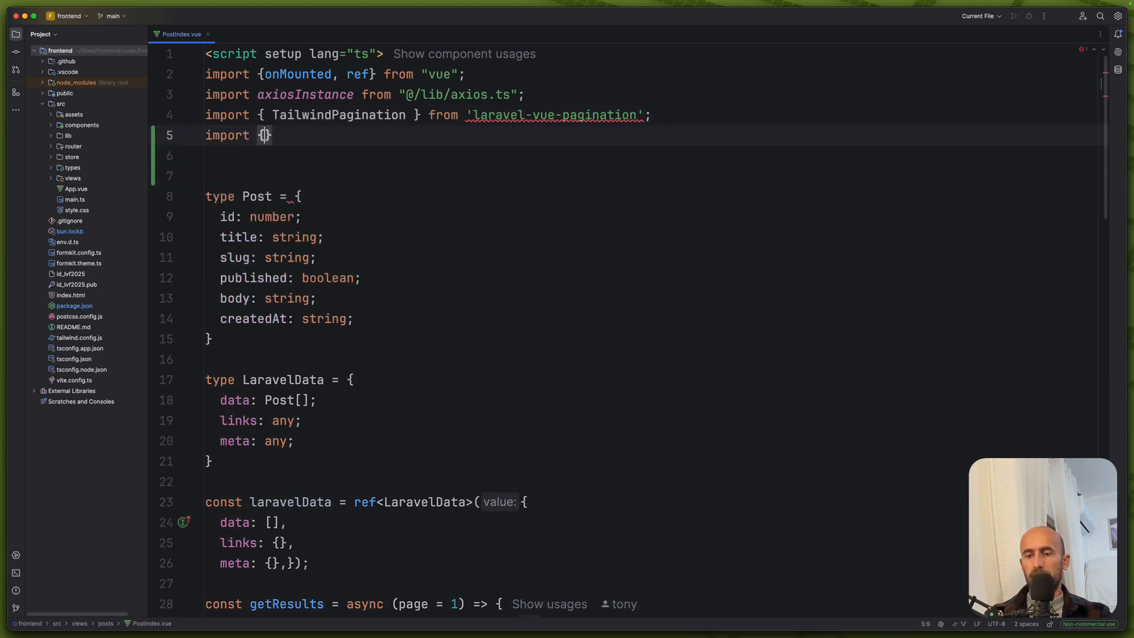
pyautogui.write('Eye')
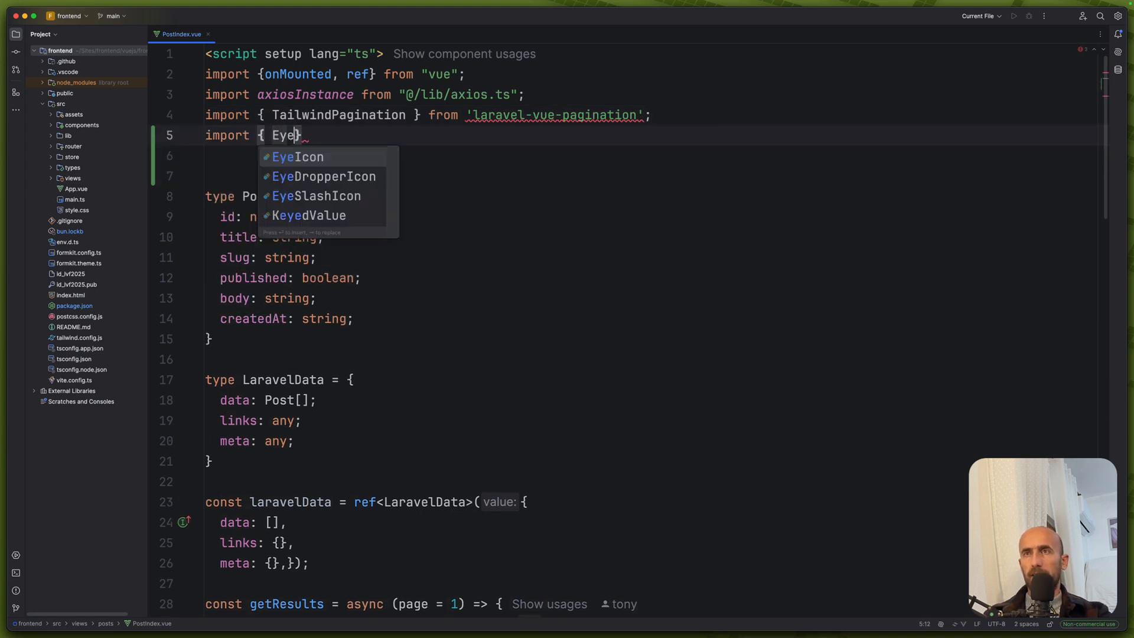
pyautogui.click(296, 157)
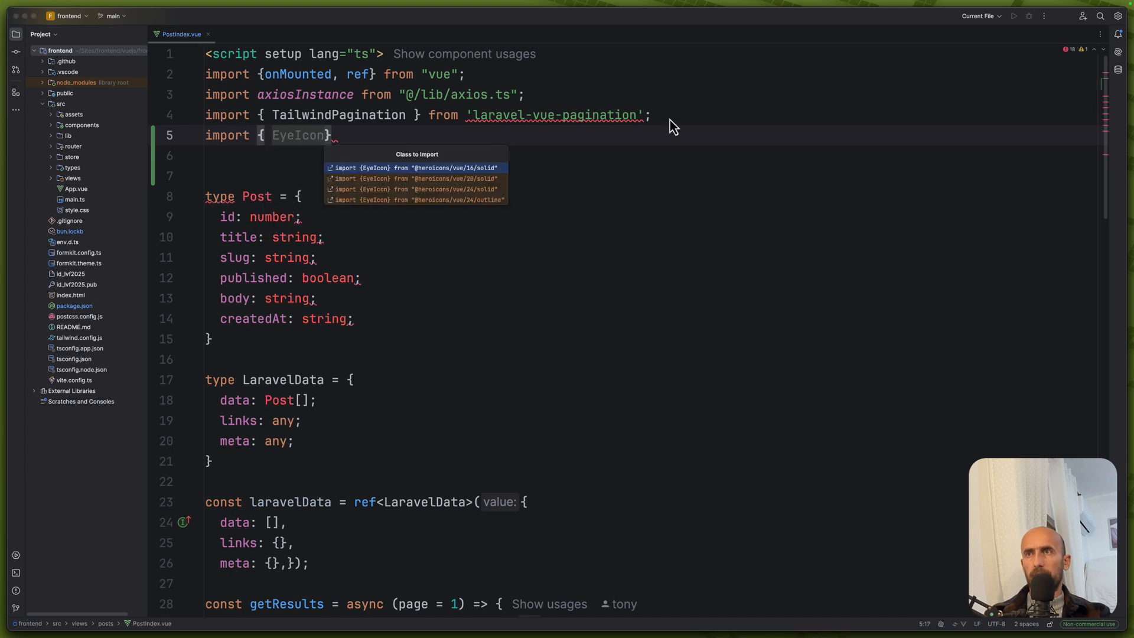
pyautogui.click(416, 167)
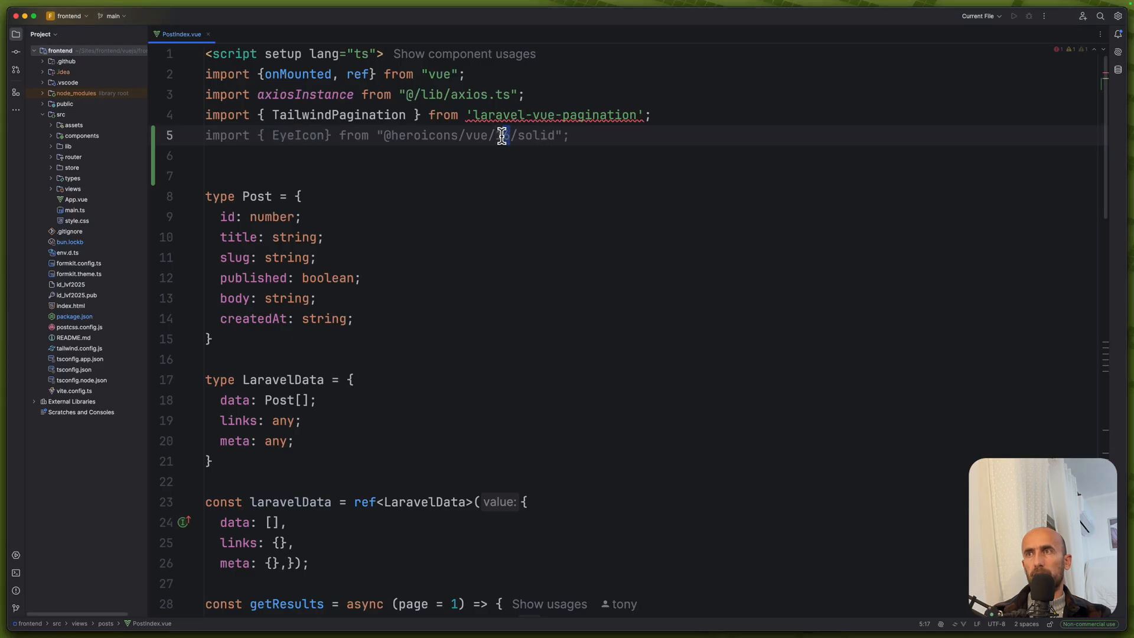
# - Use the 24-size icon path and place an <EyeIcon class="w-5 h-5"> inside the RouterLink
pyautogui.write('24')
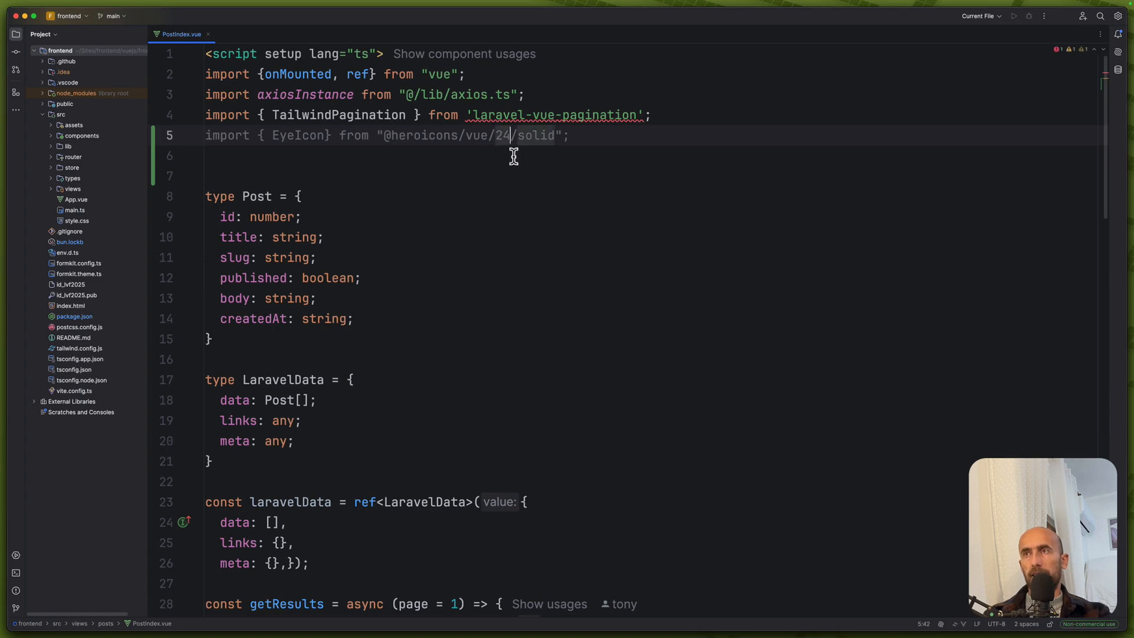
pyautogui.scroll(-3)
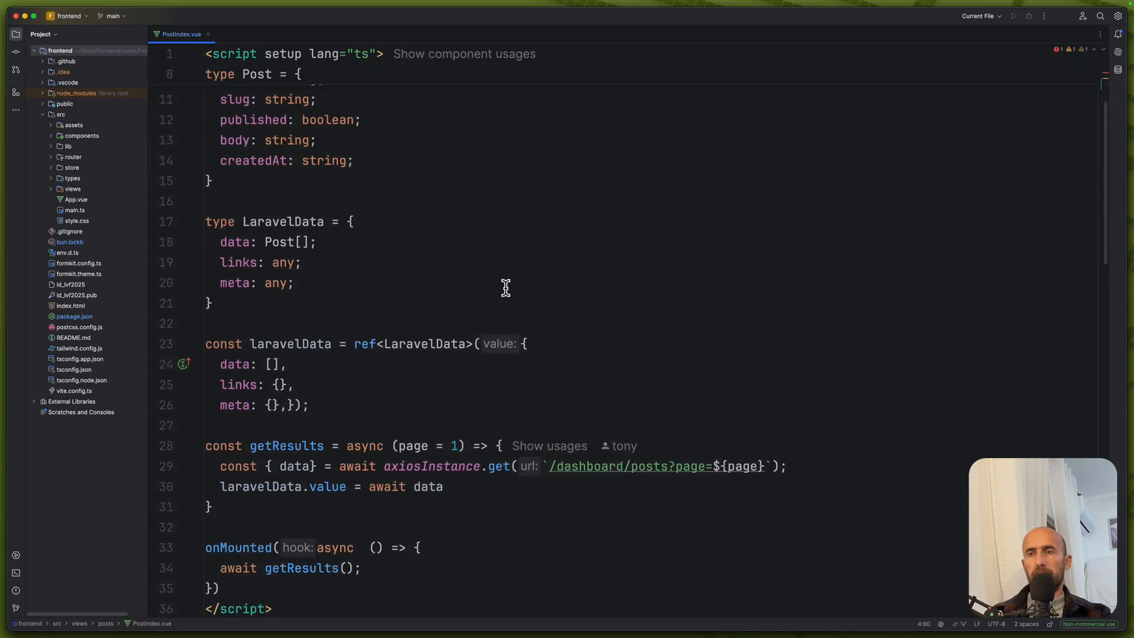
pyautogui.scroll(-3)
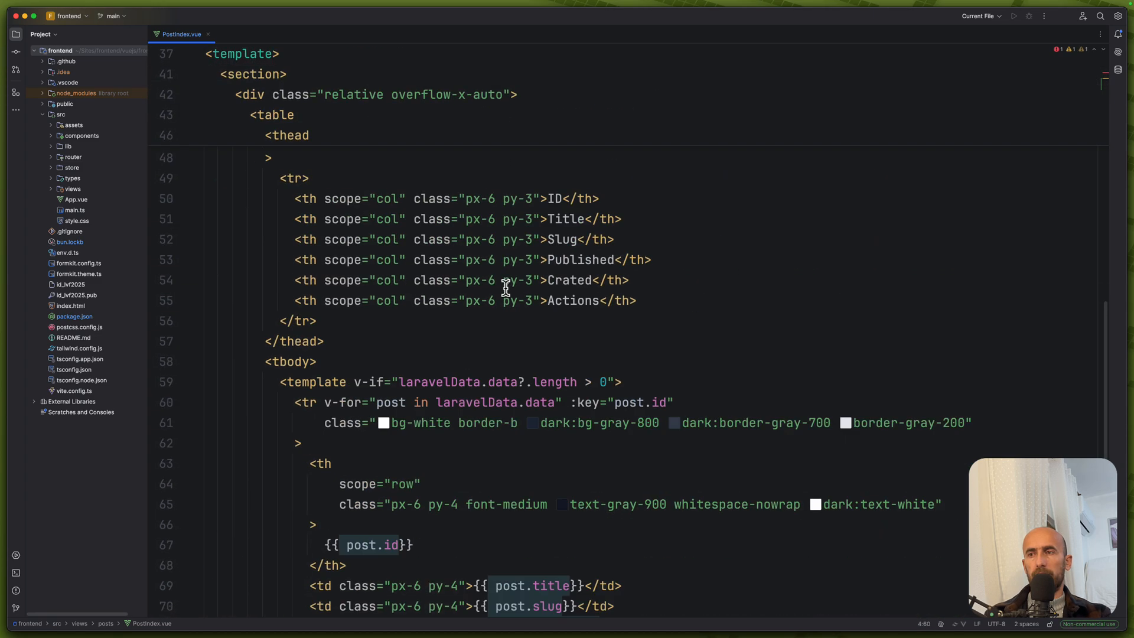
pyautogui.scroll(-3)
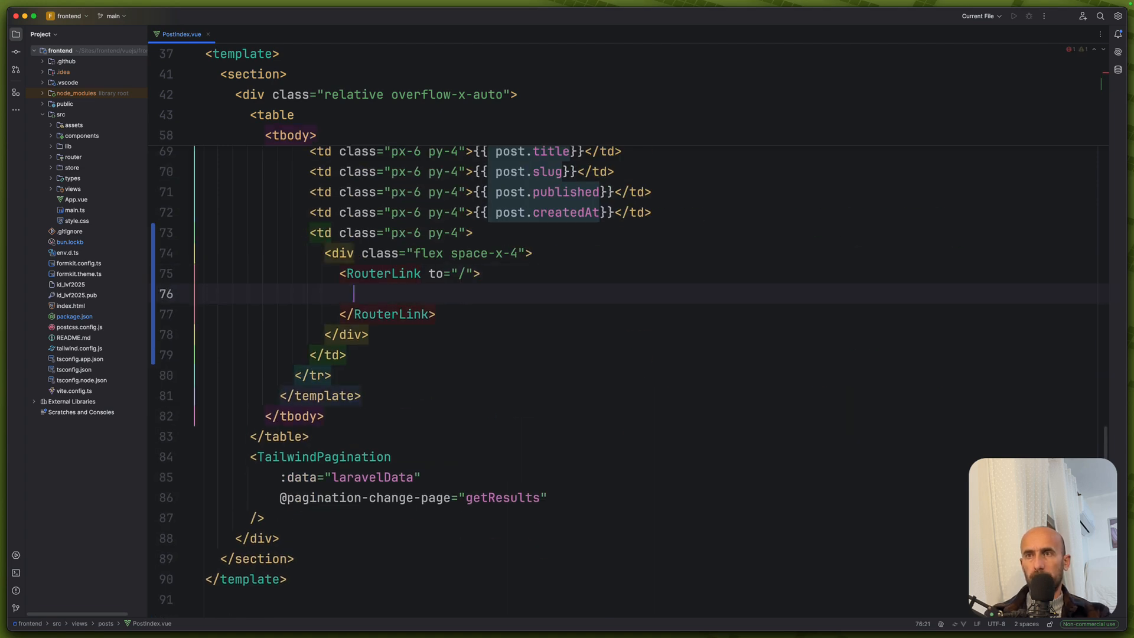
pyautogui.write('<EyeIcon class="w-5 h-5 text-gray-500 dark:text-gray-400" />')
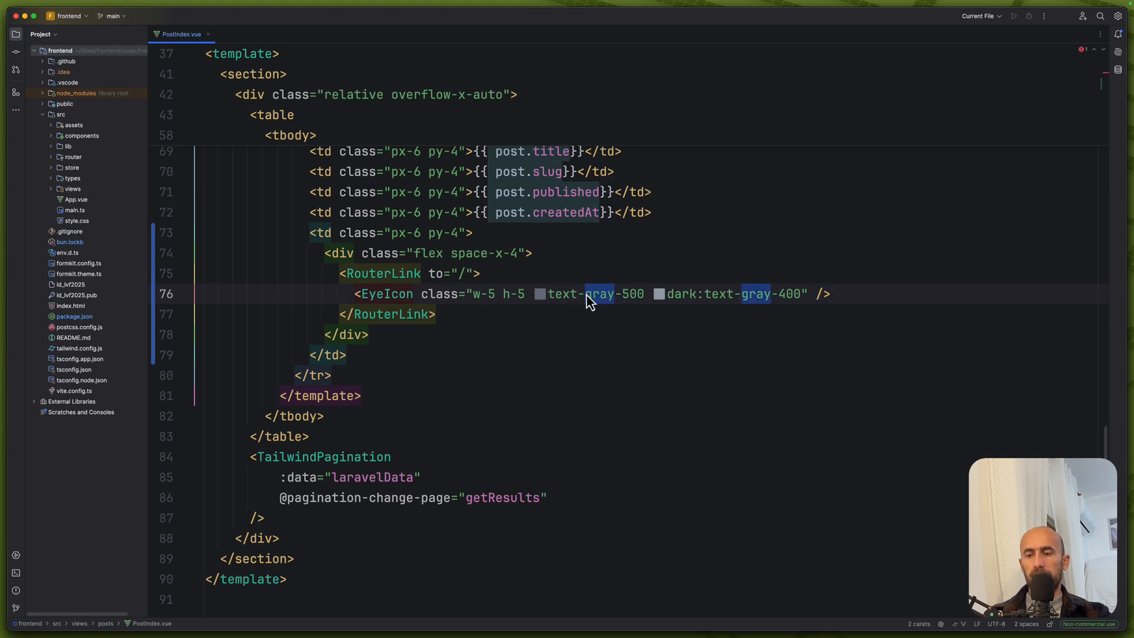
# - Color the eye icon text-blue-500 dark:text-blue-400 with hover:text-blue-700
pyautogui.write('blue')
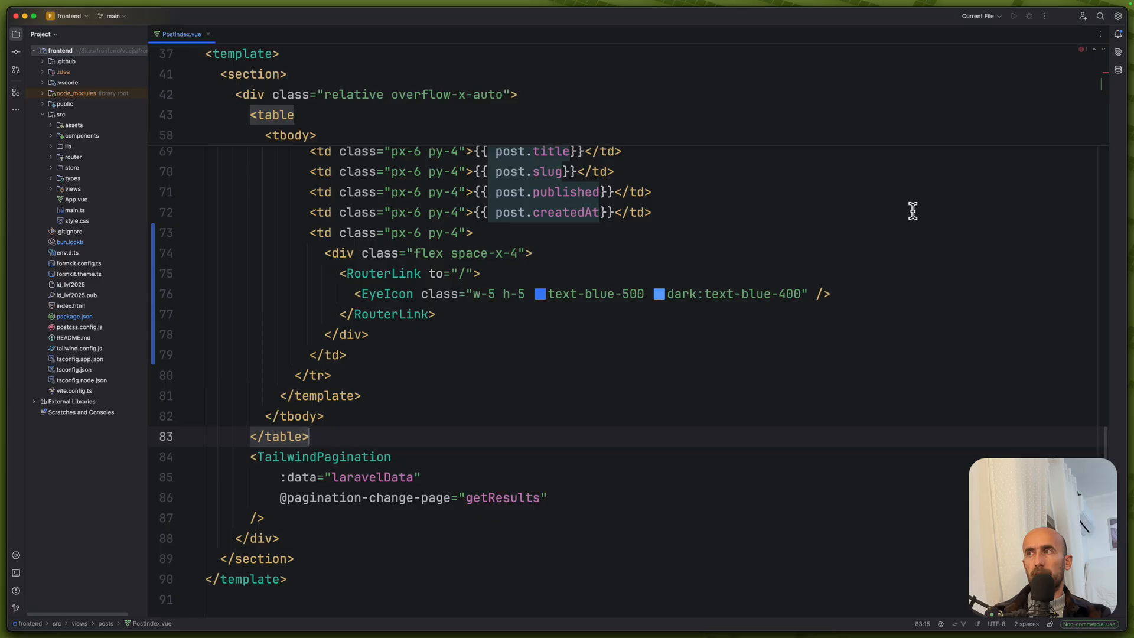
pyautogui.moveTo(701, 296)
pyautogui.write(' hover:')
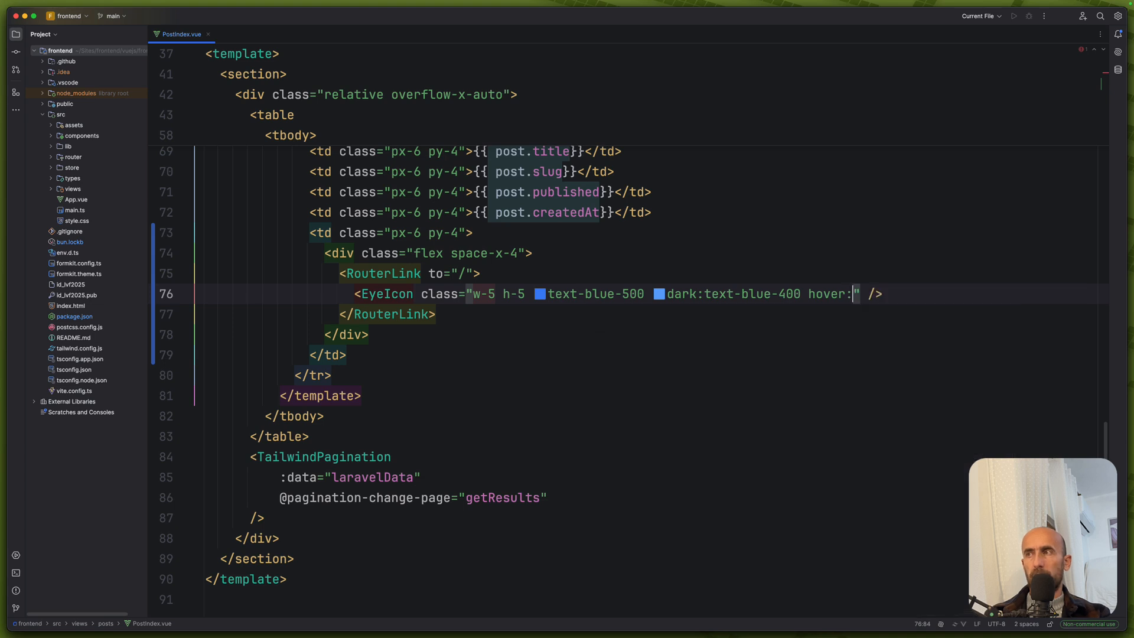
pyautogui.write('text-blue-600')
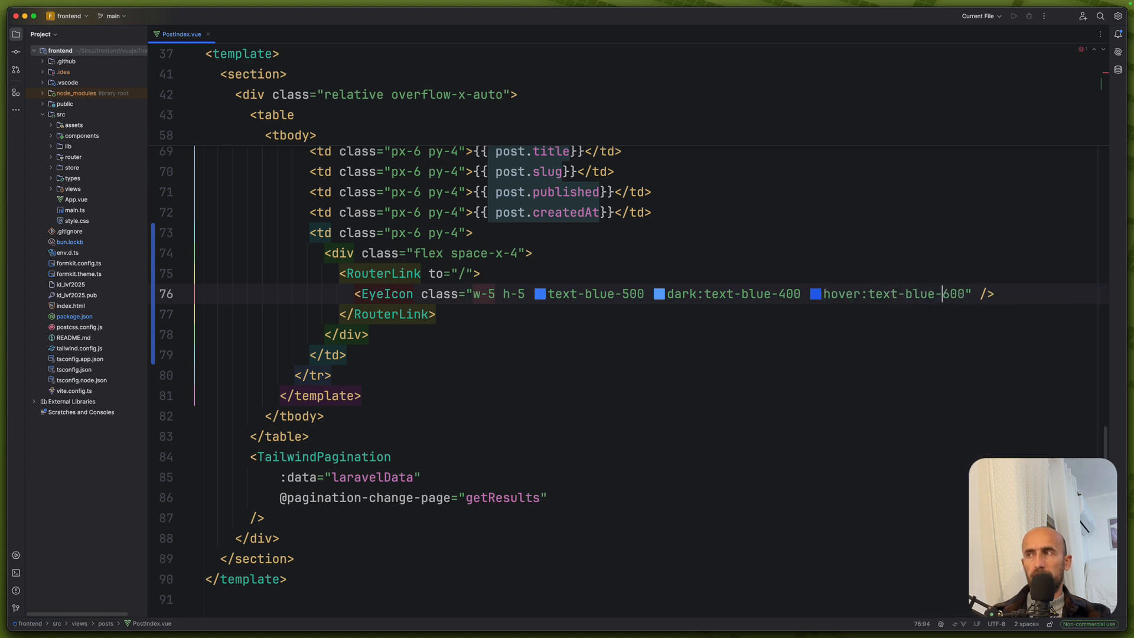
pyautogui.write('7')
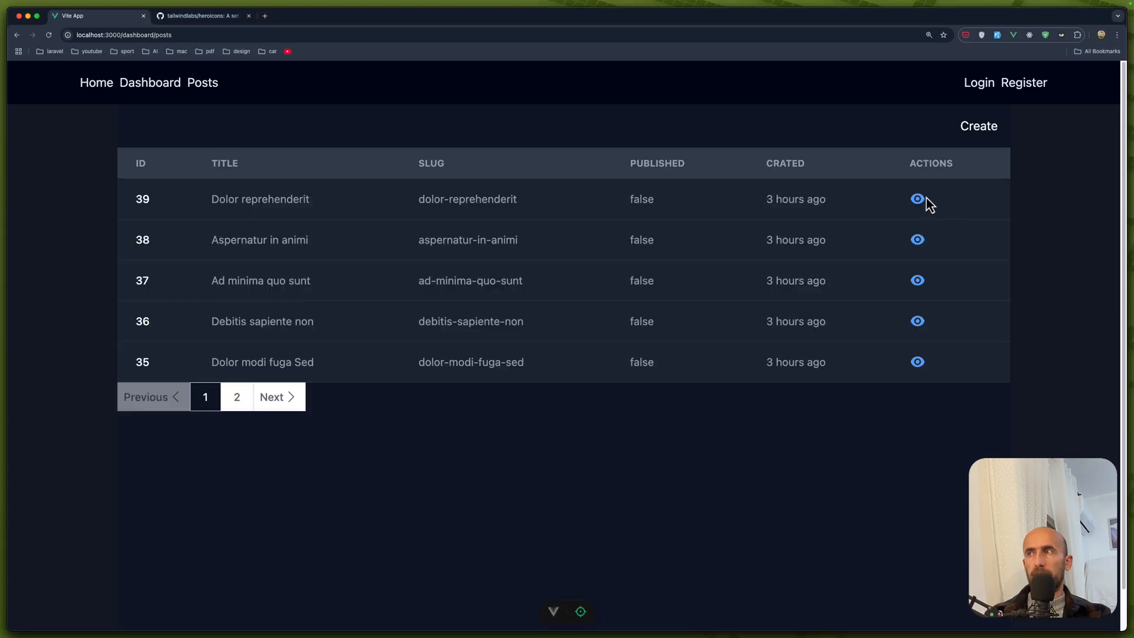
pyautogui.moveTo(772, 228)
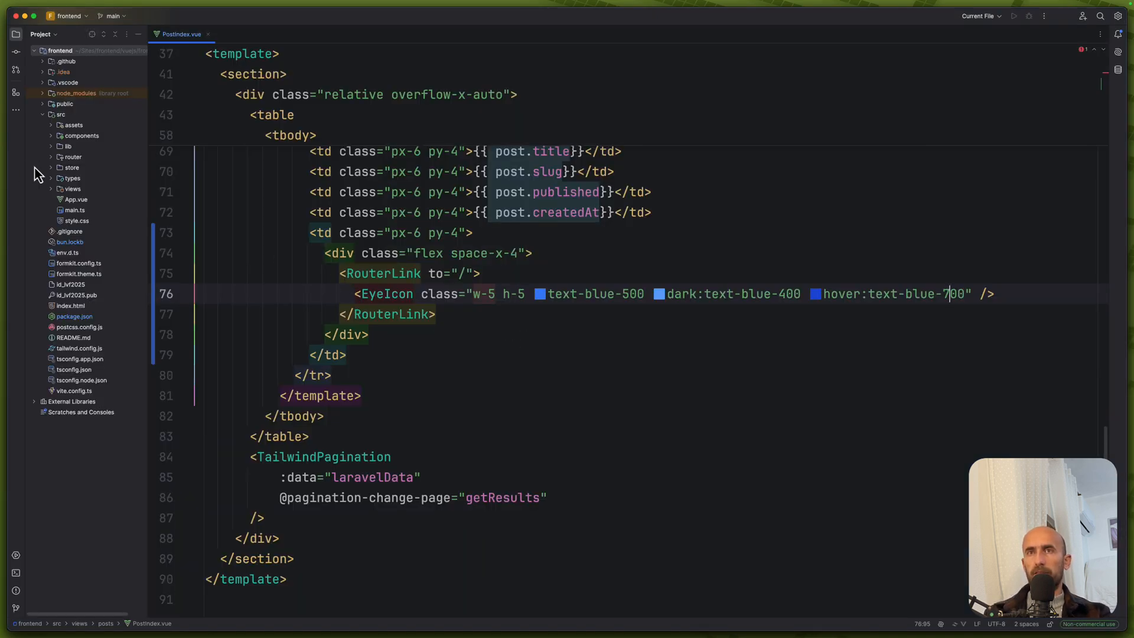
# - Copy PostCreate.vue as PostView.vue, add it to Git and strip it to a Post heading
pyautogui.click(72, 189)
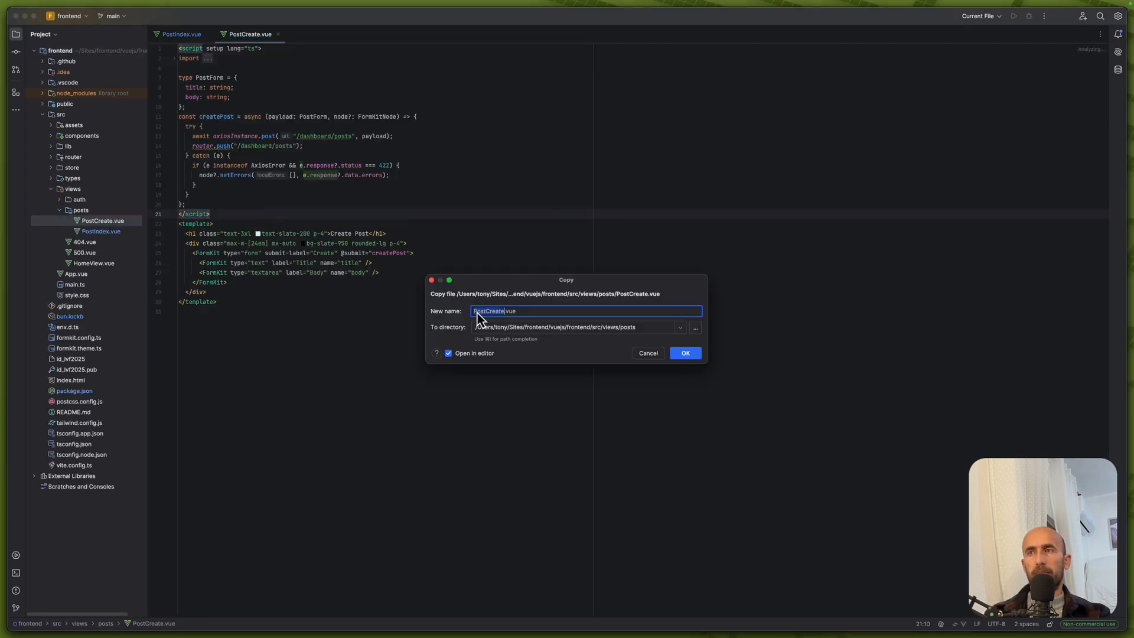
pyautogui.press('Backspace')
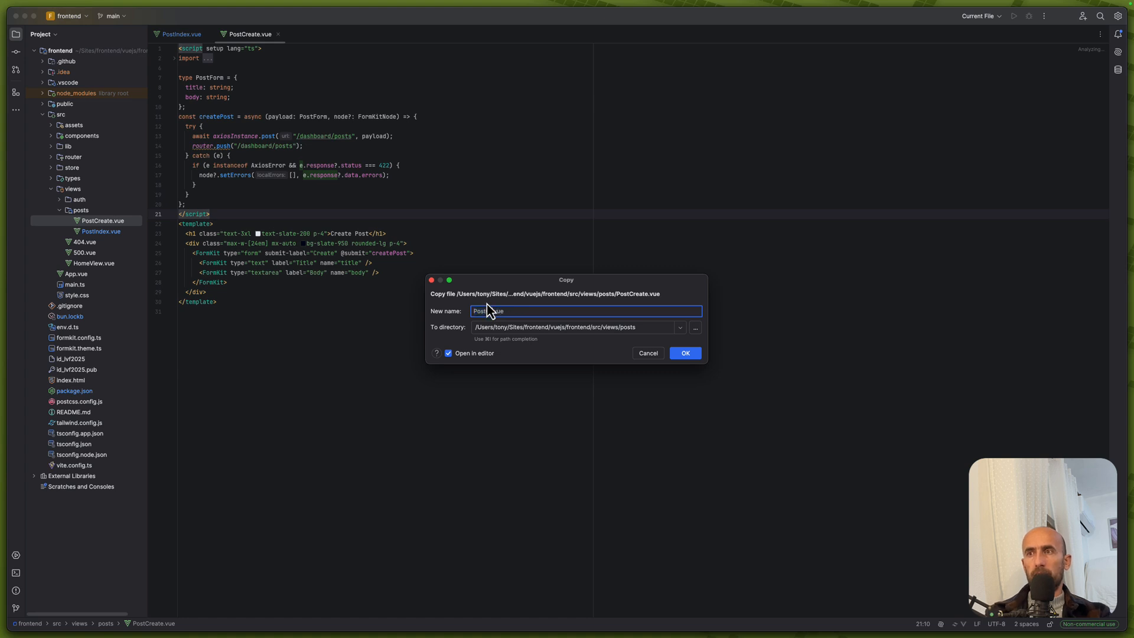
pyautogui.write('.vue')
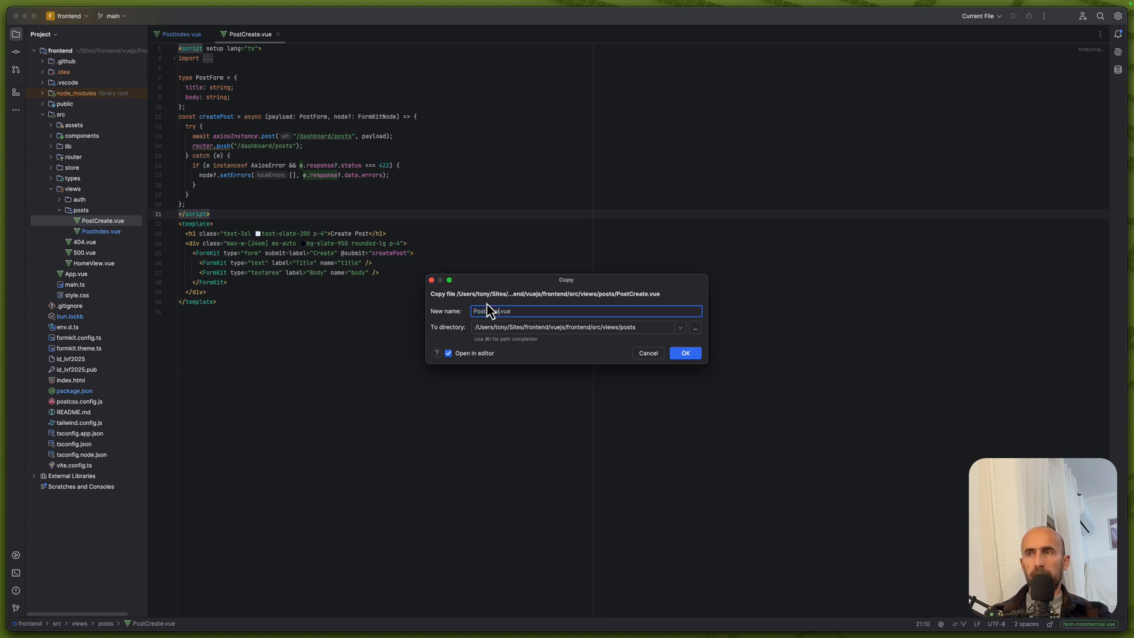
pyautogui.click(682, 353)
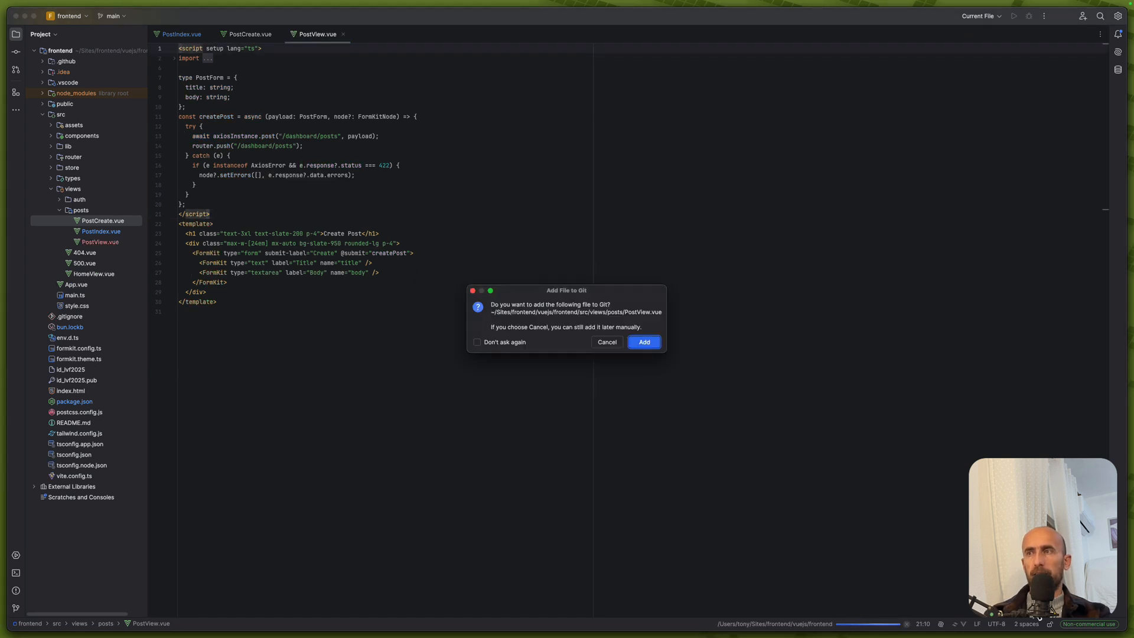
pyautogui.click(641, 341)
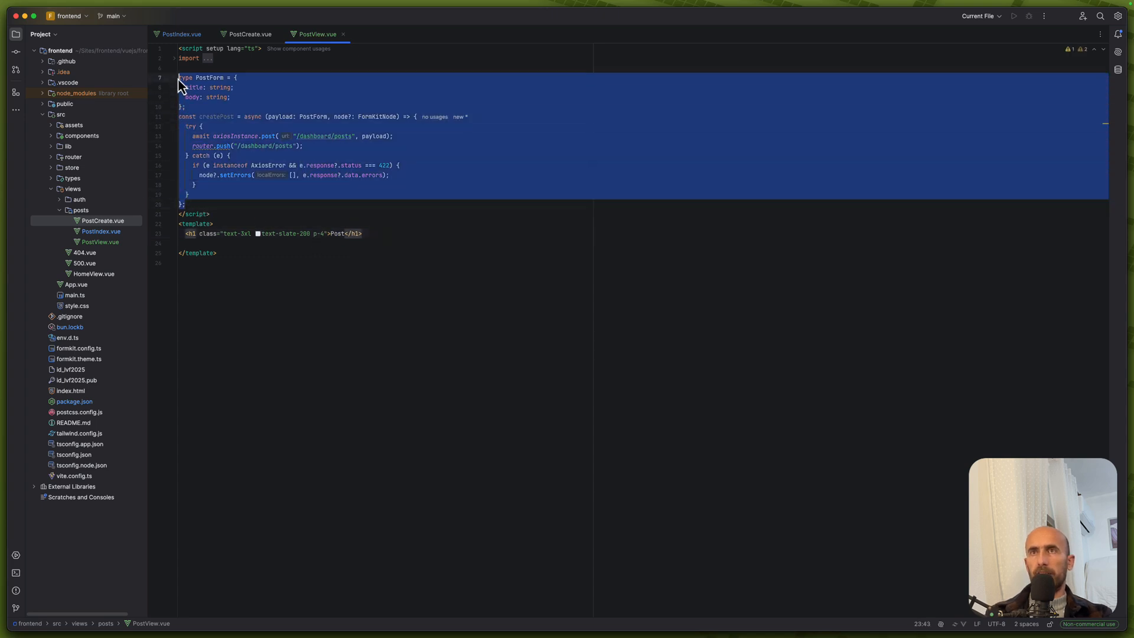
pyautogui.press('Delete')
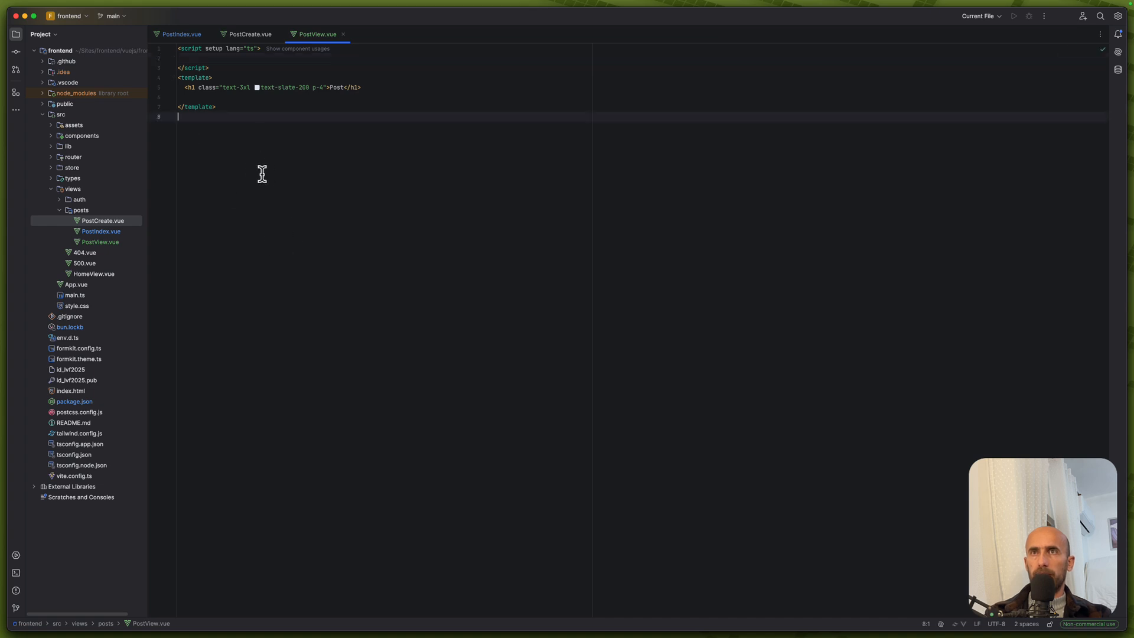
# - Add a /dashboard/posts/:id route named PostView using the PostView component
pyautogui.click(72, 157)
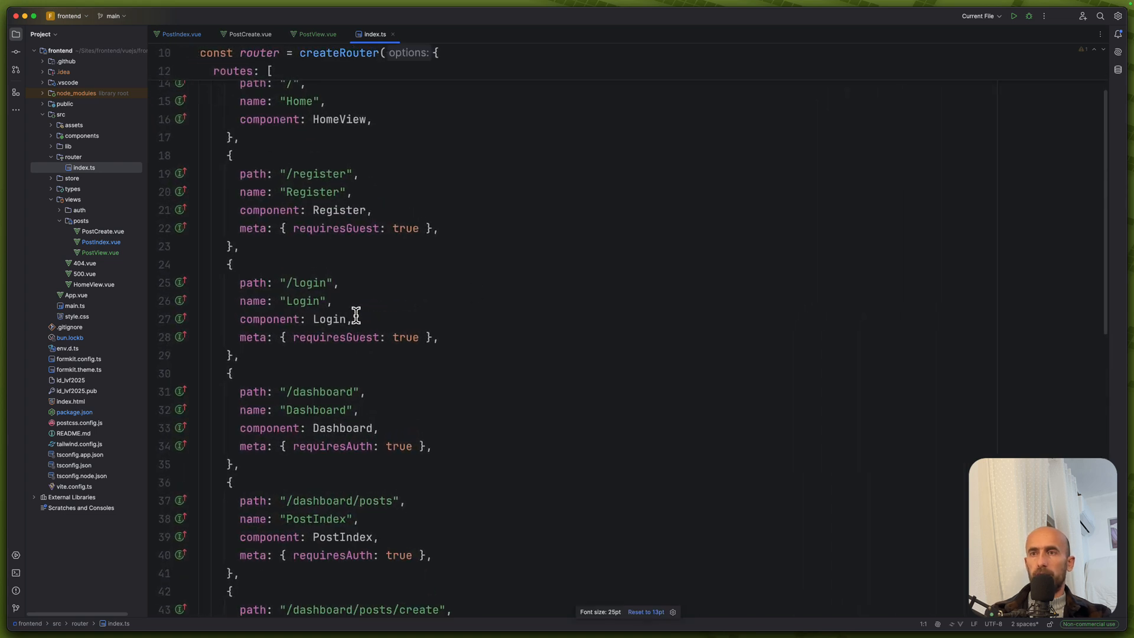
pyautogui.scroll(-3)
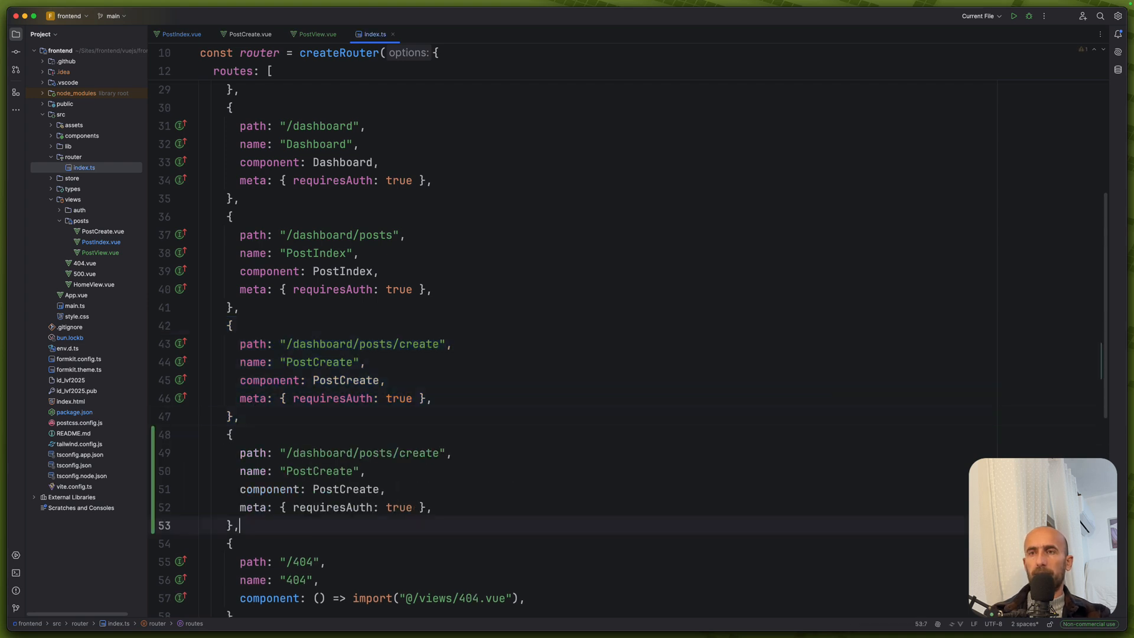
pyautogui.moveTo(407, 452)
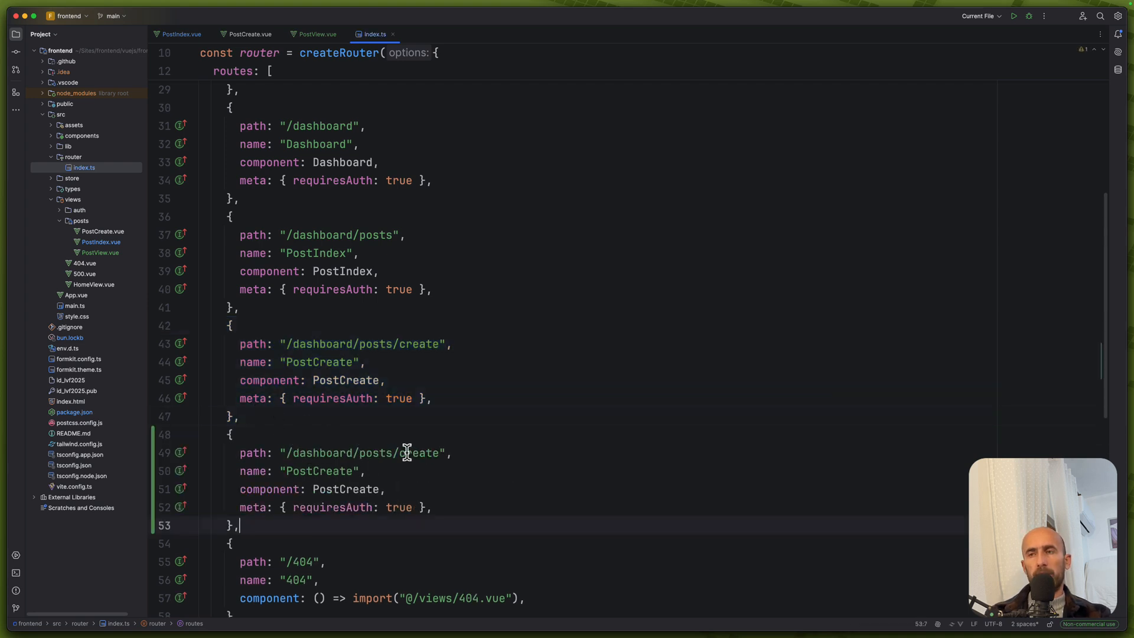
pyautogui.doubleClick(418, 453)
pyautogui.write(':')
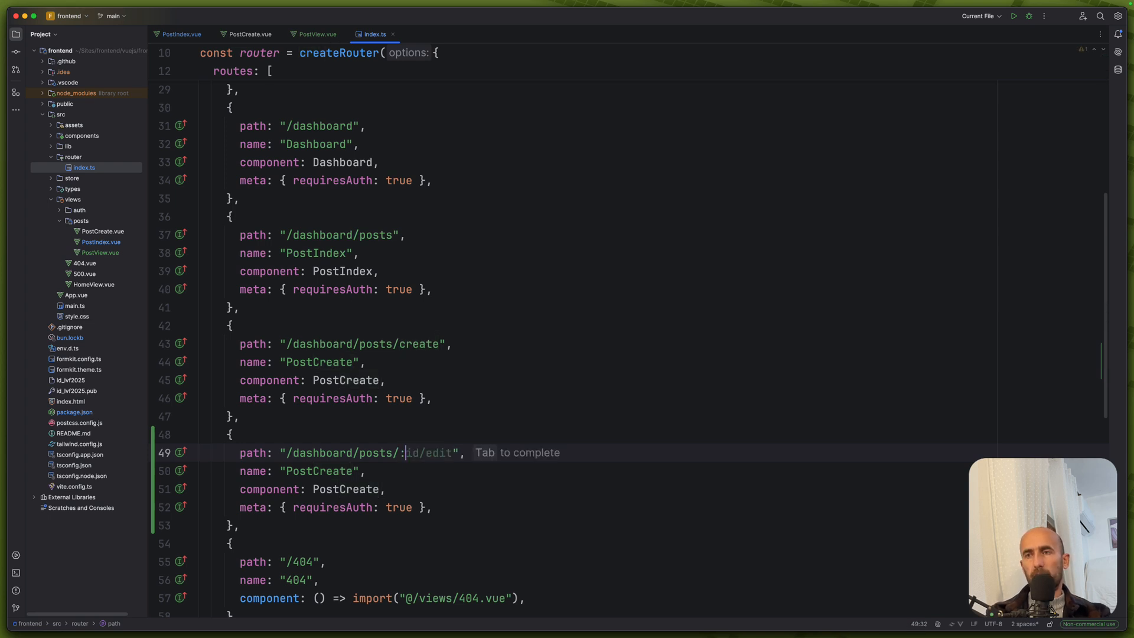
pyautogui.write('id')
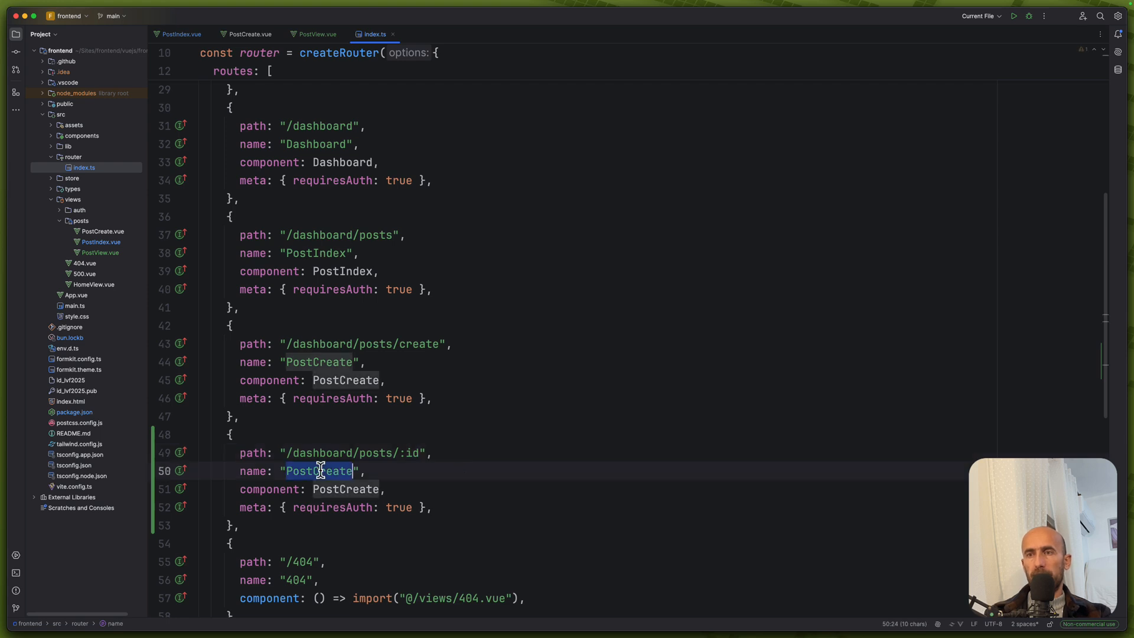
pyautogui.write('PostView')
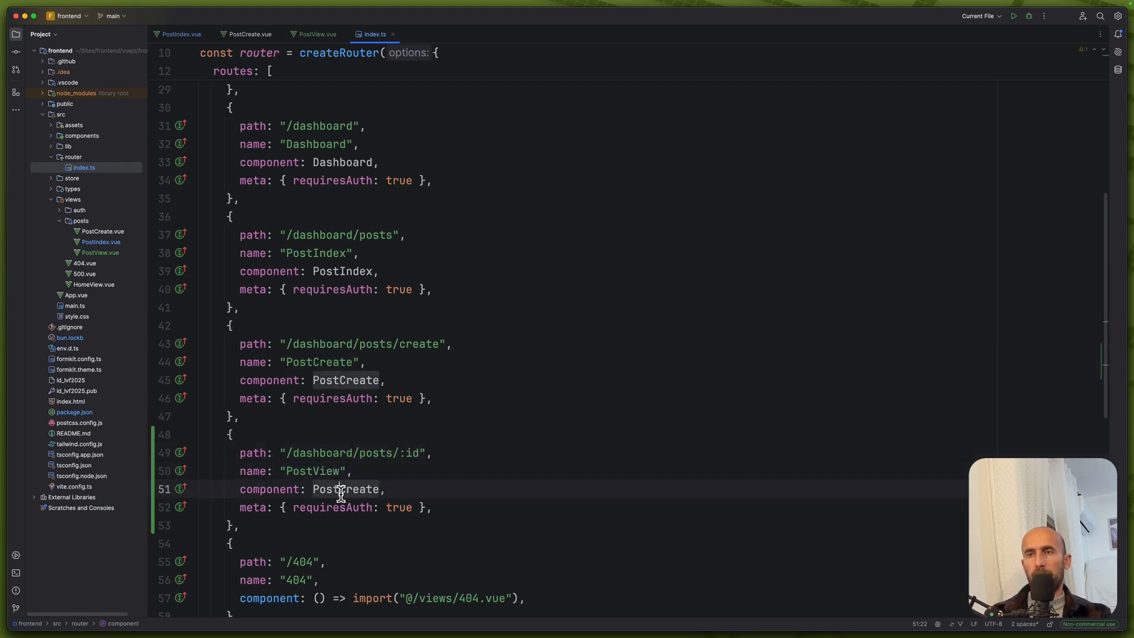
pyautogui.press('Backspace')
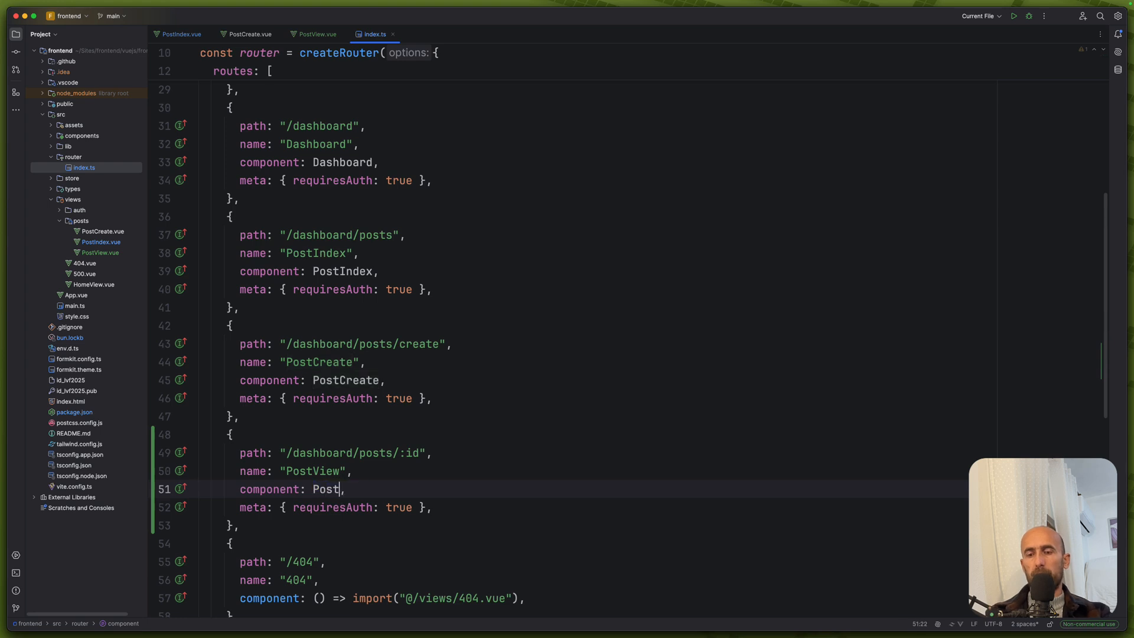
pyautogui.write('View')
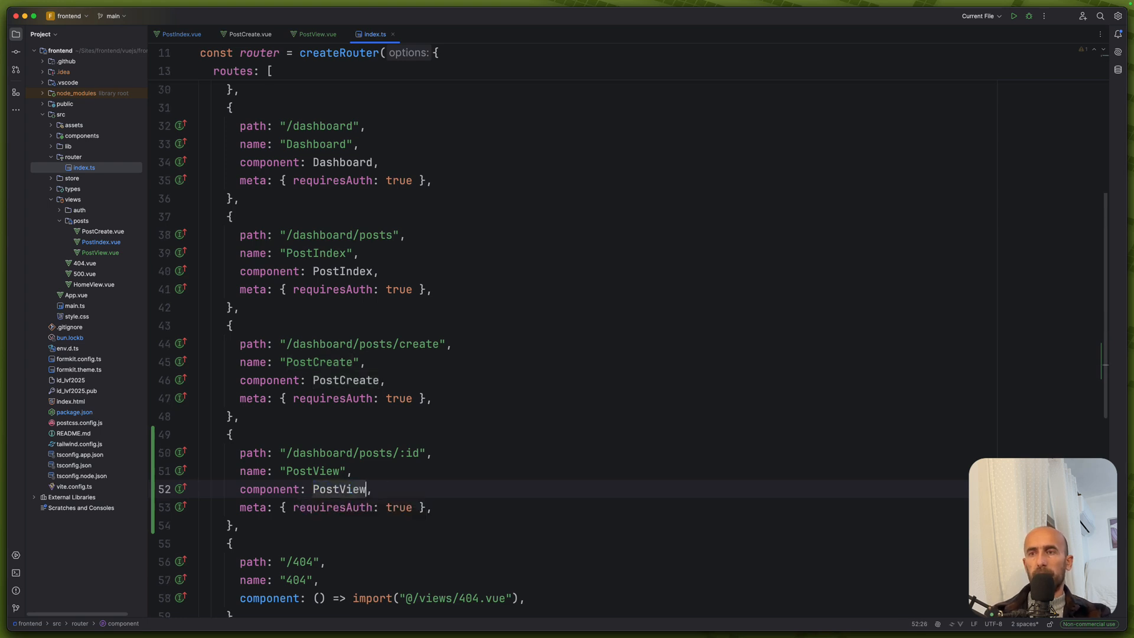
# - Keep meta requiresAuth on the PostView route and accept props: true
pyautogui.scroll(3)
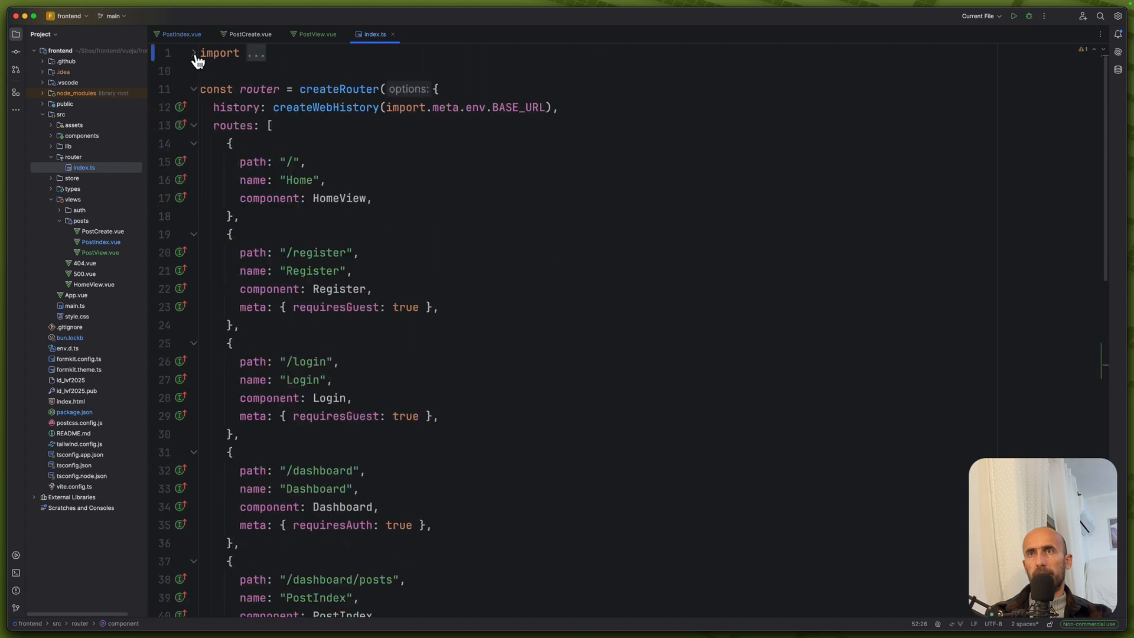
pyautogui.scroll(-3)
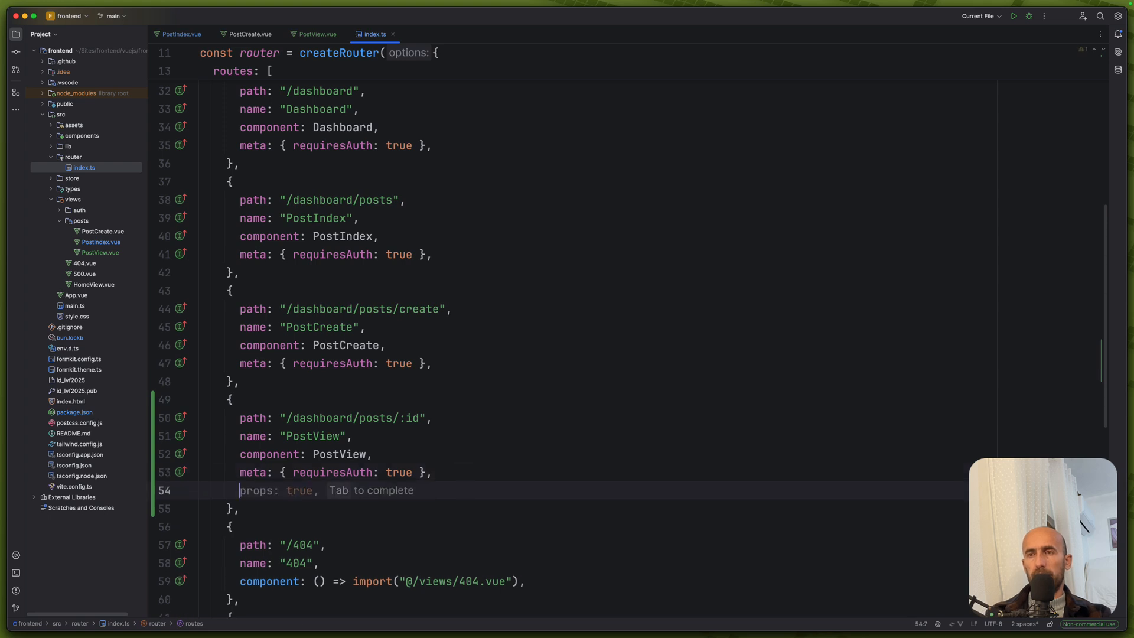
pyautogui.press('Tab')
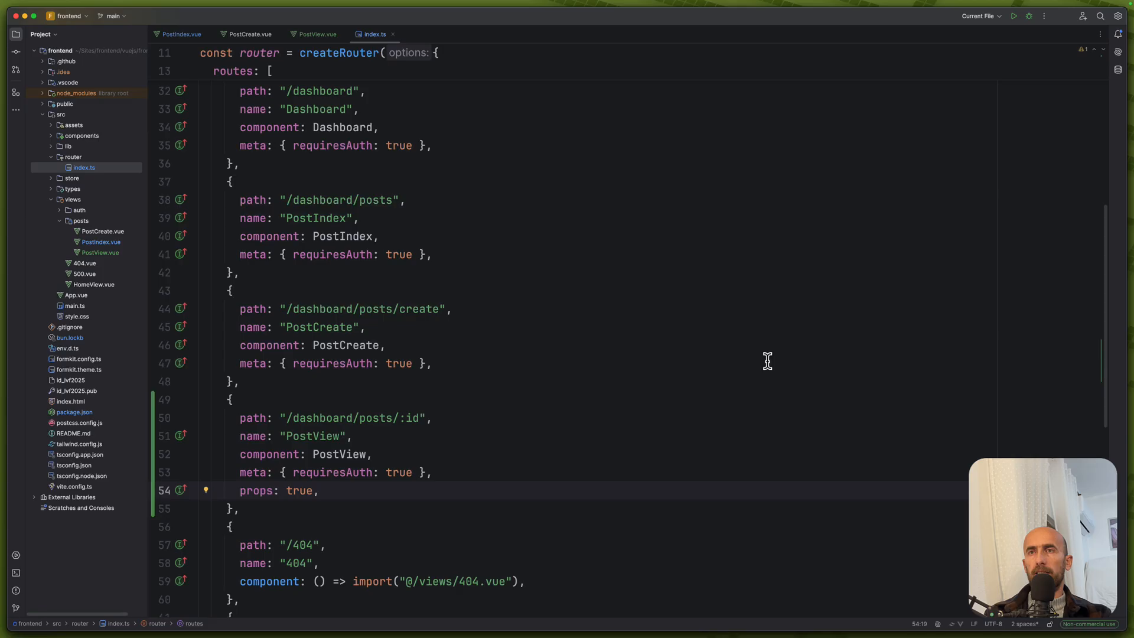
pyautogui.moveTo(180, 45)
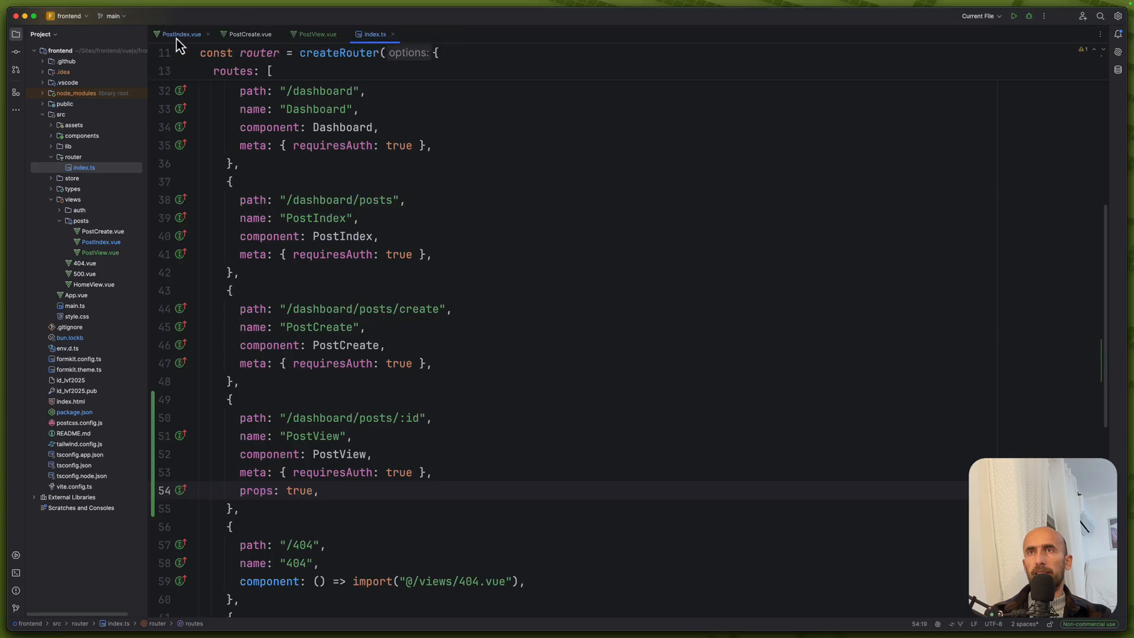
# - Point the eye-icon RouterLink at { name: 'PostView', params: { id: post.id } }
pyautogui.click(181, 34)
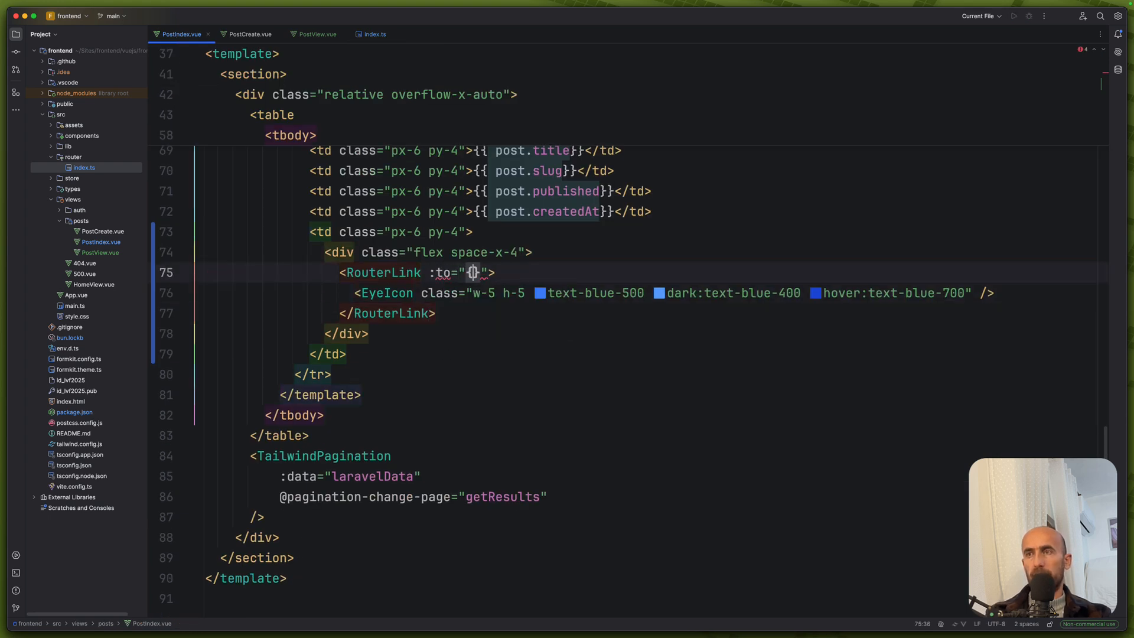
pyautogui.write("{ name: 'PostEdit', params: { id: post.id } }")
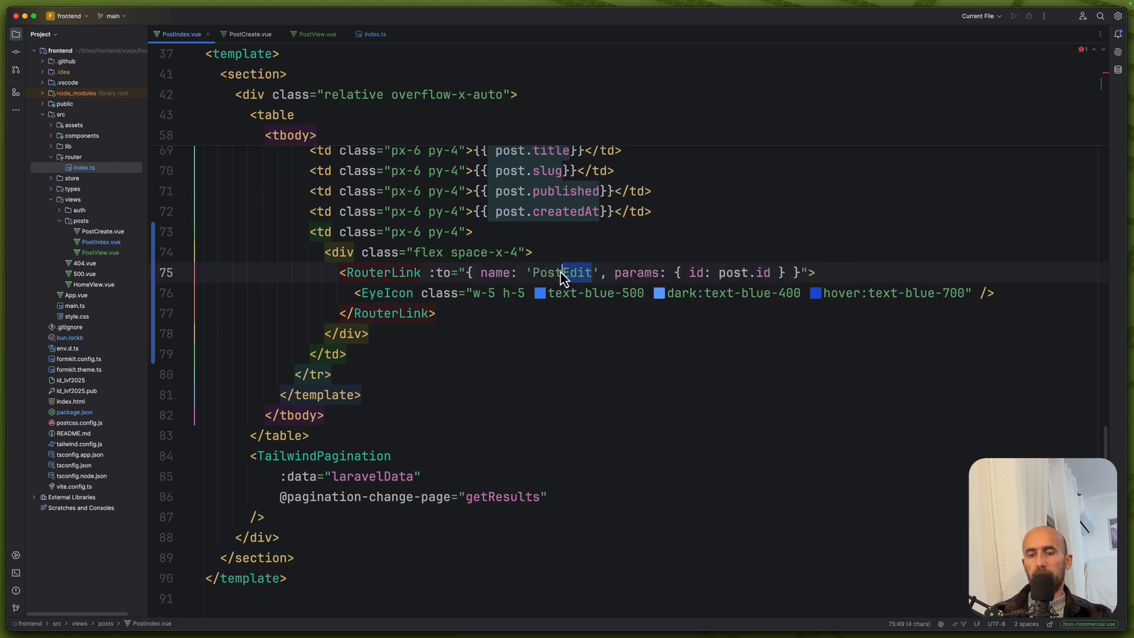
pyautogui.write('PostView')
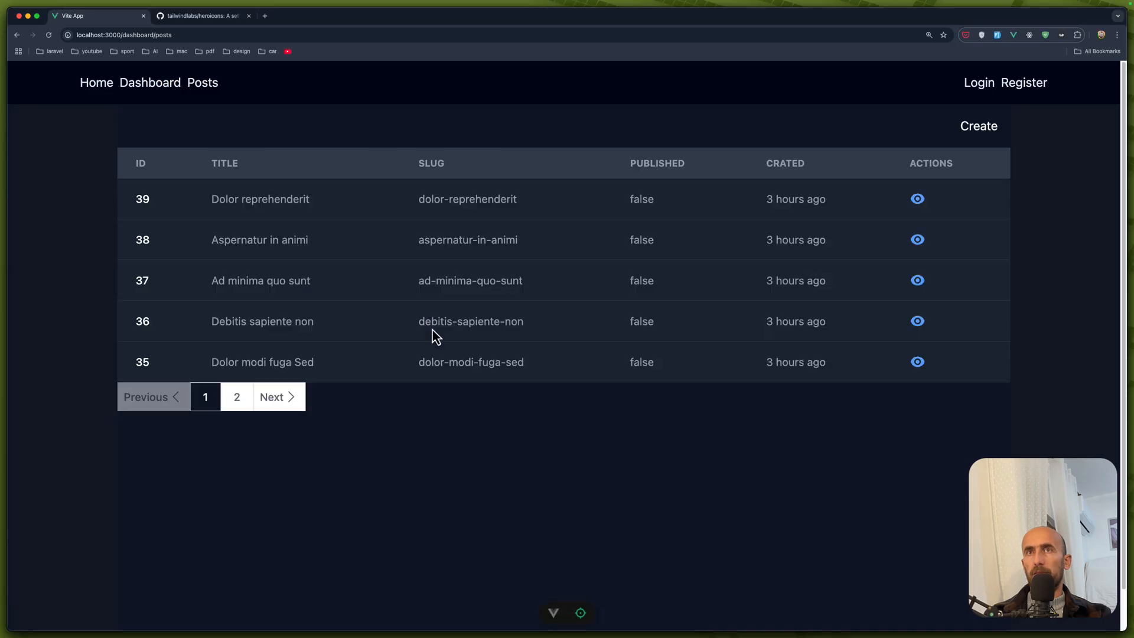
# - Open a post's detail page from the Actions column eye icon in Chrome
pyautogui.click(916, 199)
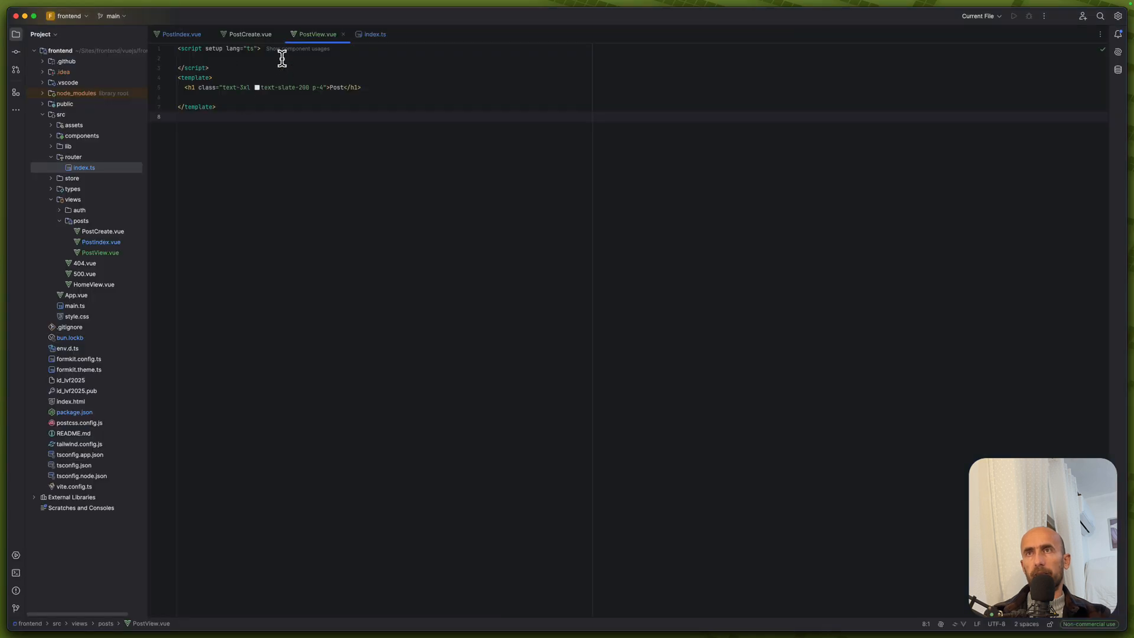
# - Import useRoute from vue-router and create a route constant in PostView.vue's script
pyautogui.scroll(3)
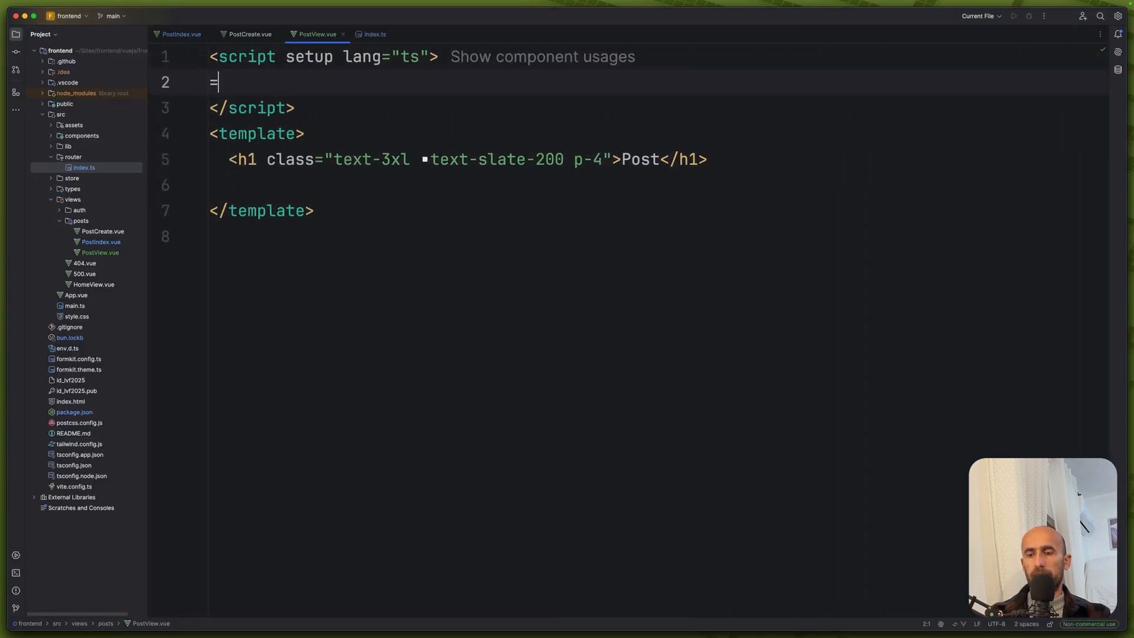
pyautogui.write('import()')
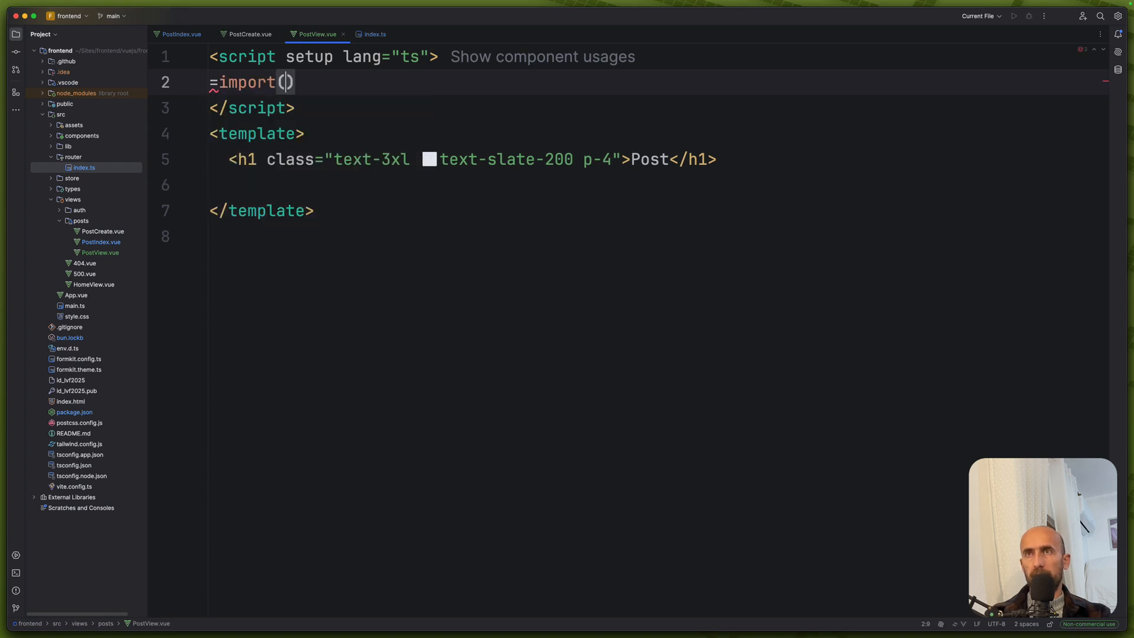
pyautogui.press('Backspace')
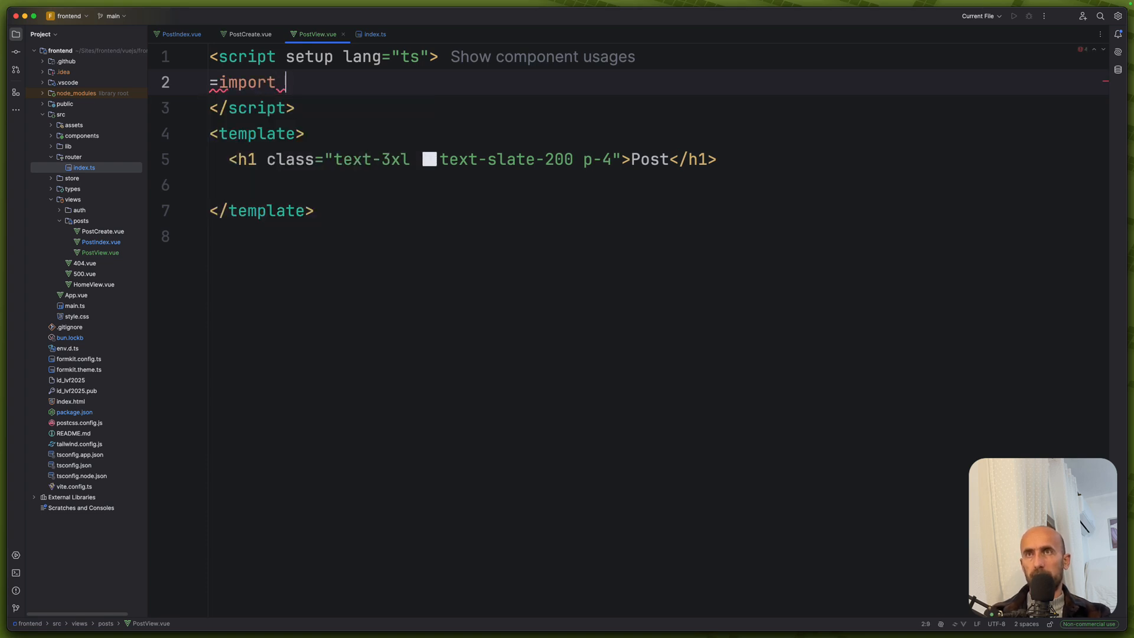
pyautogui.press('Backspace')
pyautogui.write(' { ')
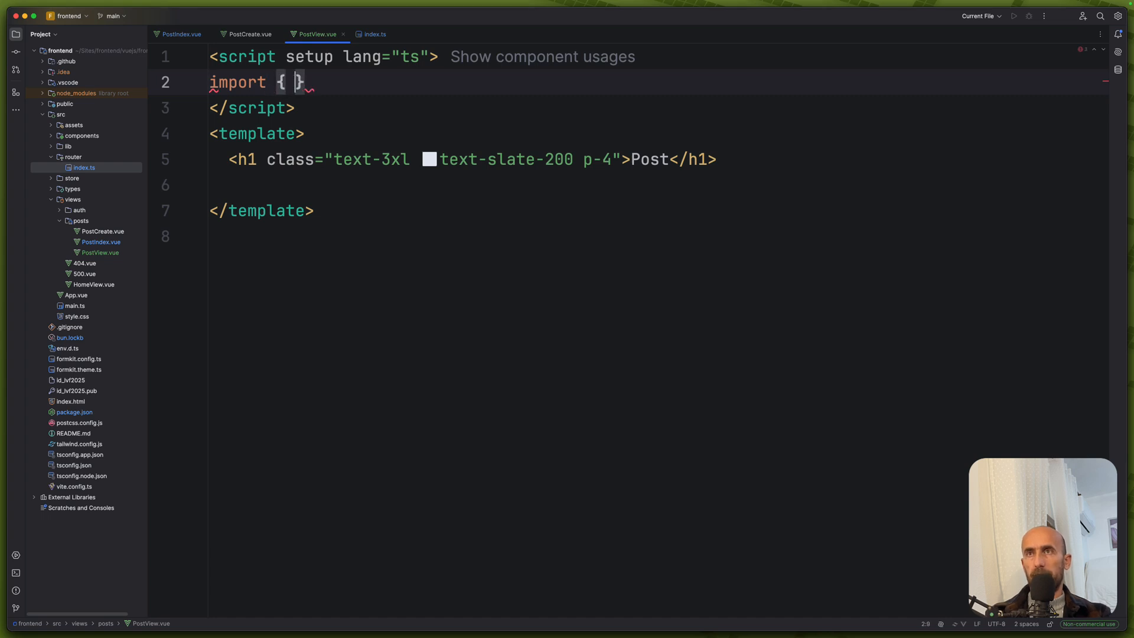
pyautogui.write('useRoute')
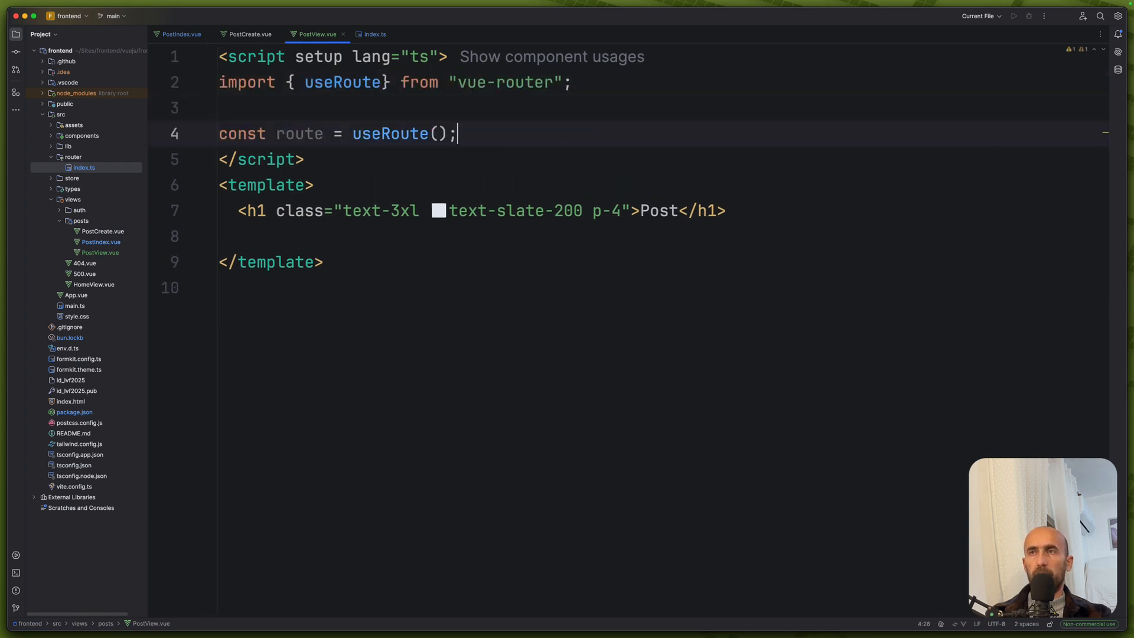
# - Log route.params.id to the console below the route constant
pyautogui.press('Return')
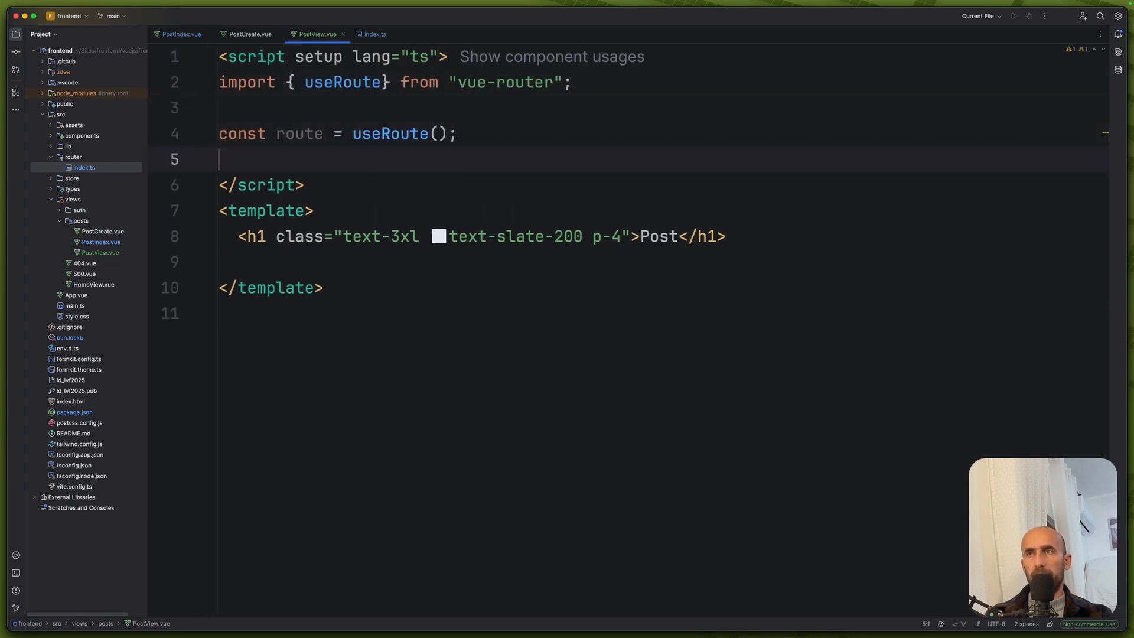
pyautogui.write('console.log(route.params.id);')
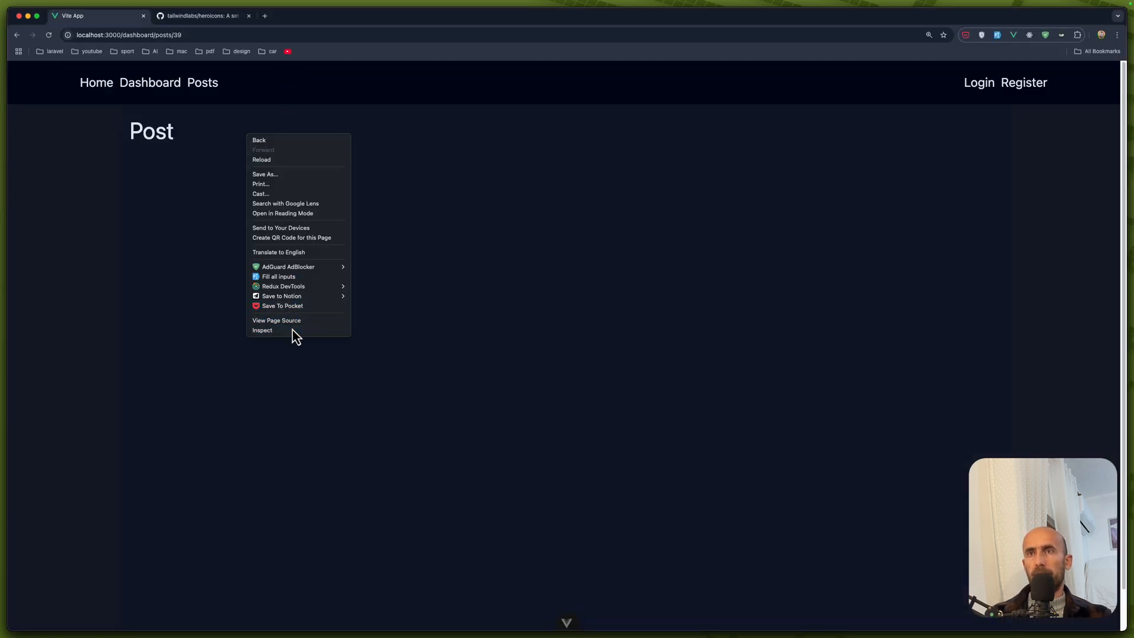
# - Show the DevTools console and return to the posts list to check the logged post ids
pyautogui.click(262, 329)
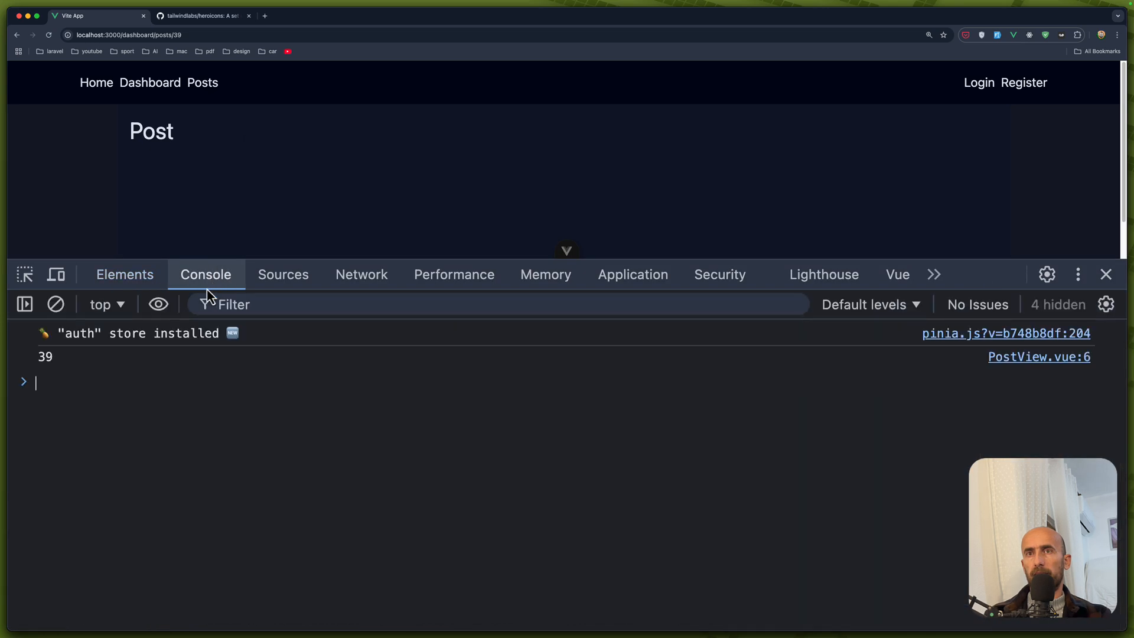
pyautogui.moveTo(203, 83)
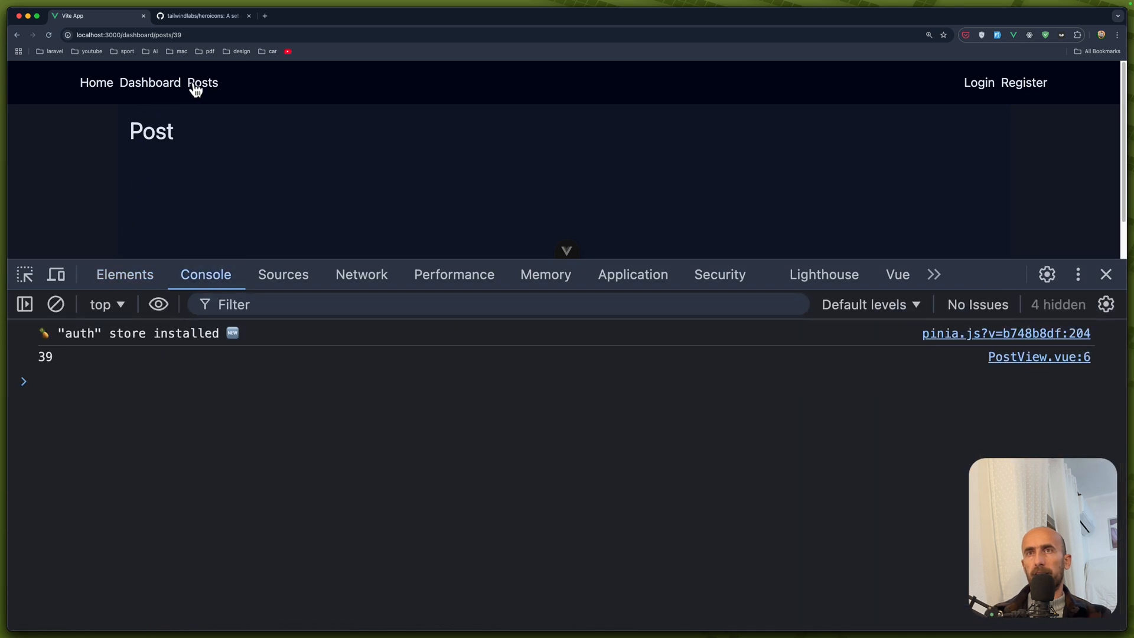
pyautogui.click(203, 83)
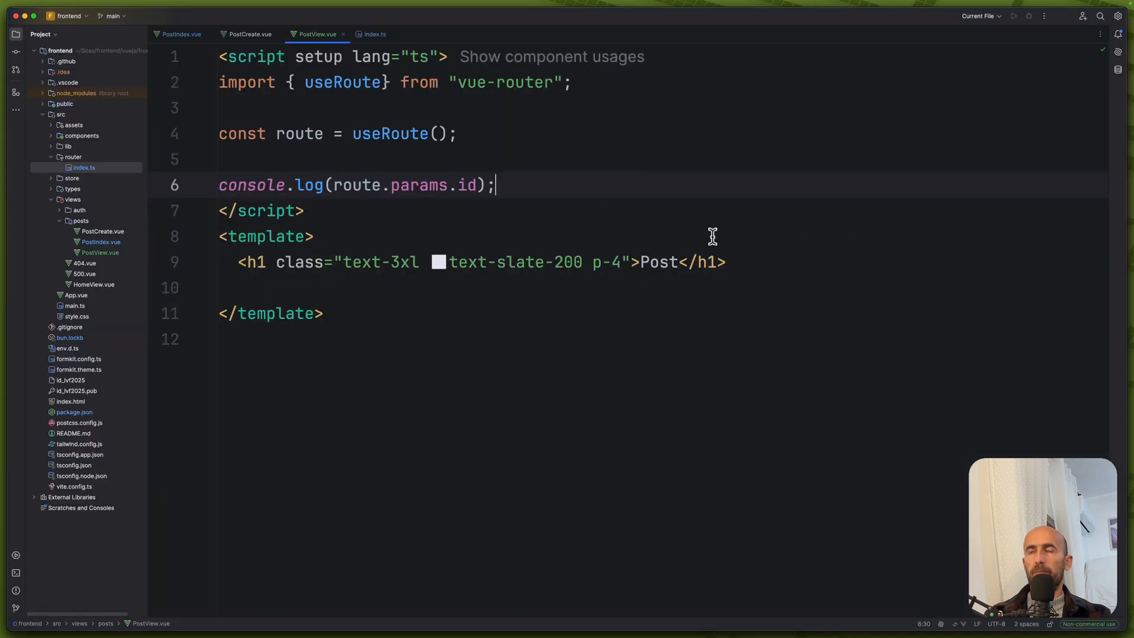
pyautogui.moveTo(523, 187)
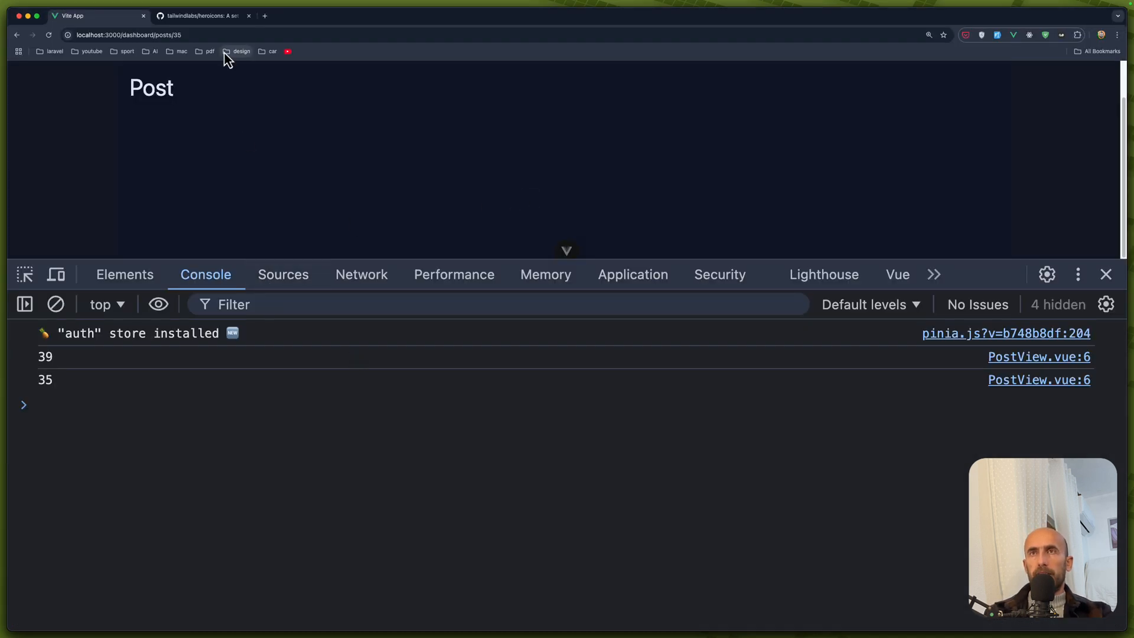
pyautogui.moveTo(243, 84)
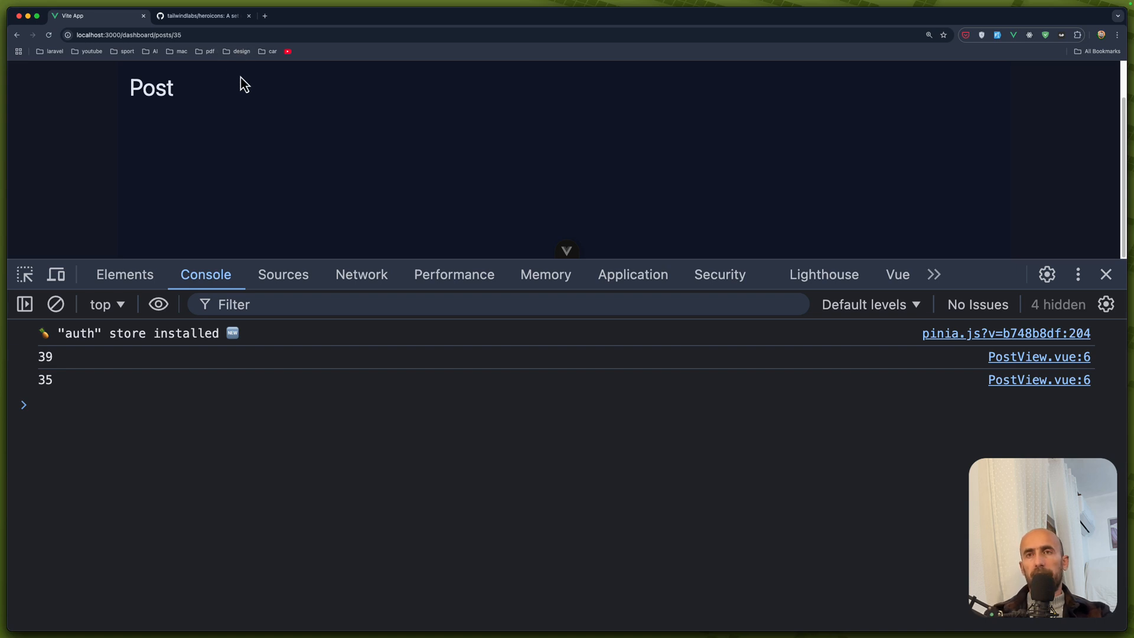
pyautogui.moveTo(252, 100)
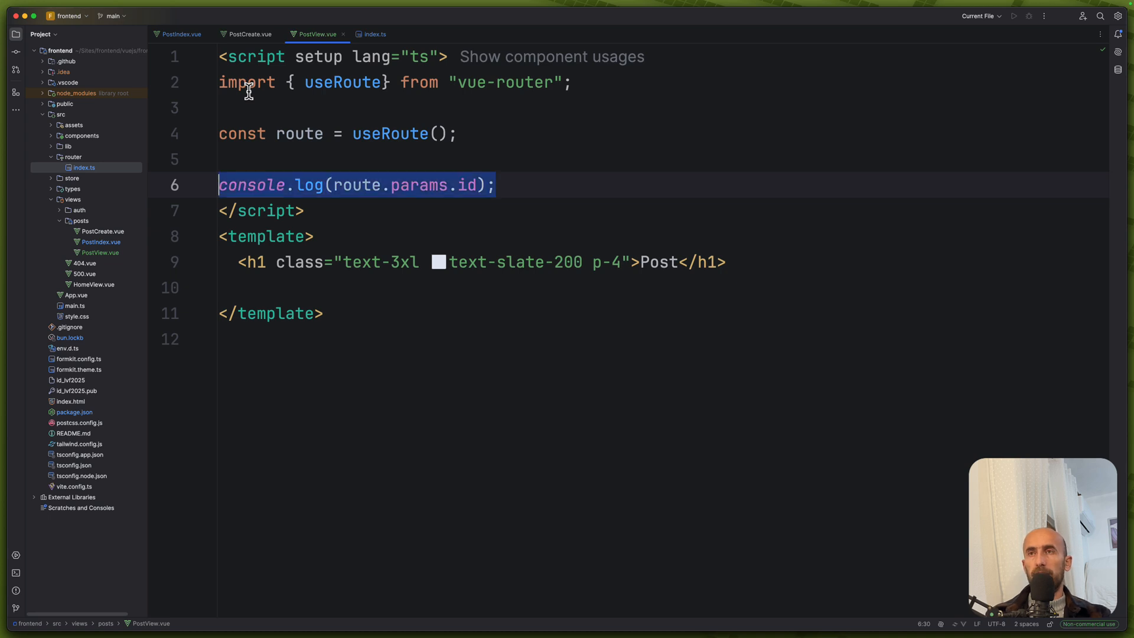
# - Replace the log with a getPost(id) function that fetches /dashboard/posts/${id} via axiosInstance in a try block
pyautogui.press('Delete')
pyautogui.write('const')
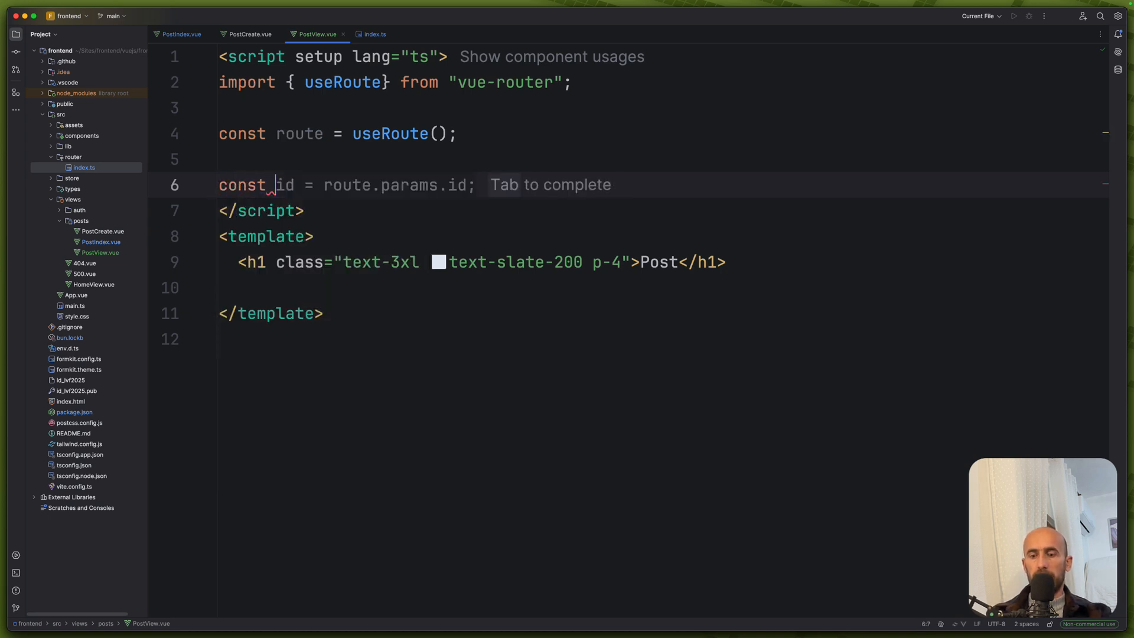
pyautogui.write('getPost = () => {}')
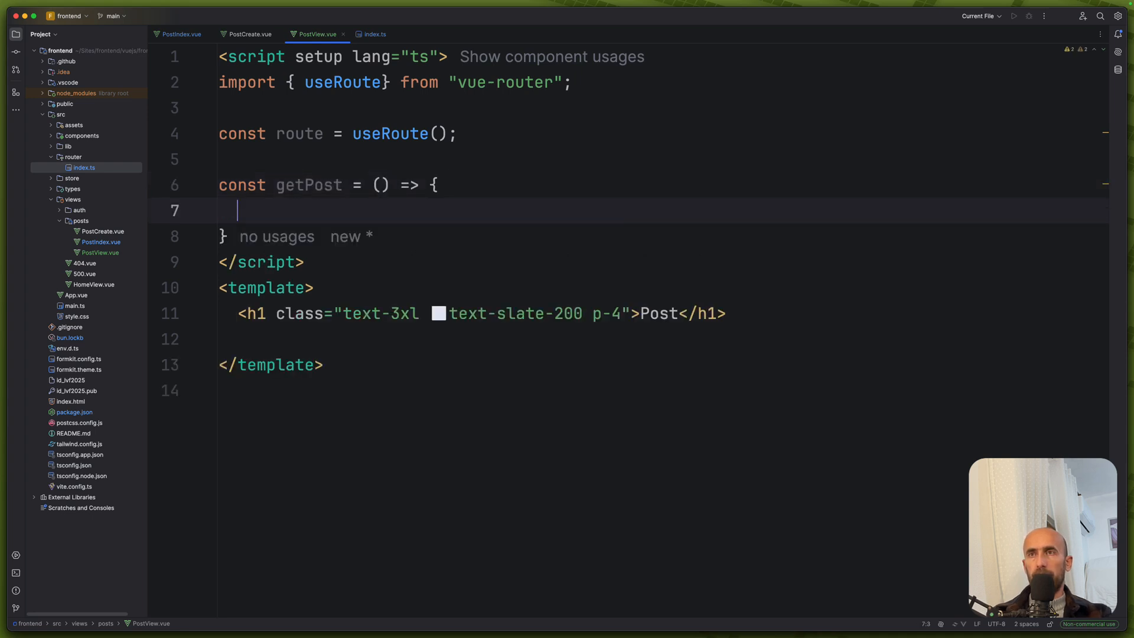
pyautogui.write('try {')
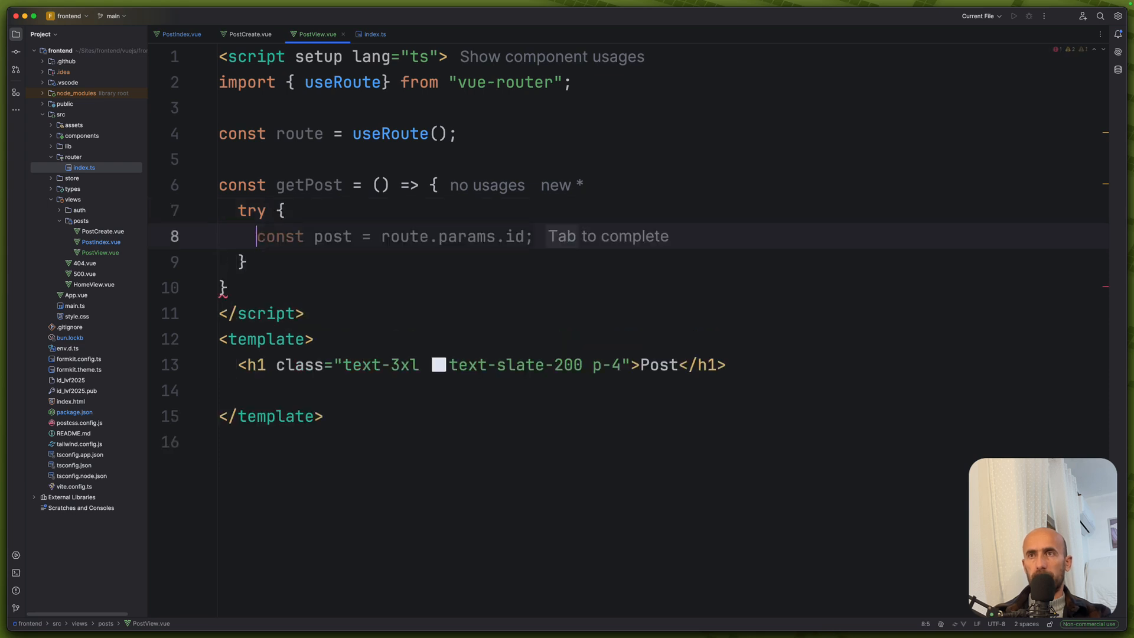
pyautogui.press('Tab')
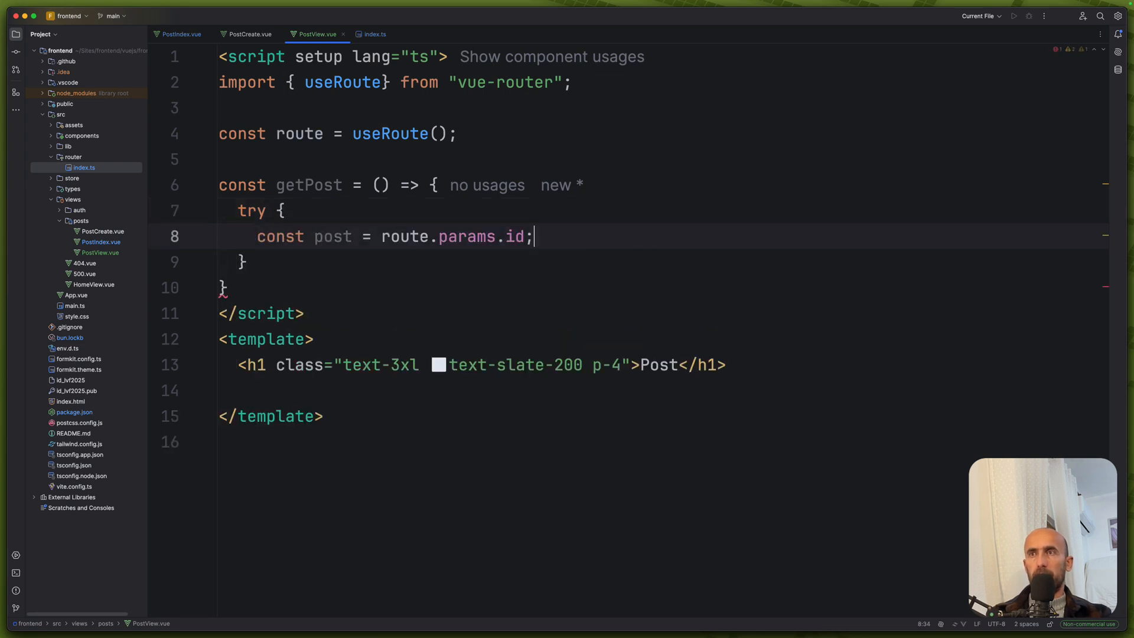
pyautogui.moveTo(341, 242)
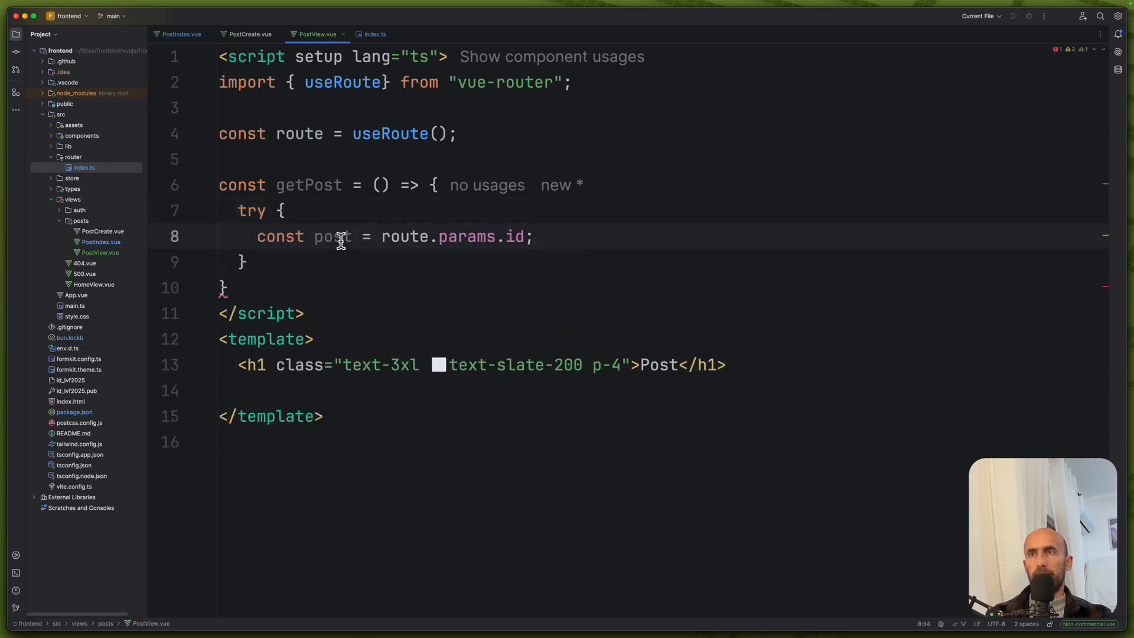
pyautogui.doubleClick(332, 236)
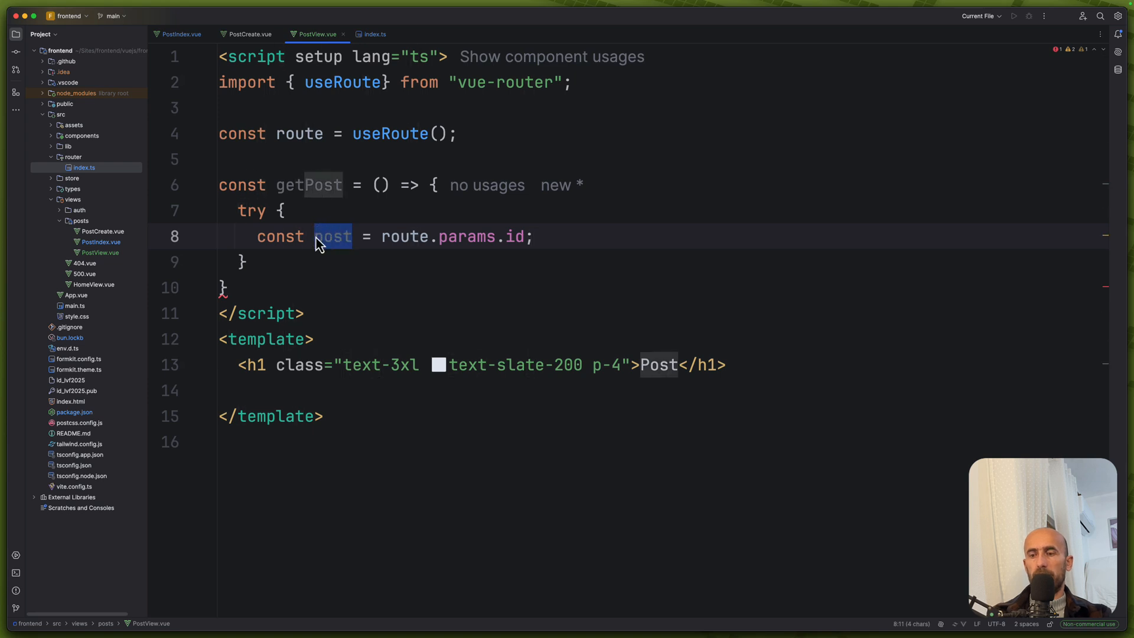
pyautogui.write('{data} = axiosInstance')
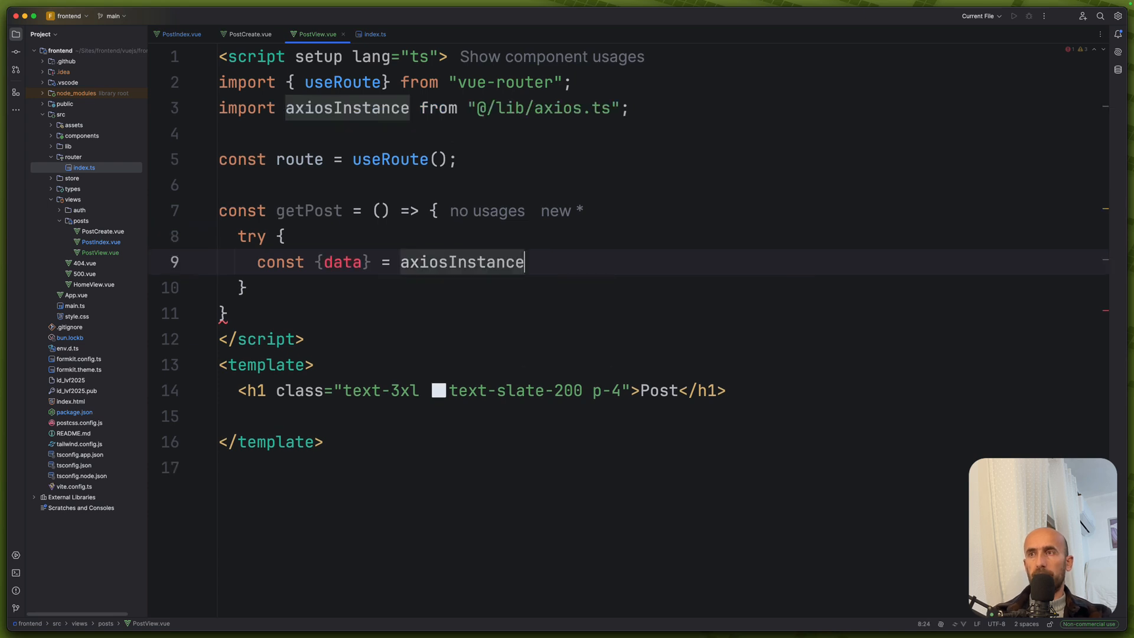
pyautogui.write('.get(`/dashboard/posts/${route.params.id}`);')
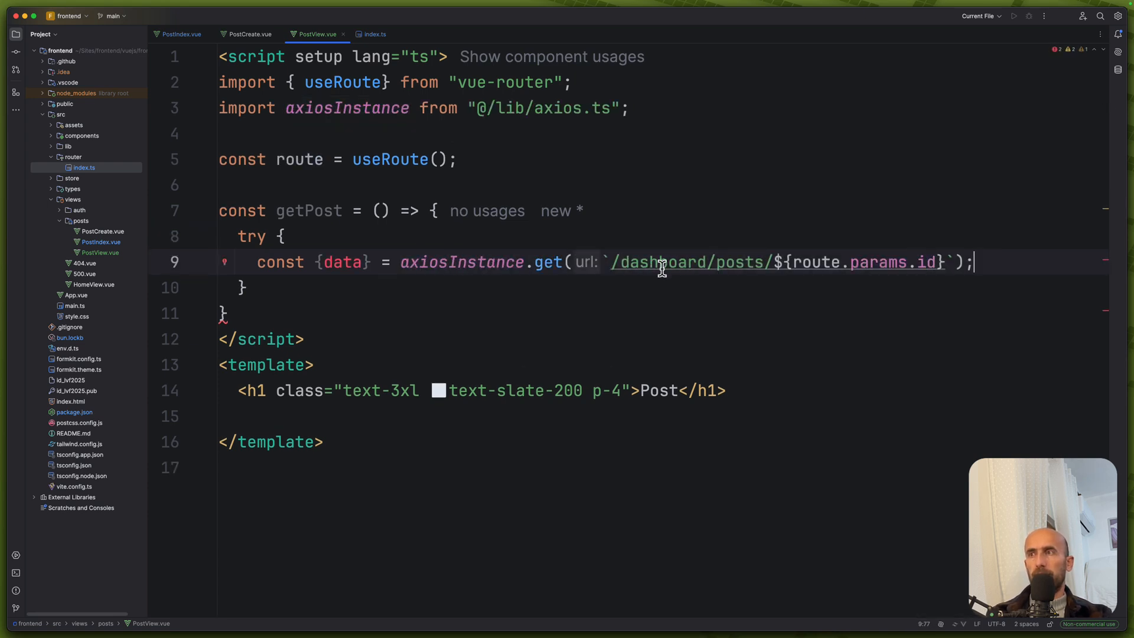
pyautogui.moveTo(773, 268)
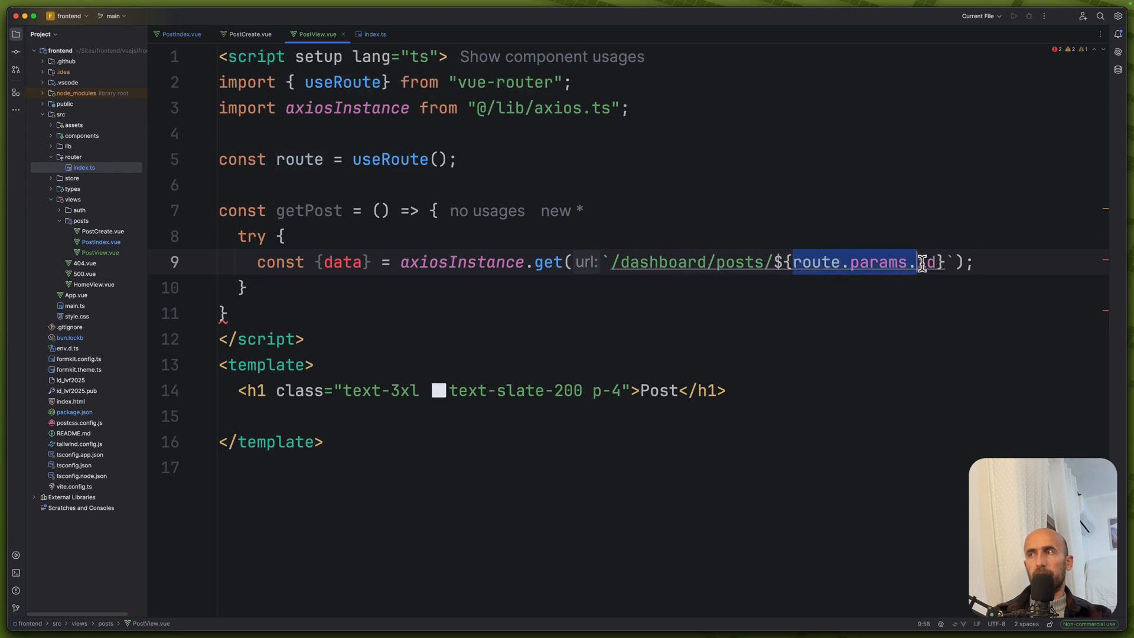
pyautogui.write('id')
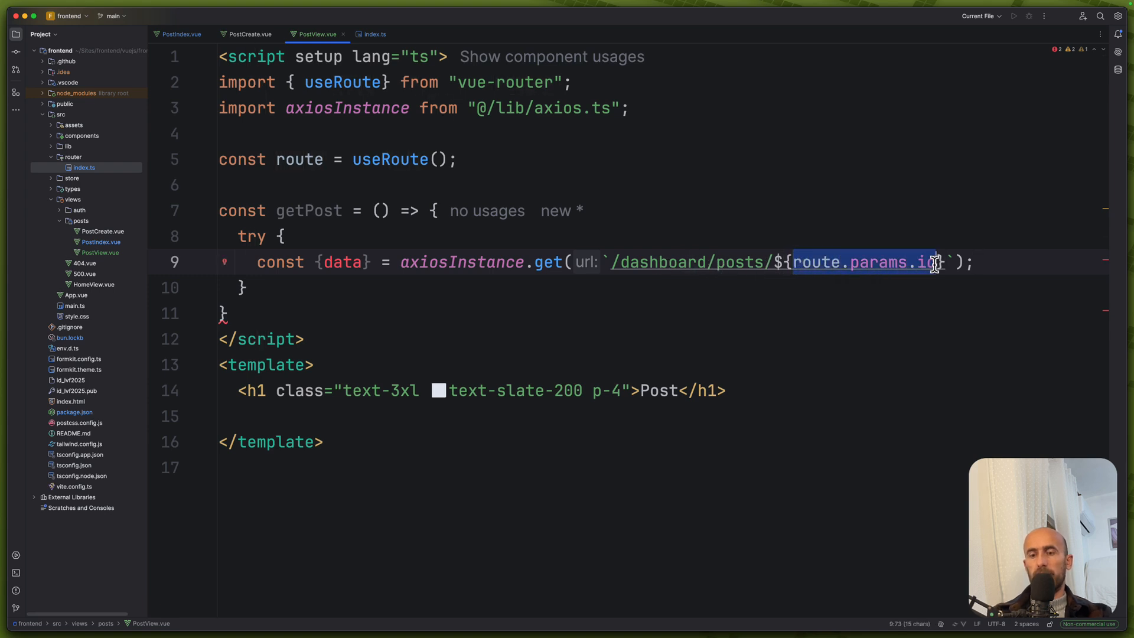
pyautogui.write('id')
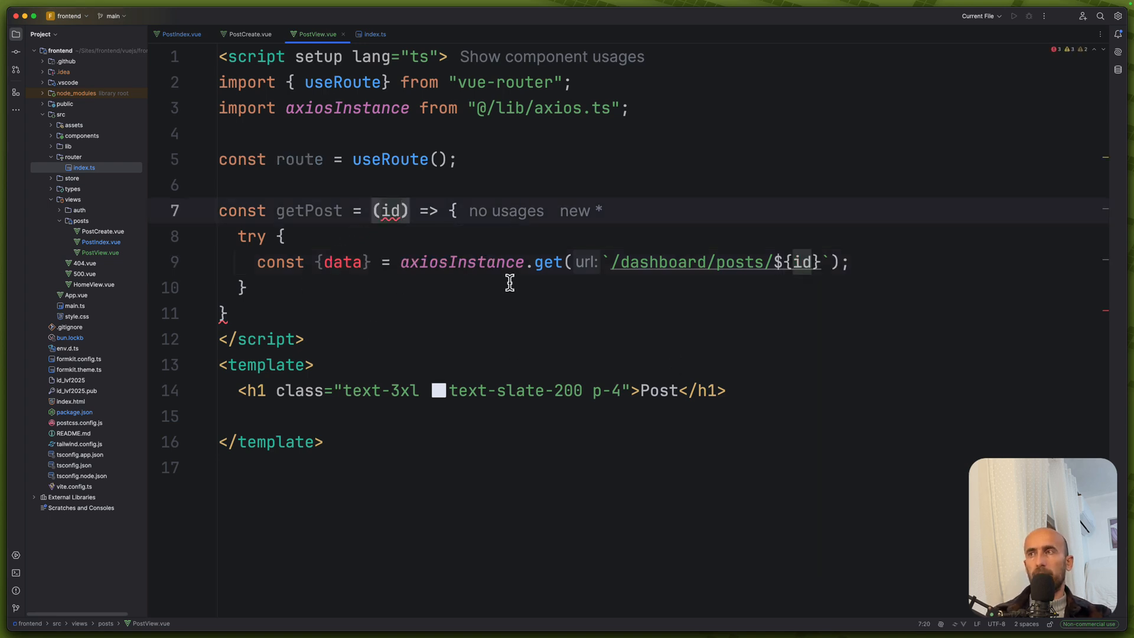
# - Log the fetched data after the request and type the id parameter as string | string[]
pyautogui.click(852, 262)
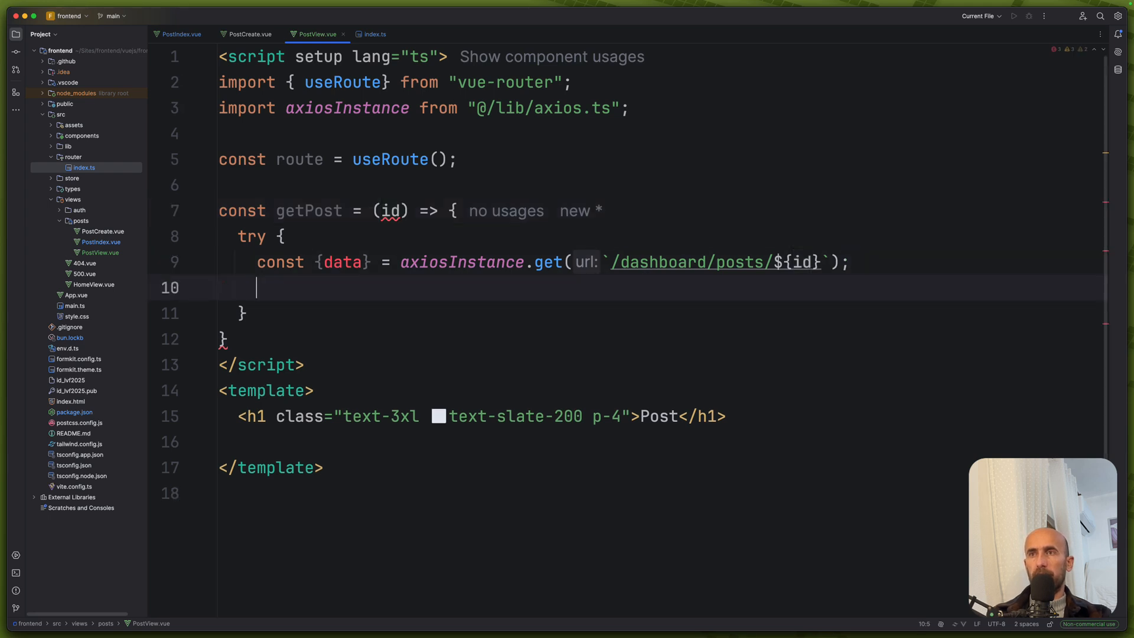
pyautogui.write('console.log(data);')
pyautogui.write('console.error(error);')
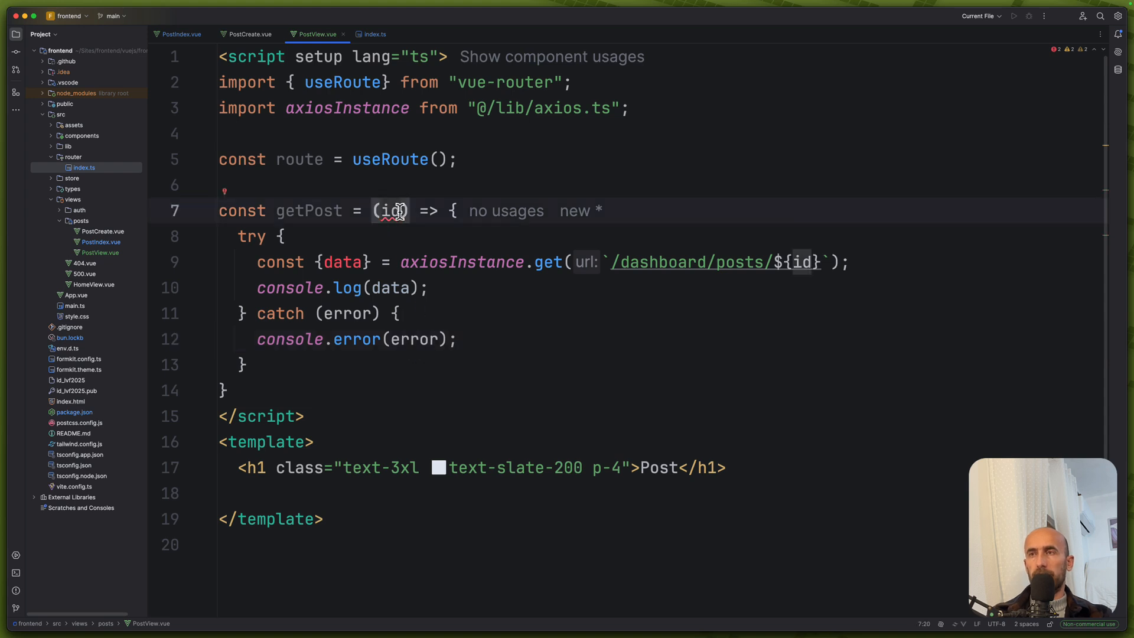
pyautogui.write(': string')
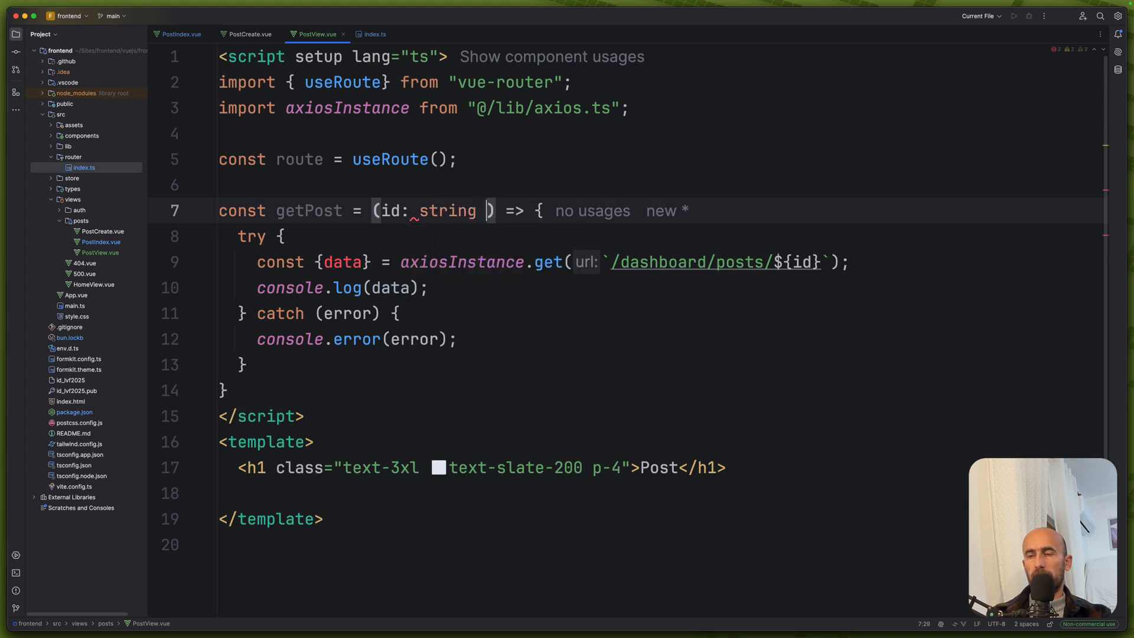
pyautogui.write('|')
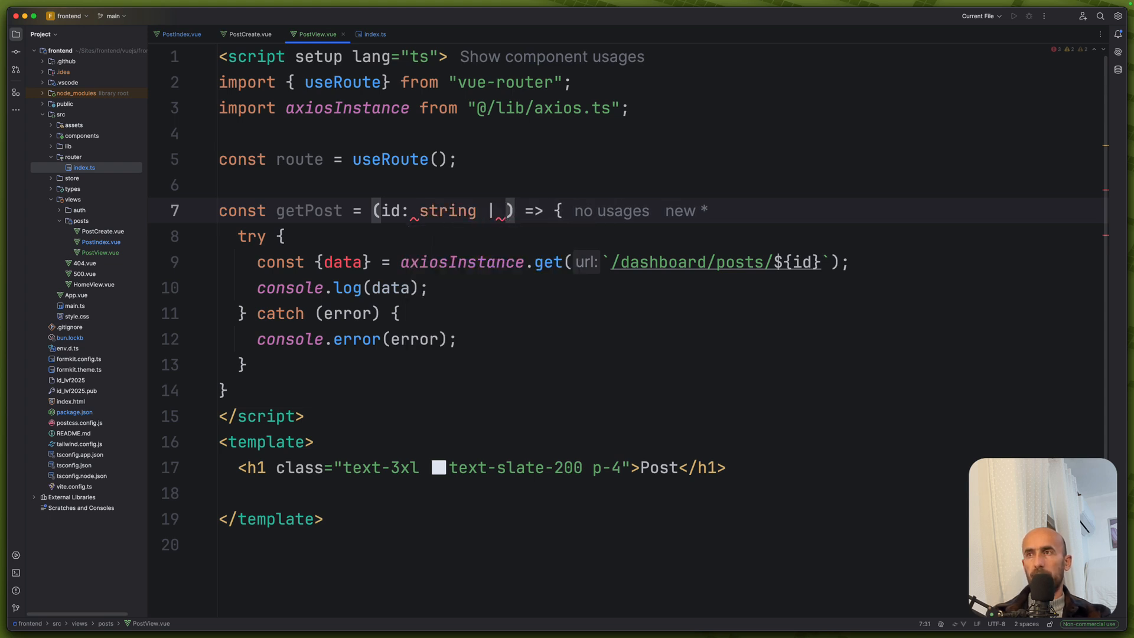
pyautogui.write('string[')
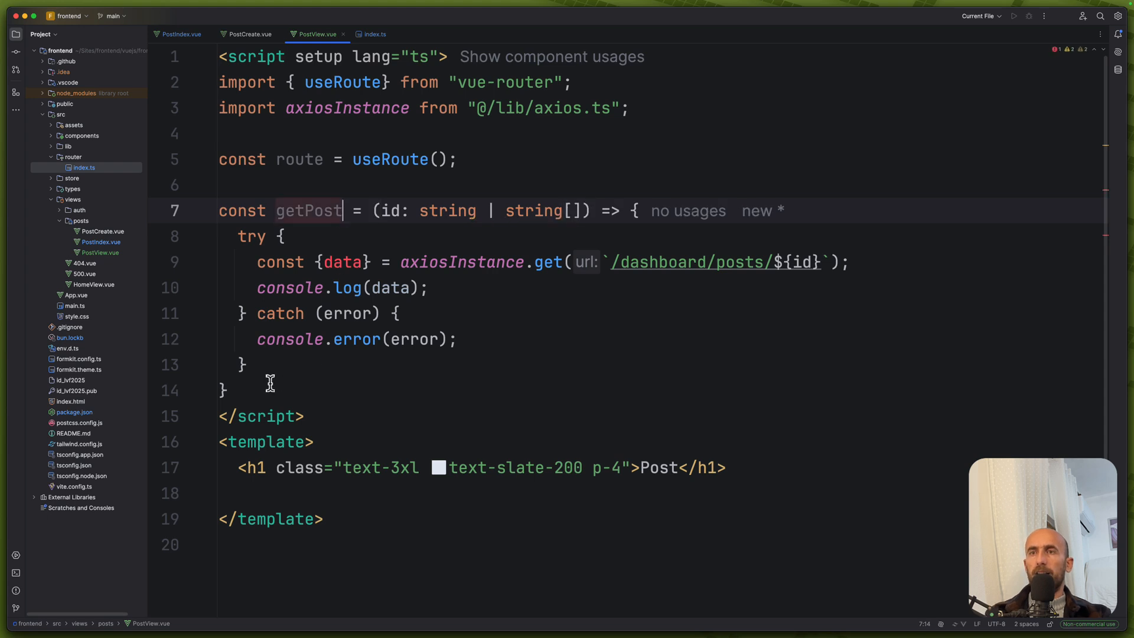
# - Watch route.params.id and call getPost(id) on change, with watch imported from vue
pyautogui.write('wa')
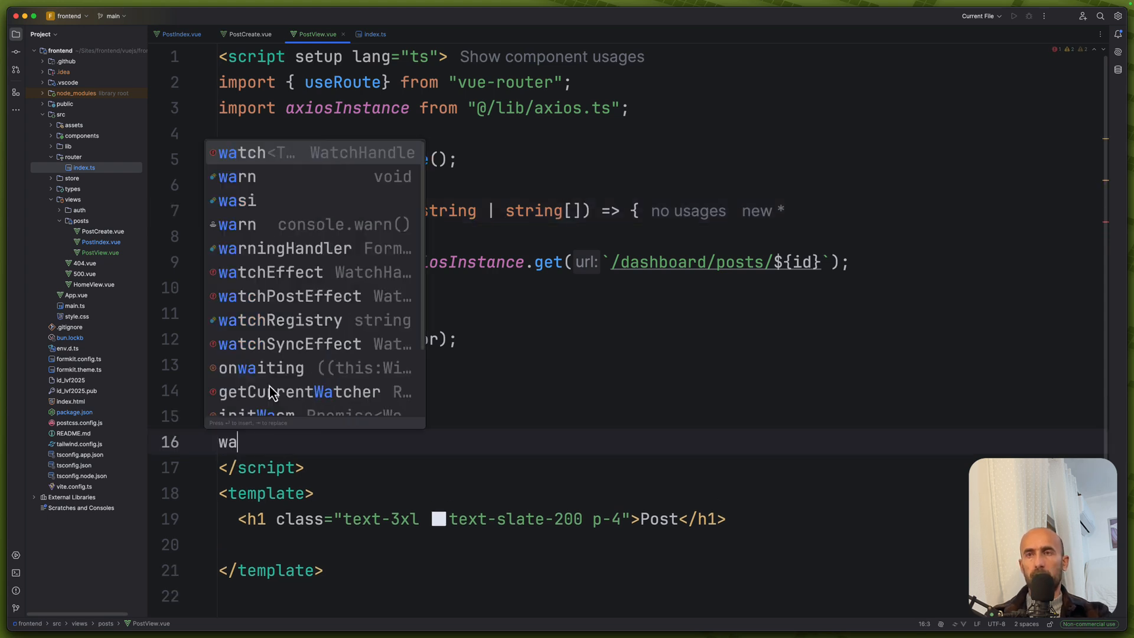
pyautogui.write('r')
pyautogui.write('(id) => getPost(id))')
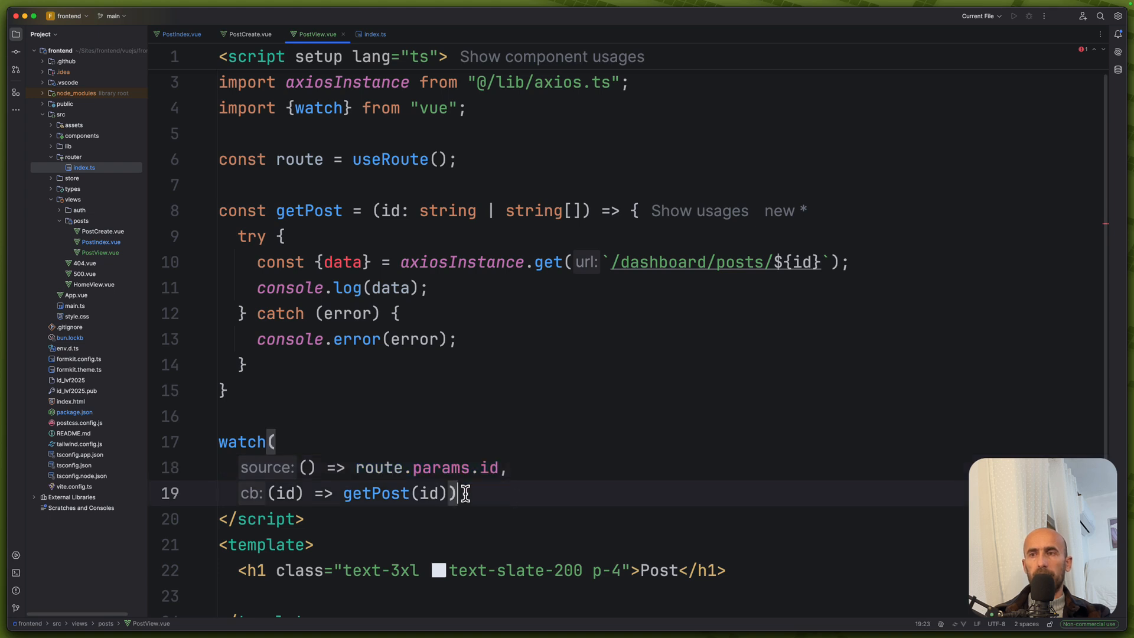
pyautogui.doubleClick(373, 493)
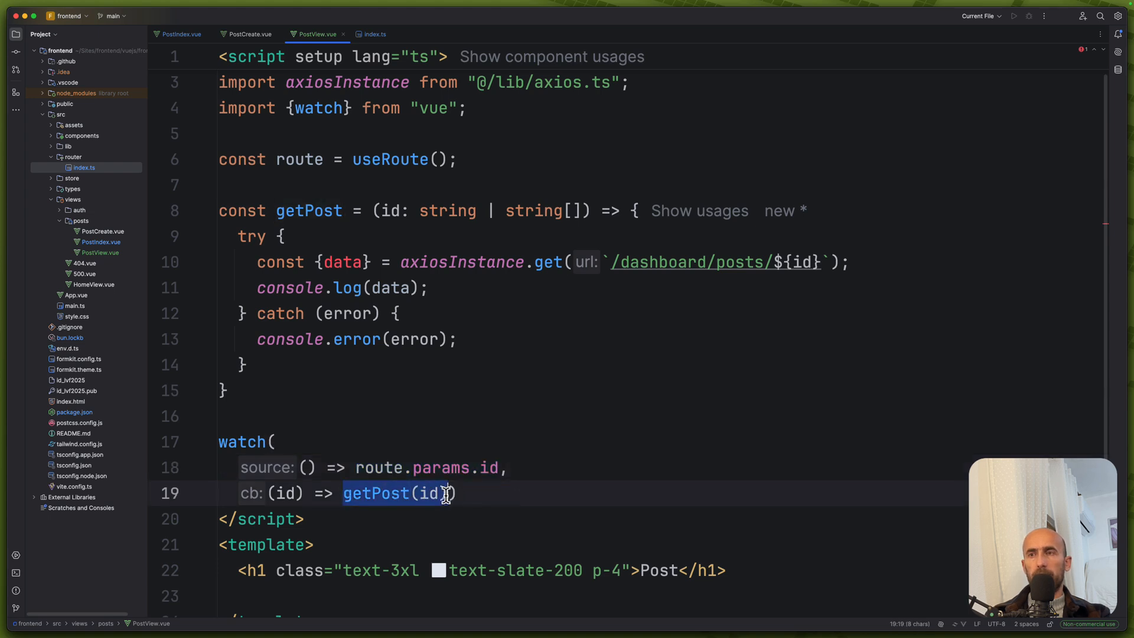
pyautogui.write(')')
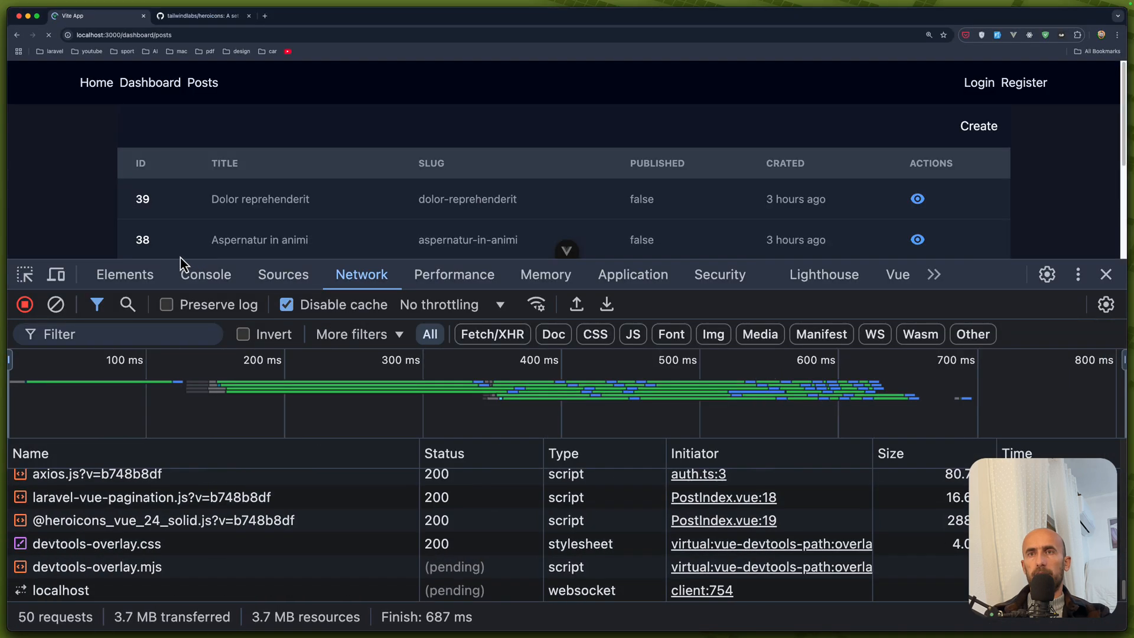
# - View post 39 in Chrome and show the DevTools console output
pyautogui.click(55, 304)
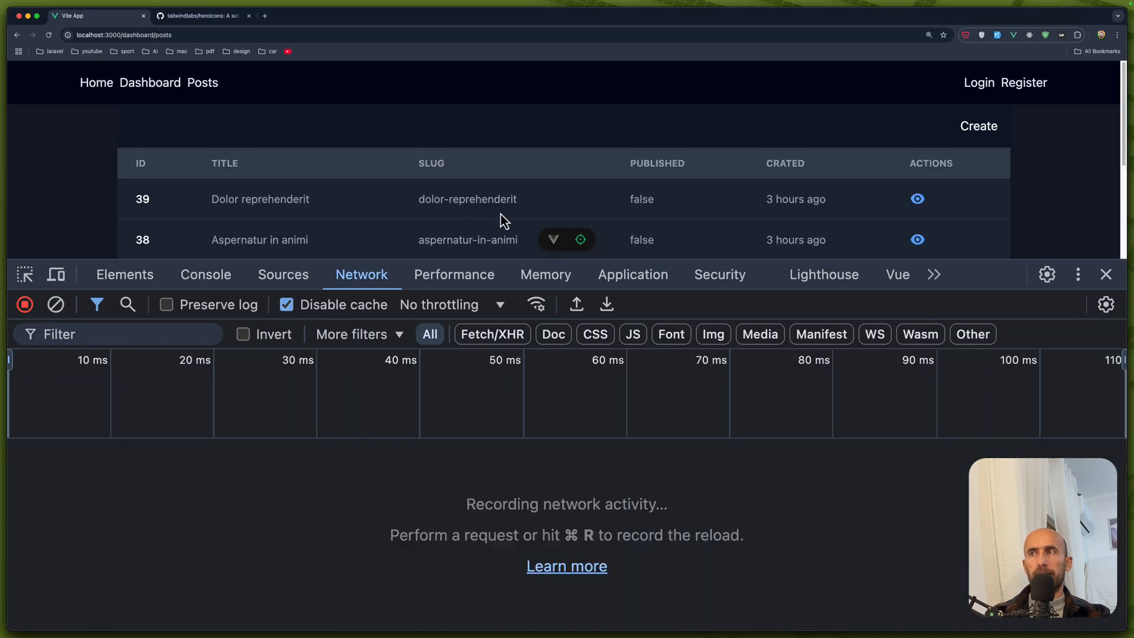
pyautogui.click(918, 199)
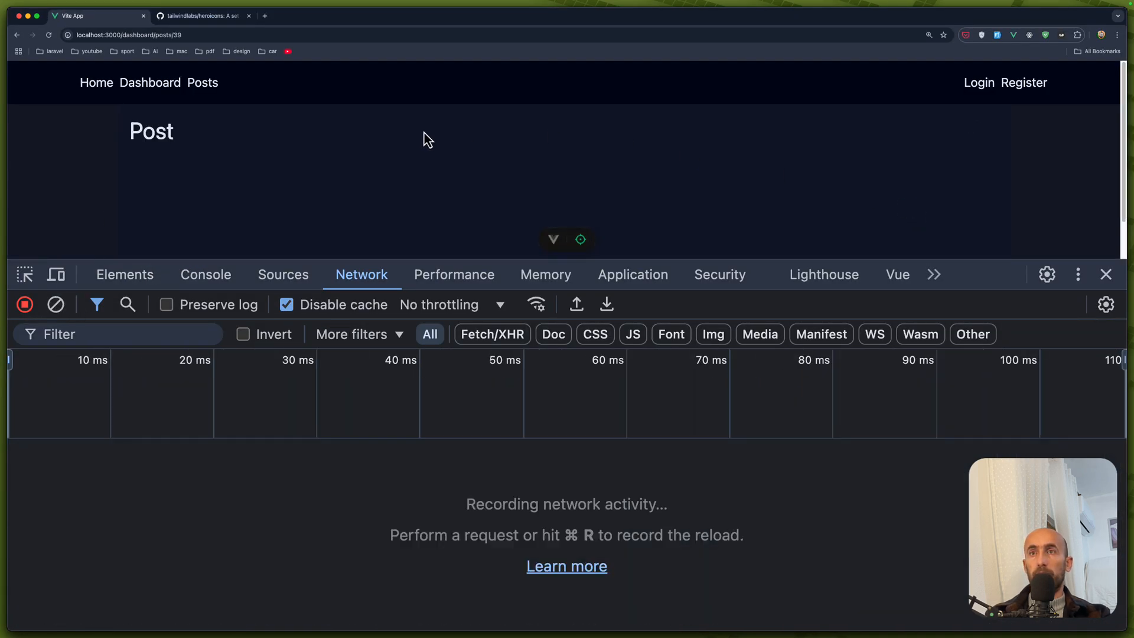
pyautogui.click(205, 274)
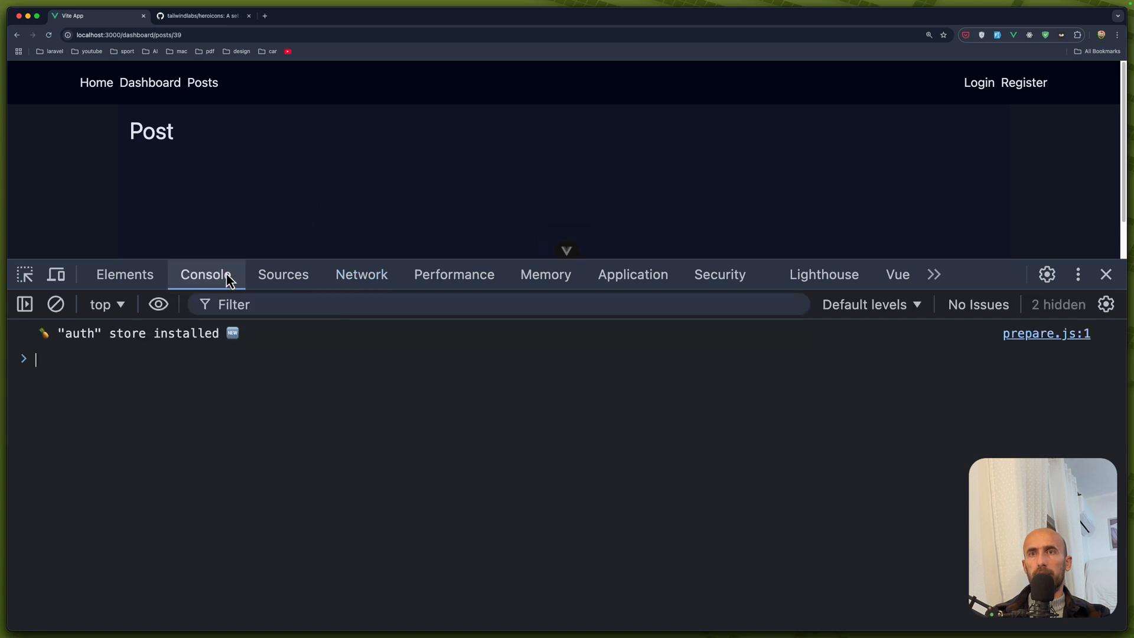
pyautogui.moveTo(242, 258)
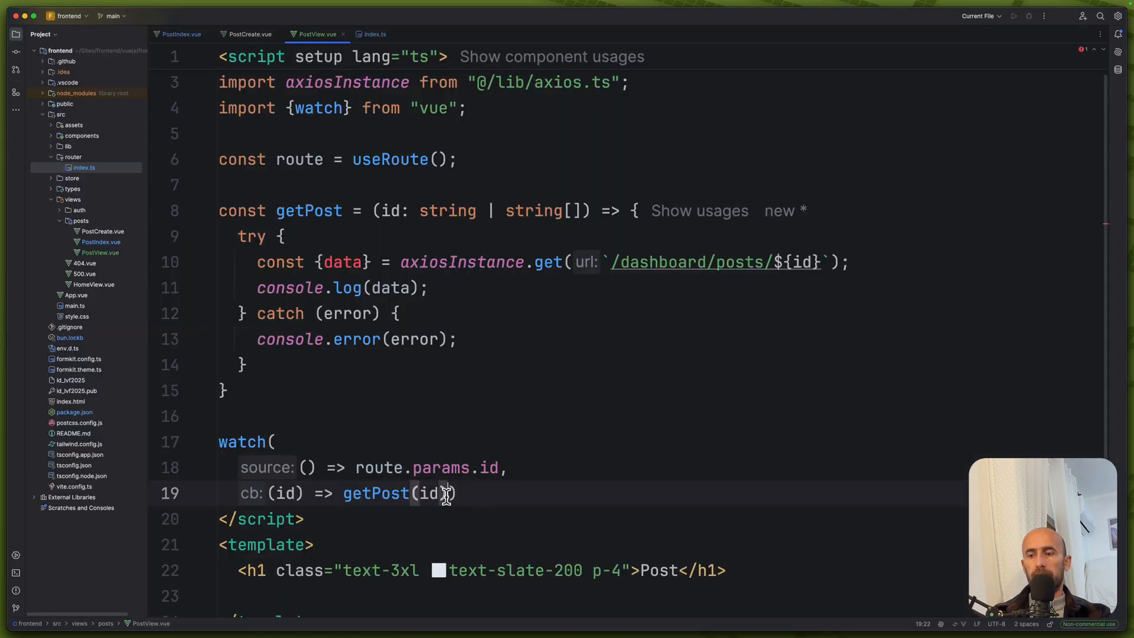
# - Make the watcher immediate and getPost async with await, reload and expand the logged post data object
pyautogui.write(',')
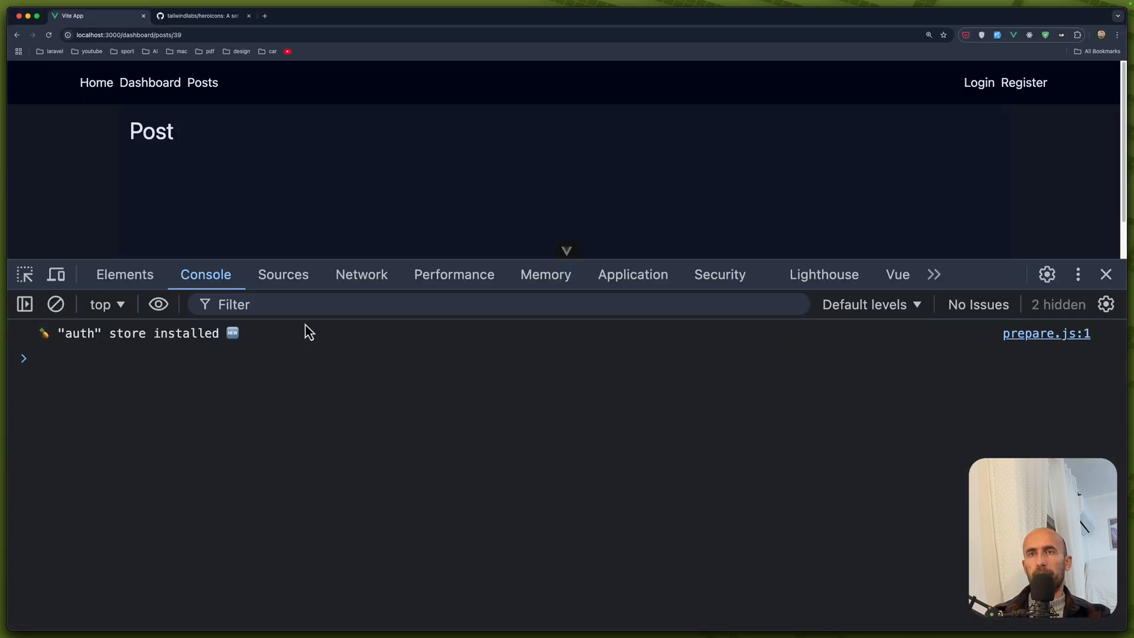
pyautogui.press('Enter')
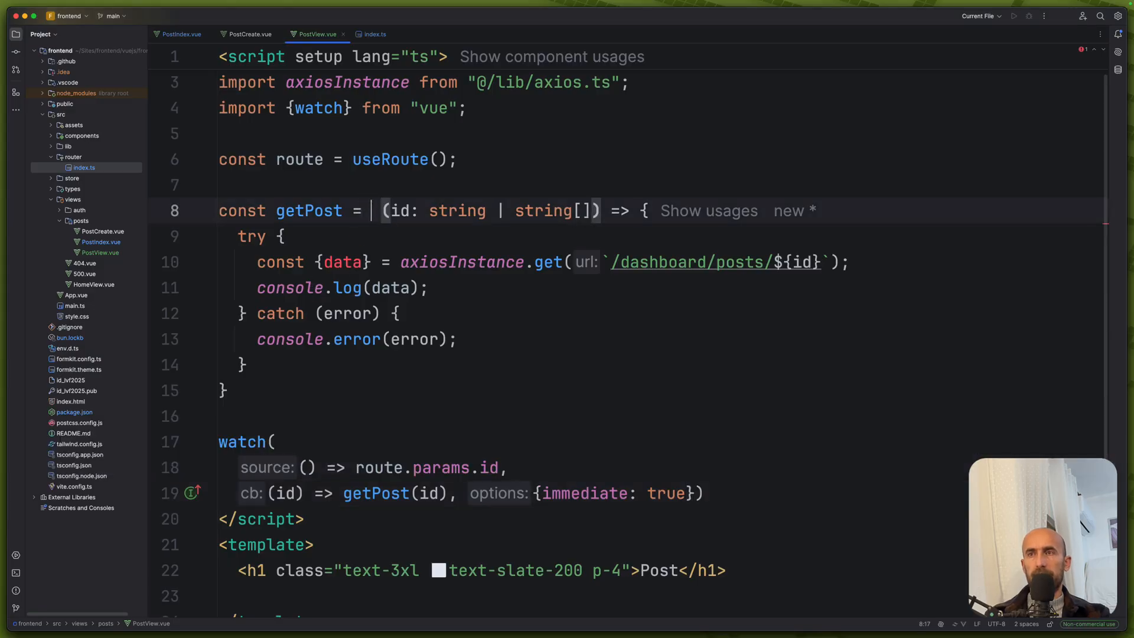
pyautogui.write('async')
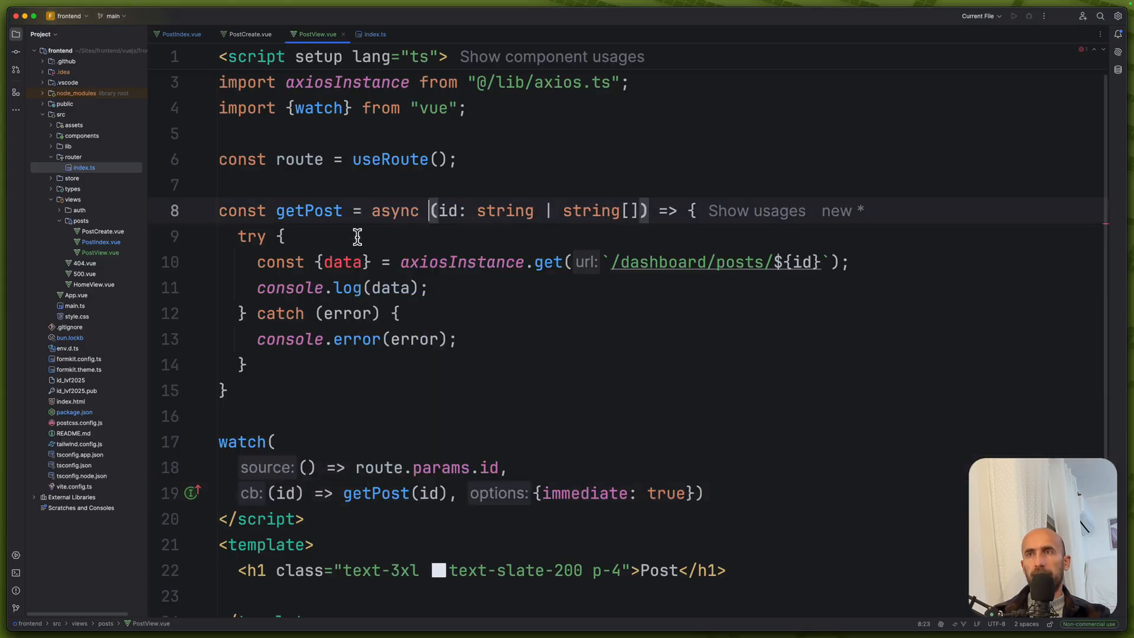
pyautogui.write('a')
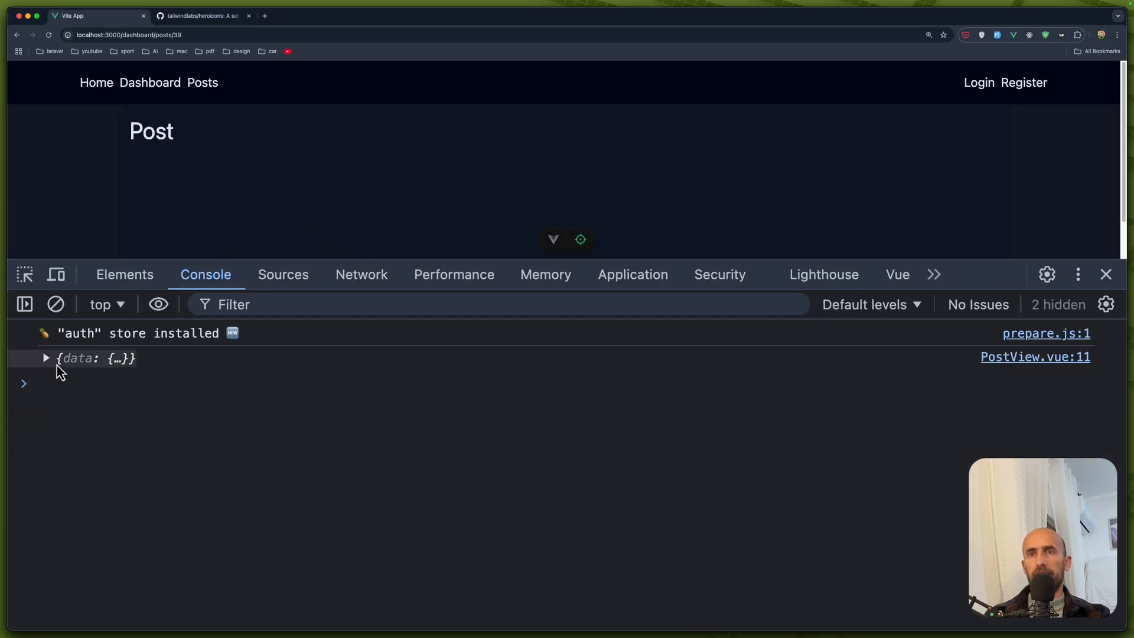
pyautogui.click(46, 358)
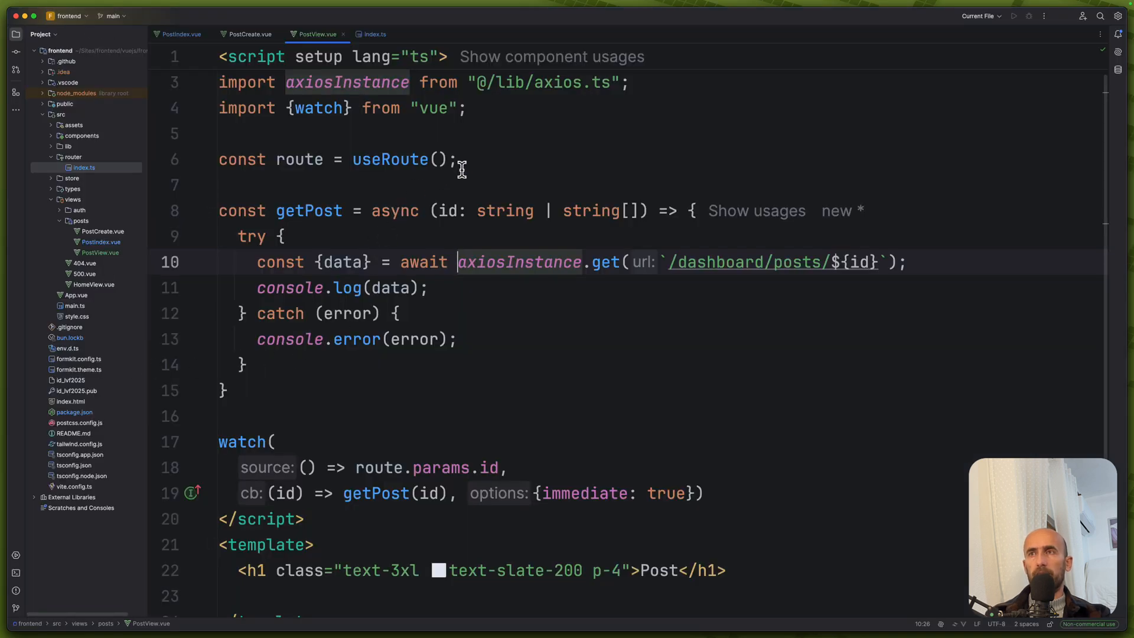
# - Declare const post = ref(null) below the route constant with ref auto-imported, then go to PostIndex.vue
pyautogui.write('const post =')
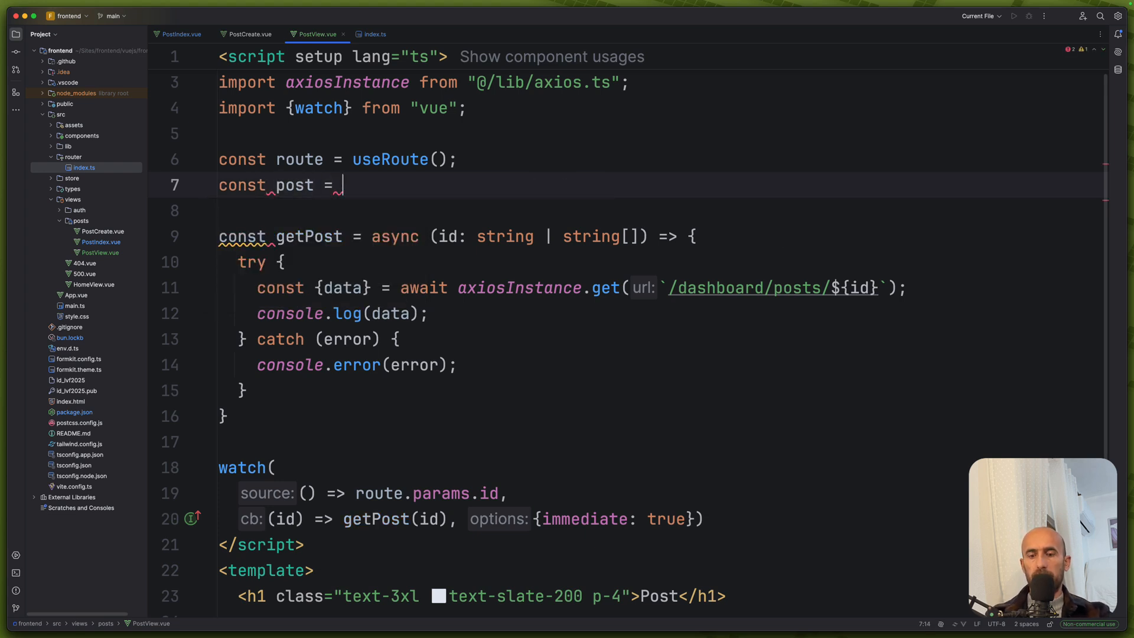
pyautogui.write('ref()')
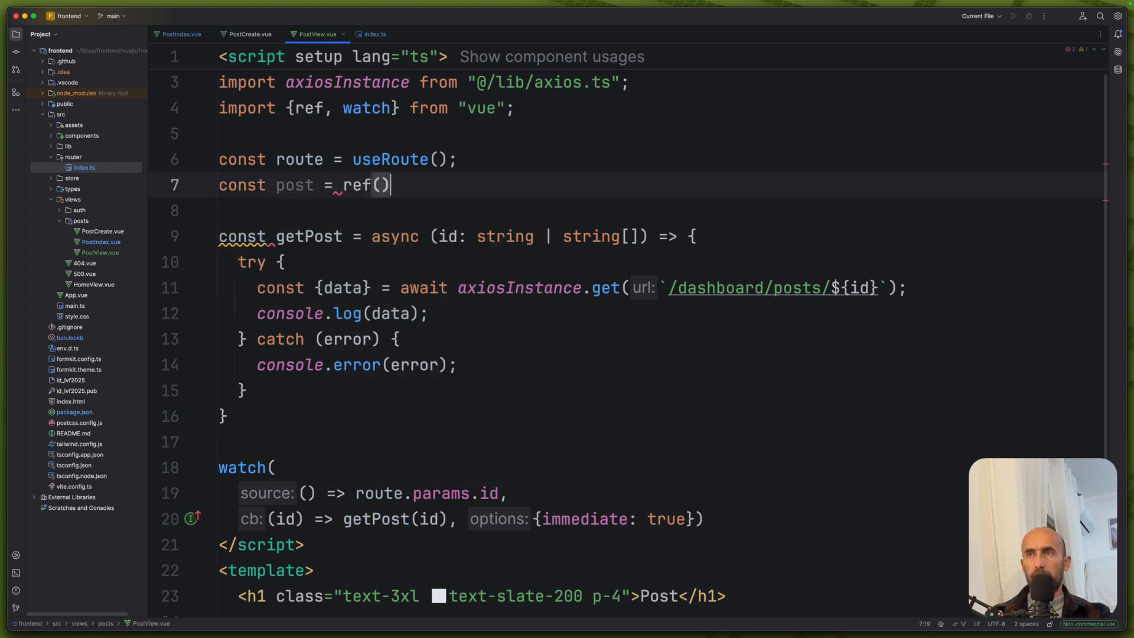
pyautogui.write('null')
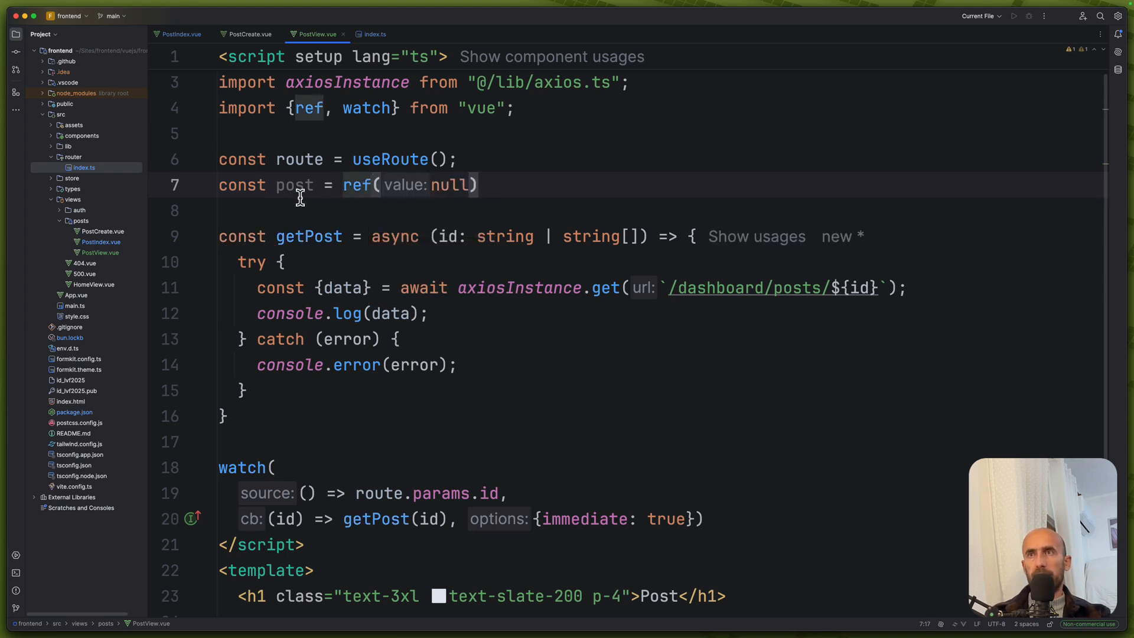
pyautogui.doubleClick(294, 184)
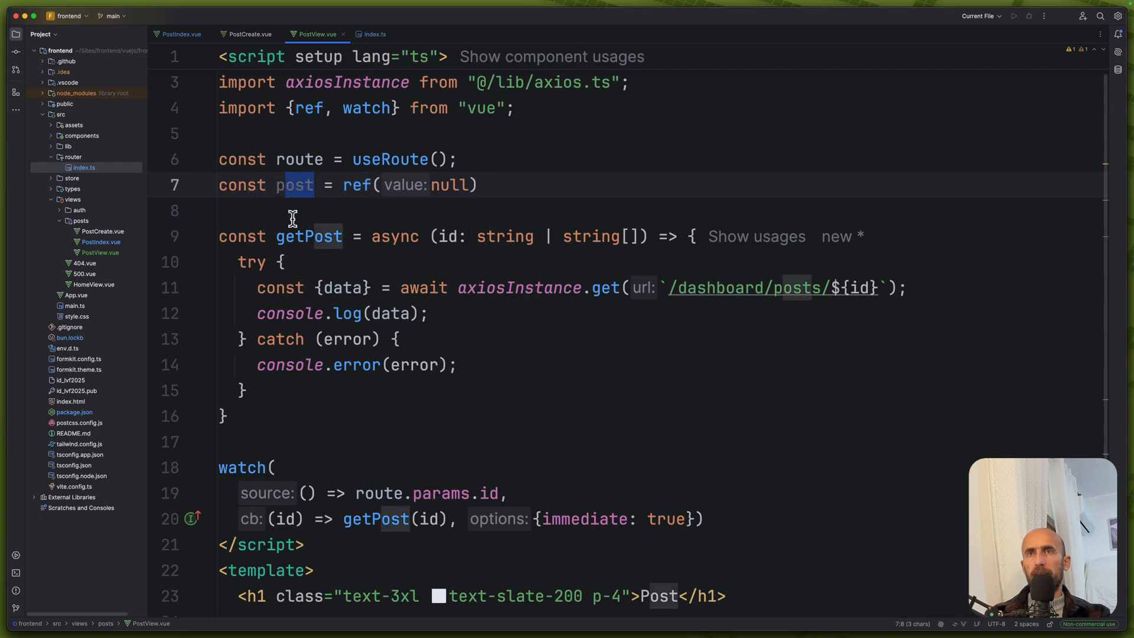
pyautogui.click(179, 35)
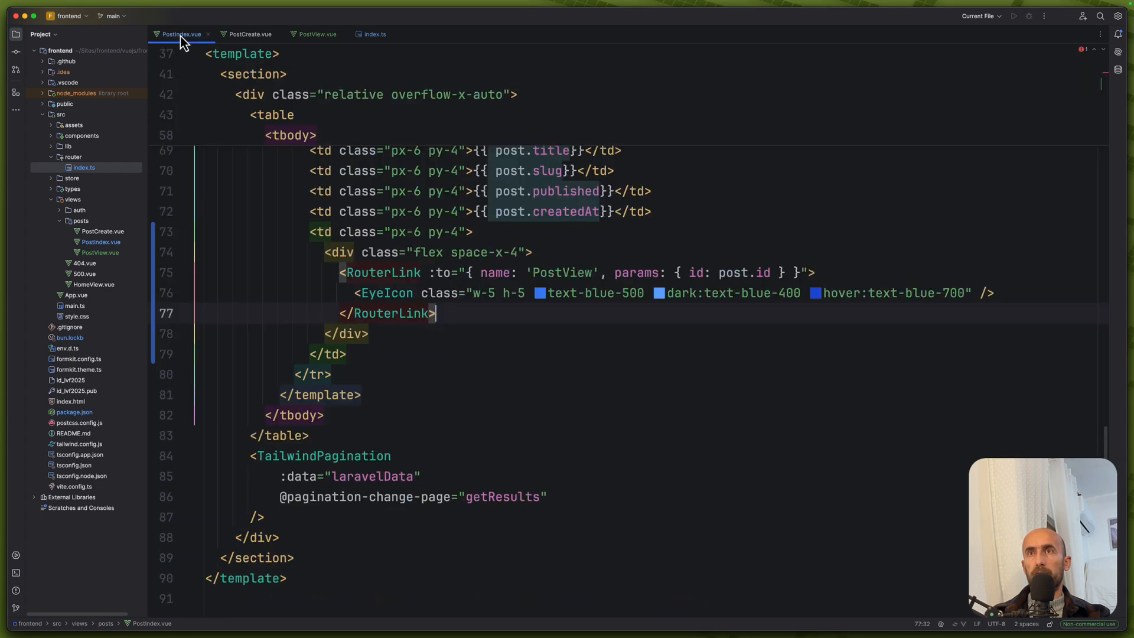
# - Cut the Post type from PostIndex.vue and paste it into src/types/index.ts as export type Post
pyautogui.scroll(3)
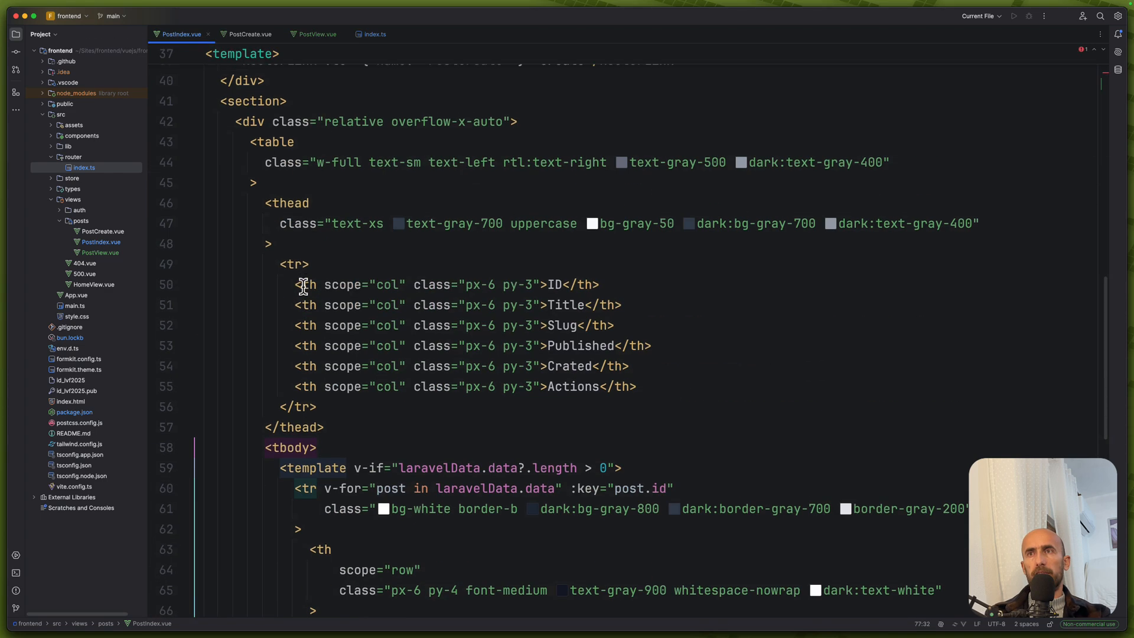
pyautogui.scroll(3)
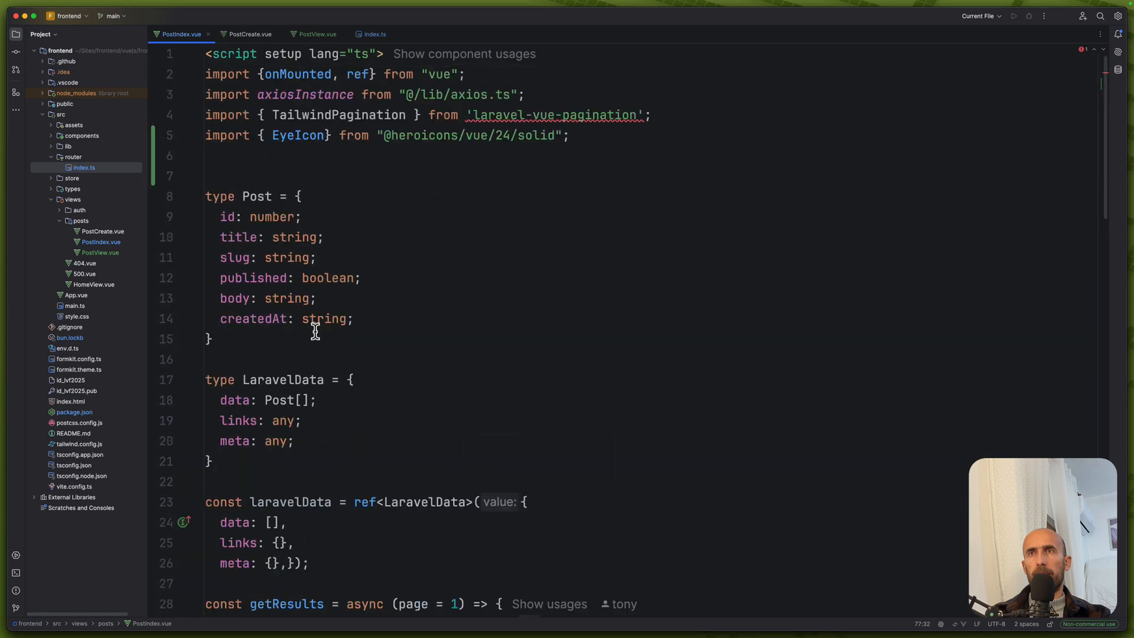
pyautogui.moveTo(216, 344)
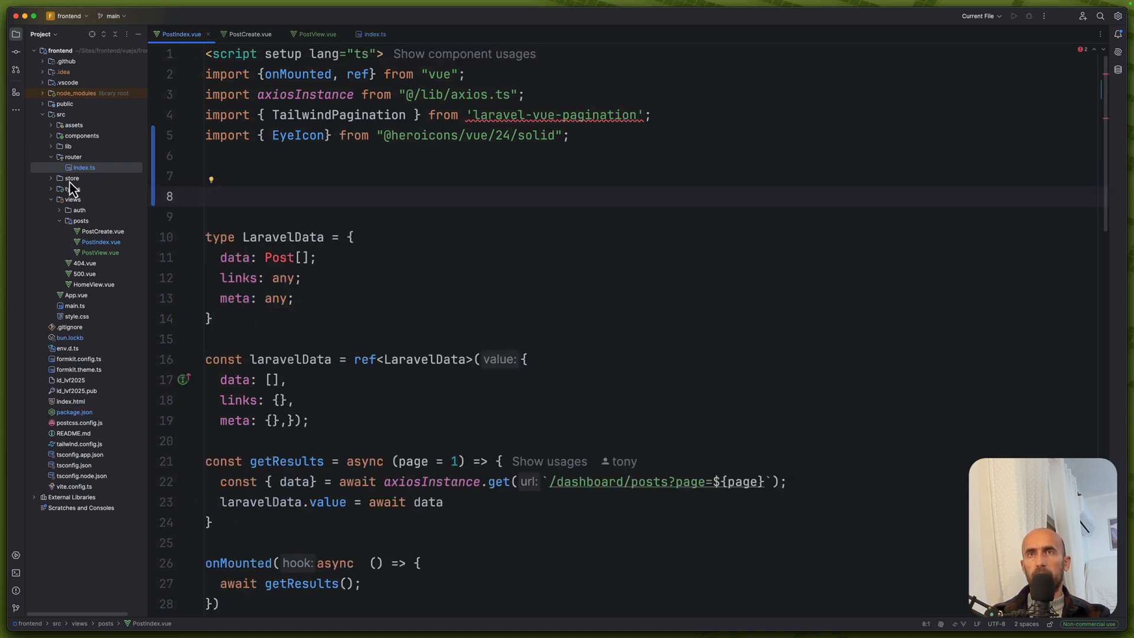
pyautogui.click(72, 189)
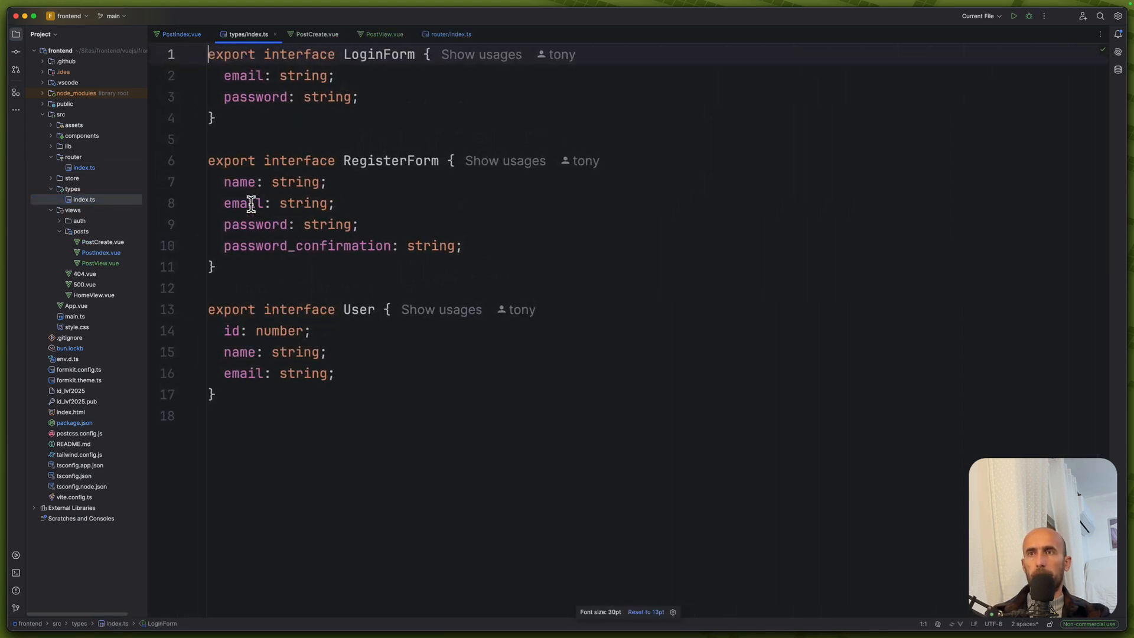
pyautogui.press('Enter')
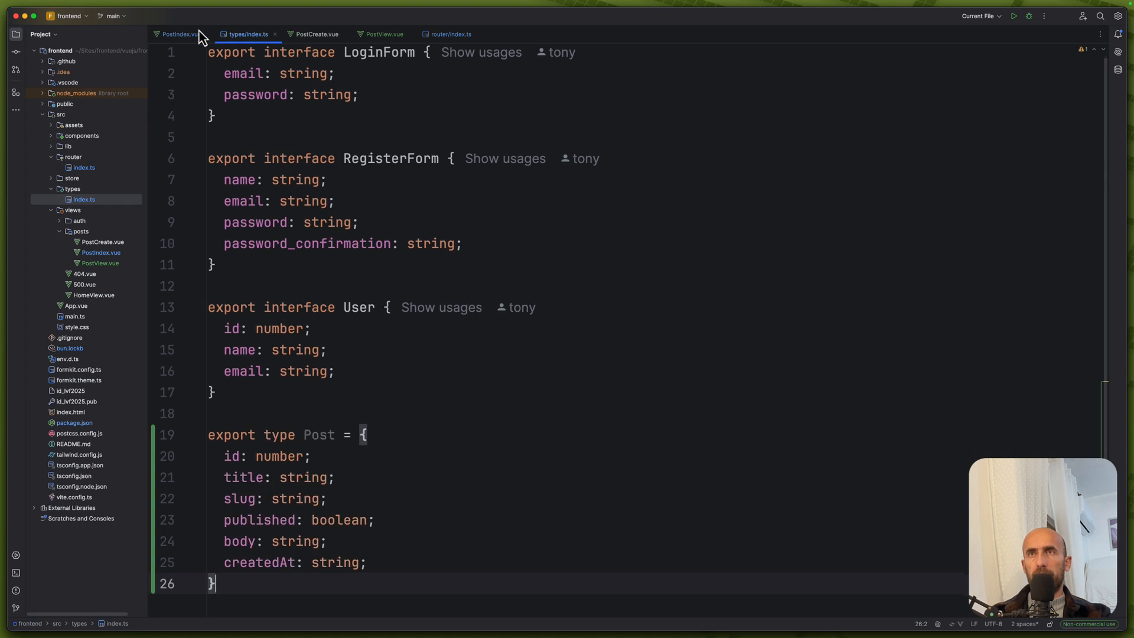
pyautogui.click(180, 35)
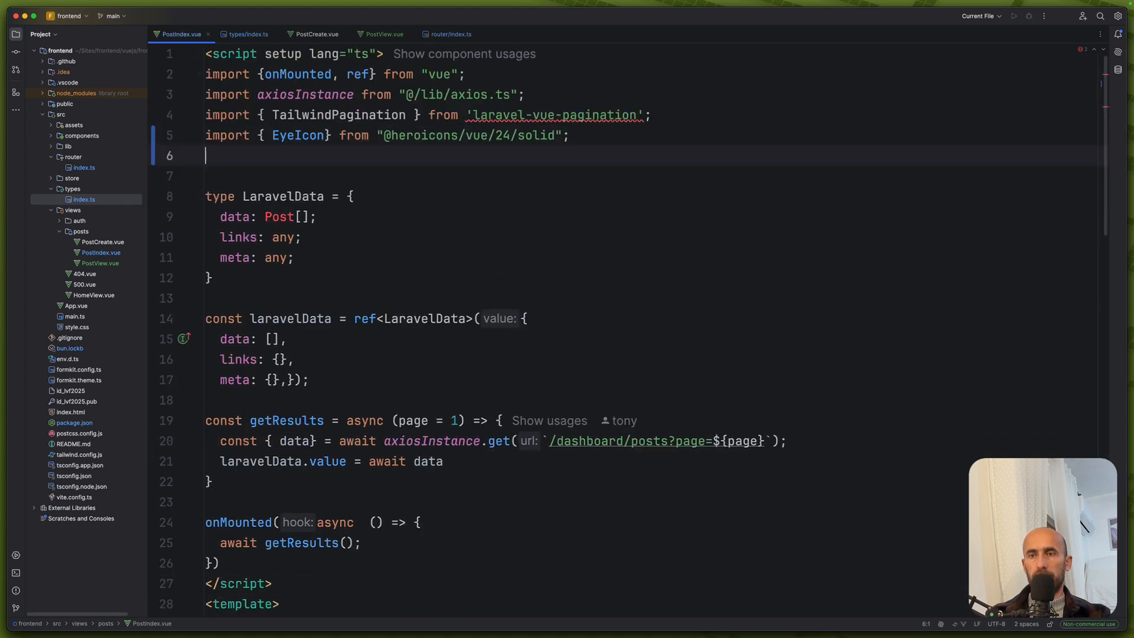
# - Add 'import type { Post } from "@/types"' on line 6 of PostIndex.vue
pyautogui.write('import')
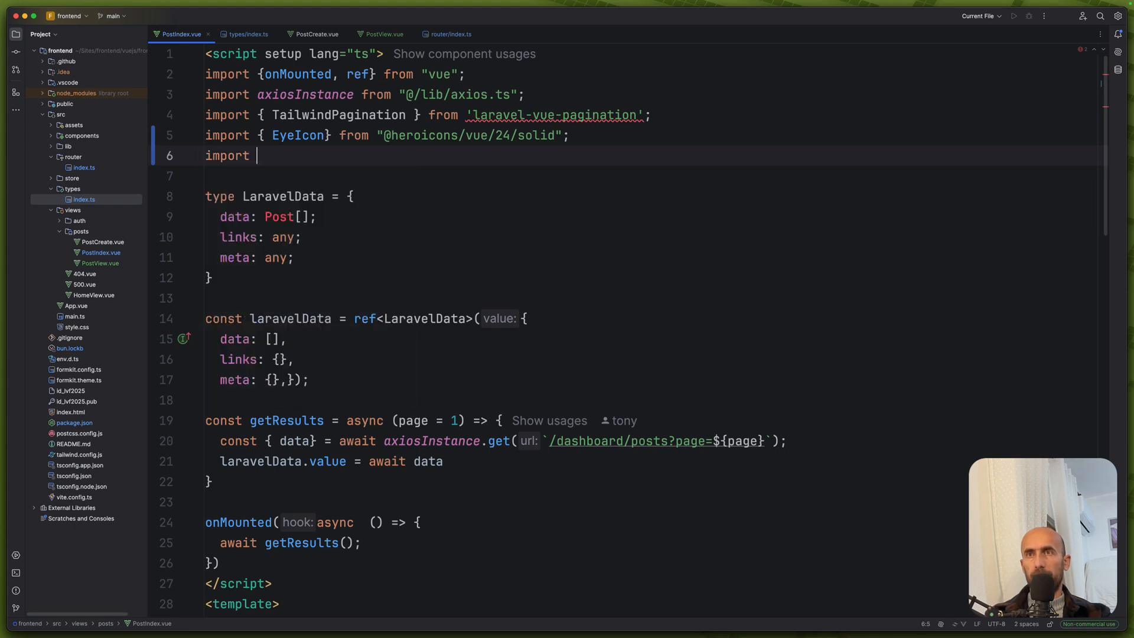
pyautogui.write('type')
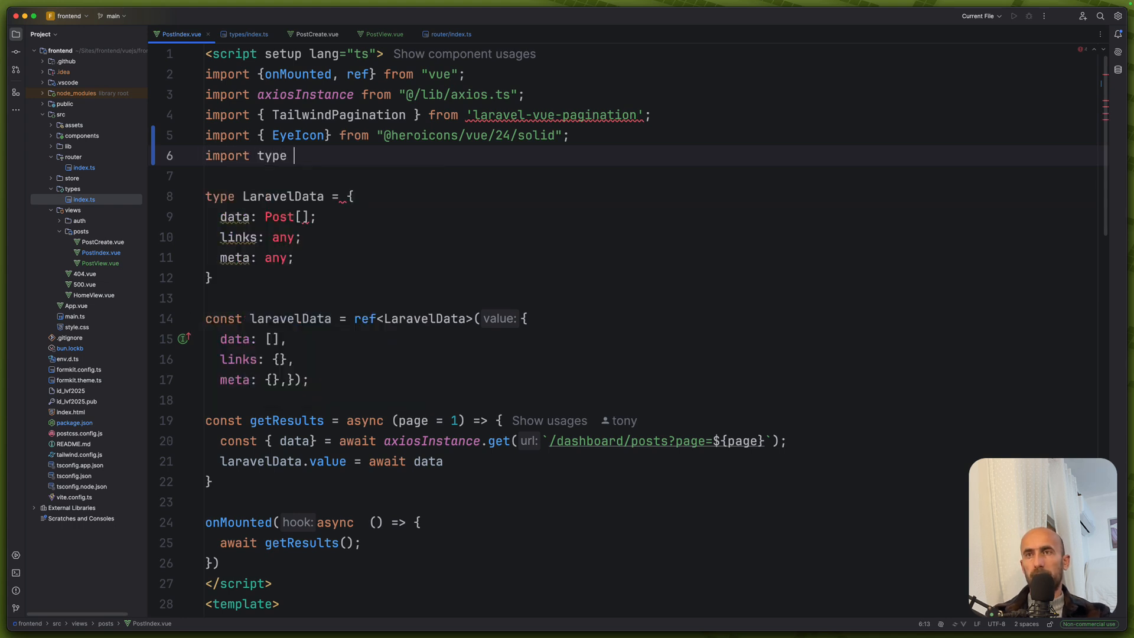
pyautogui.write('{ Post')
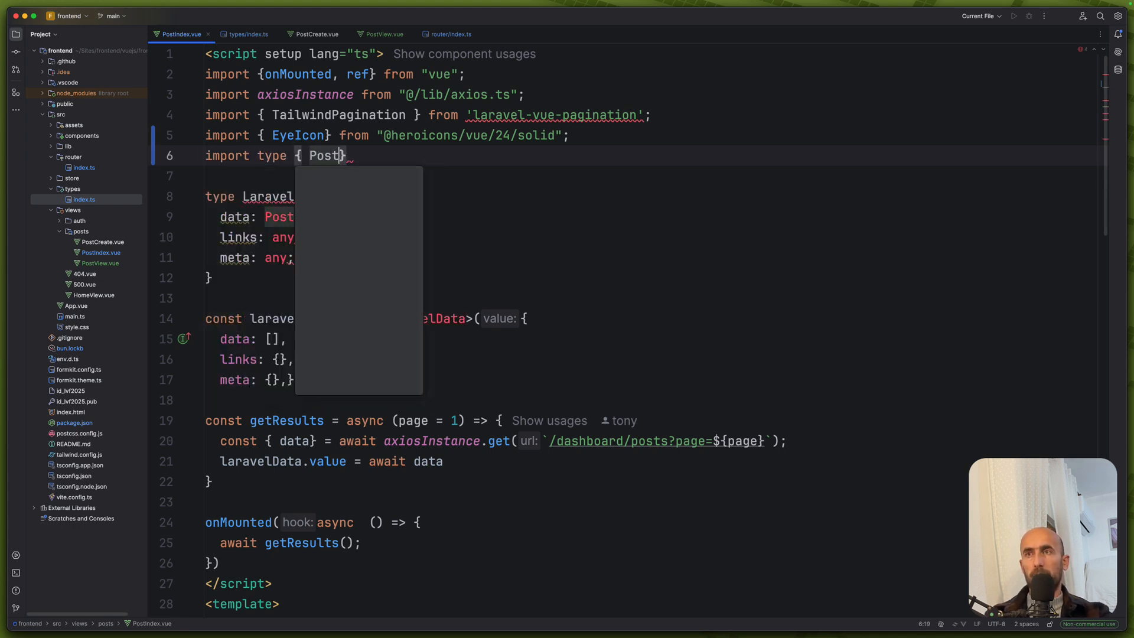
pyautogui.write('Post')
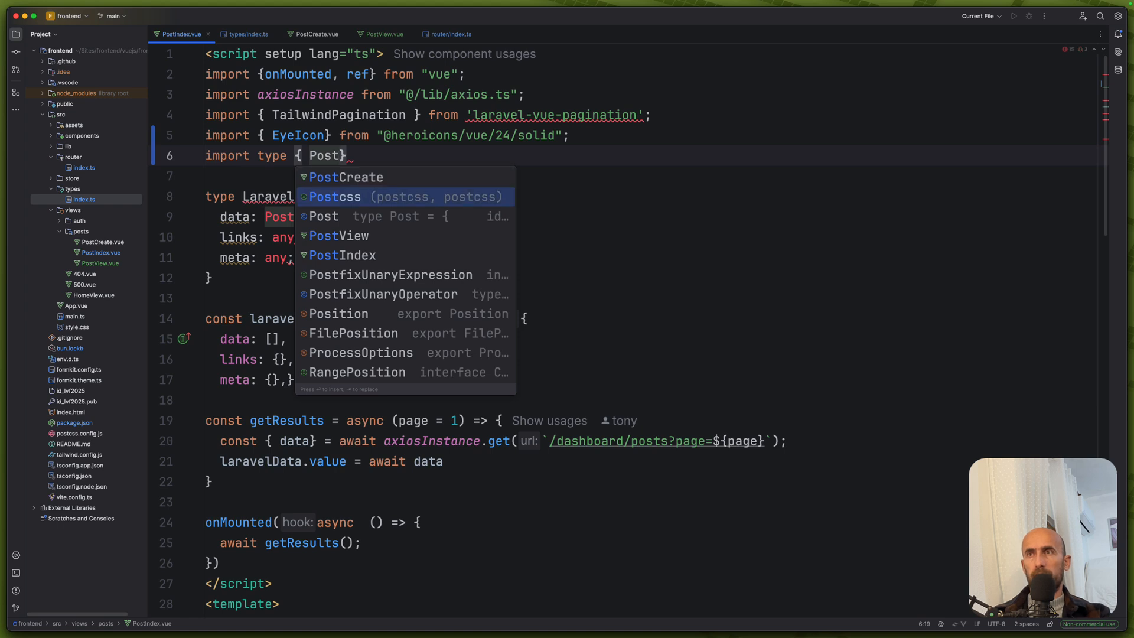
pyautogui.click(322, 216)
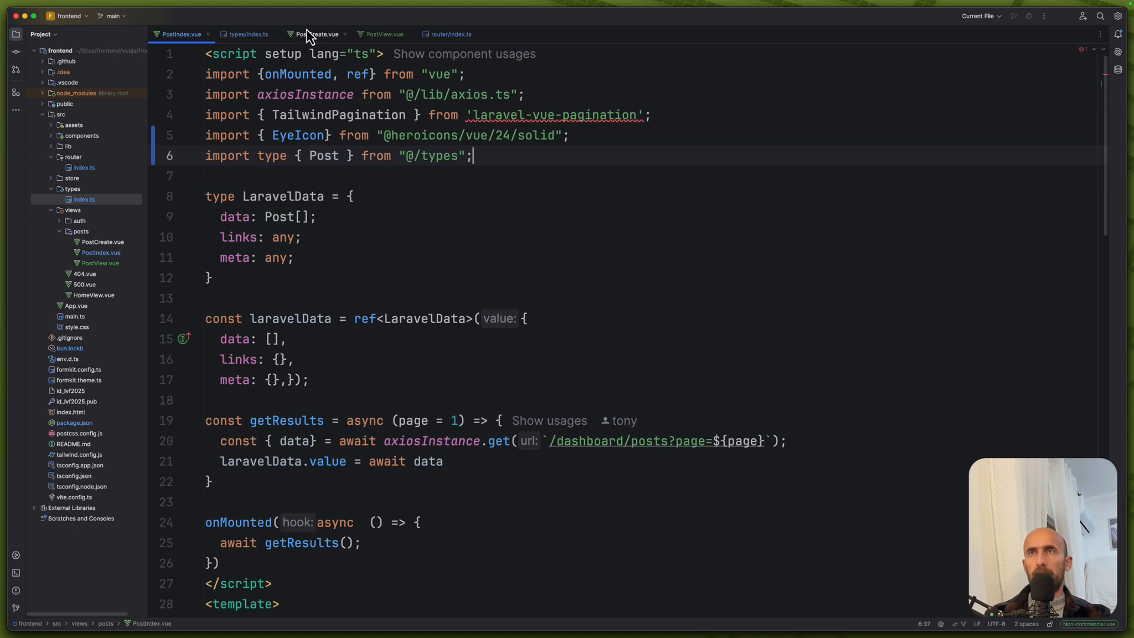
# - Type PostView's post as ref<Post | null> and import type Post from "@/types"
pyautogui.click(381, 34)
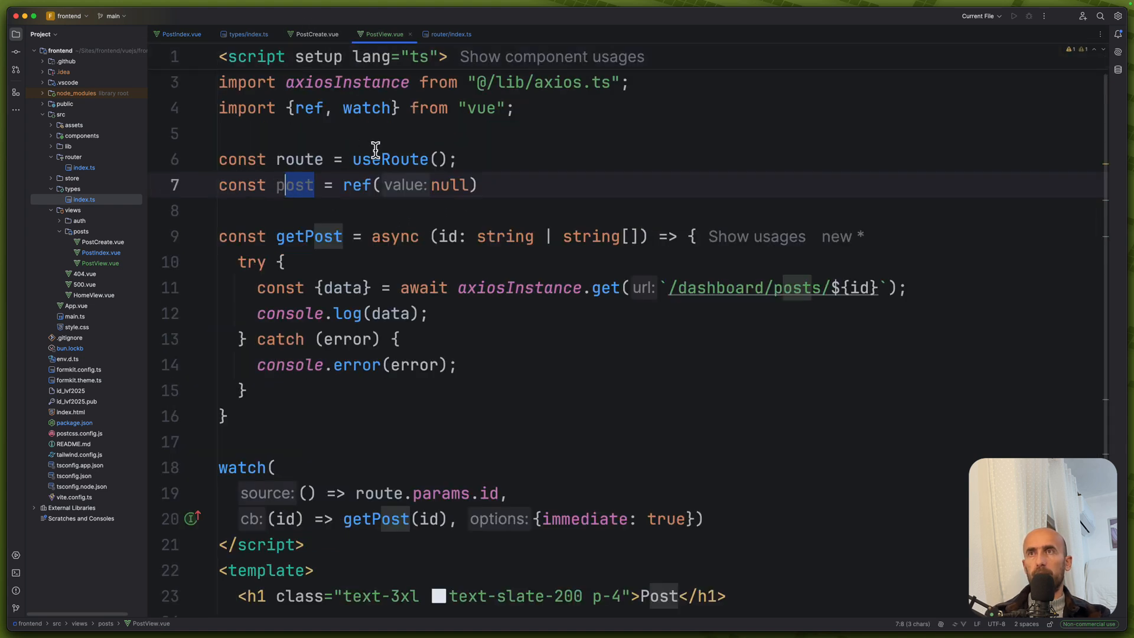
pyautogui.write('<')
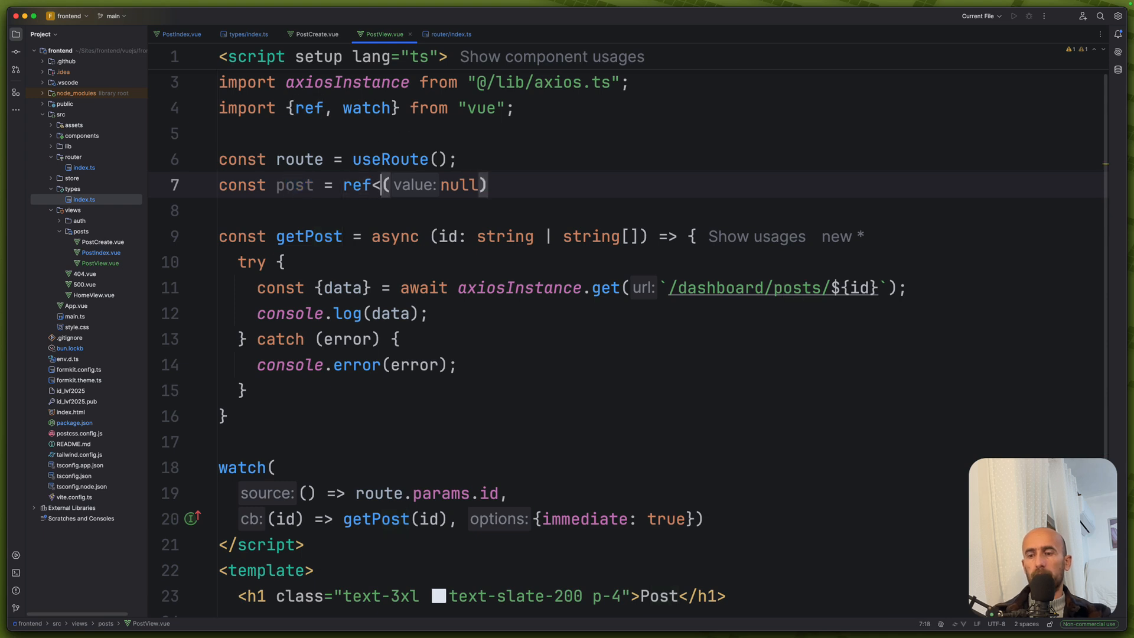
pyautogui.write('Post | null>')
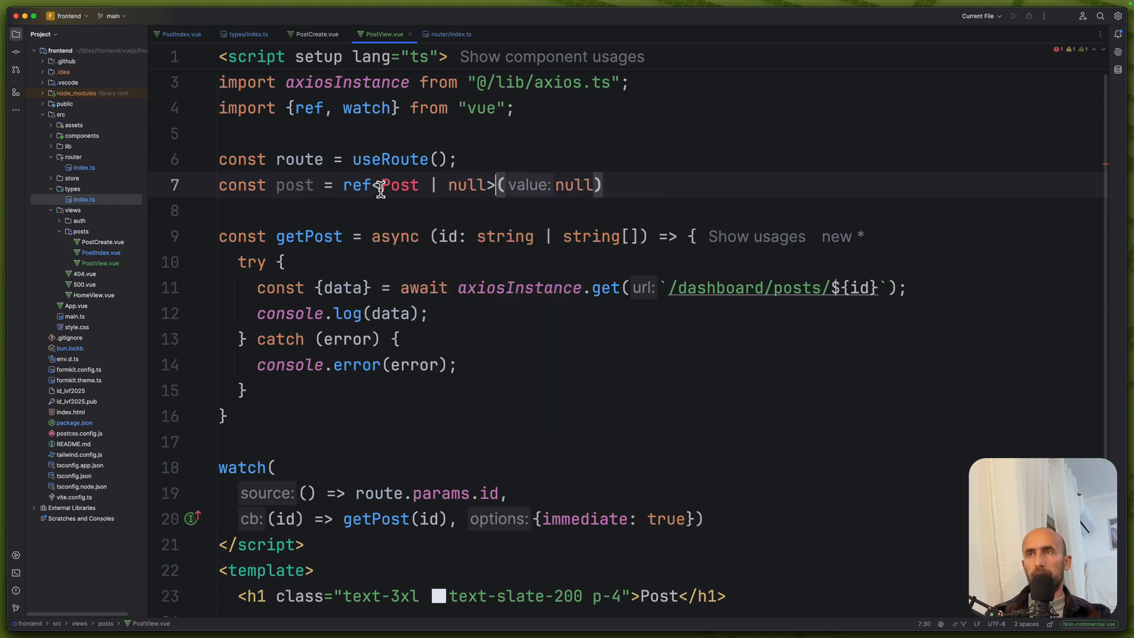
pyautogui.click(516, 107)
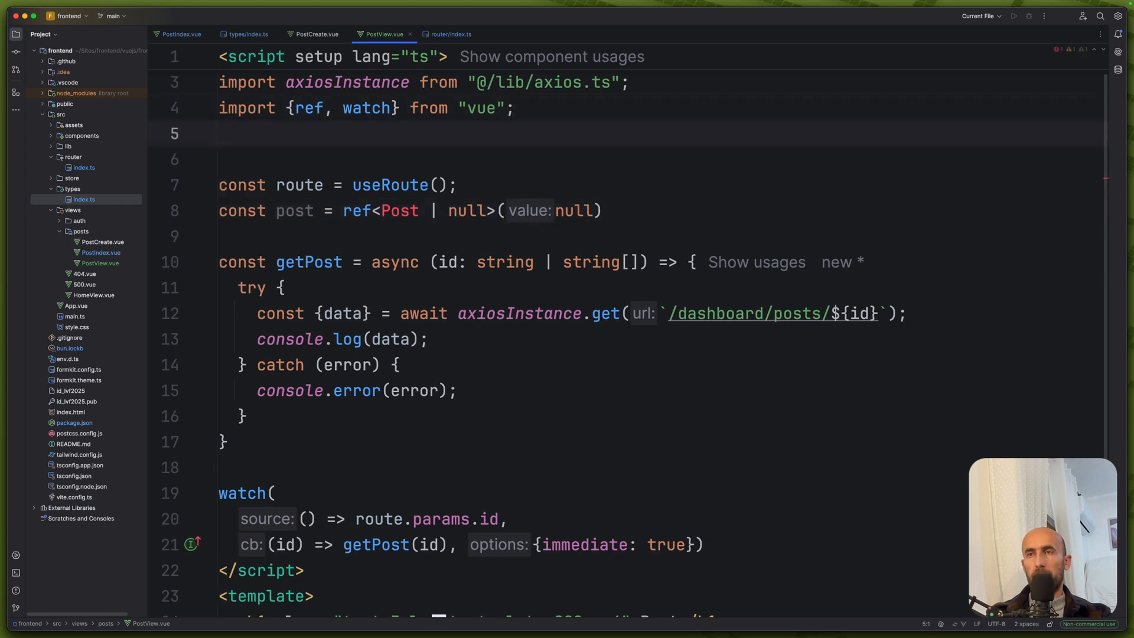
pyautogui.write('import type {')
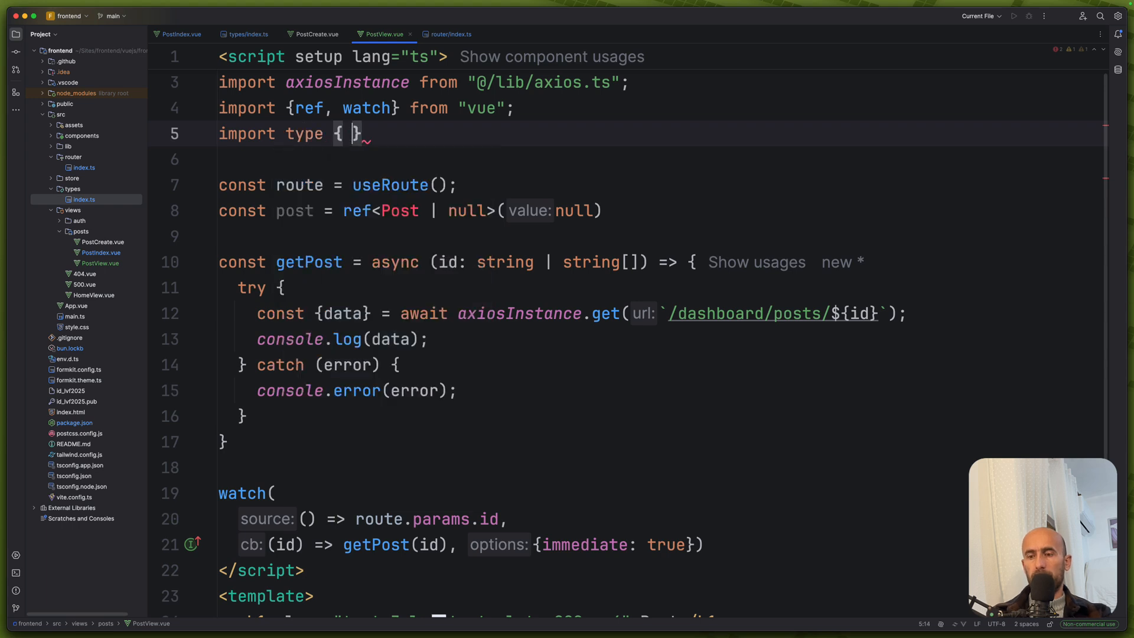
pyautogui.write('Post')
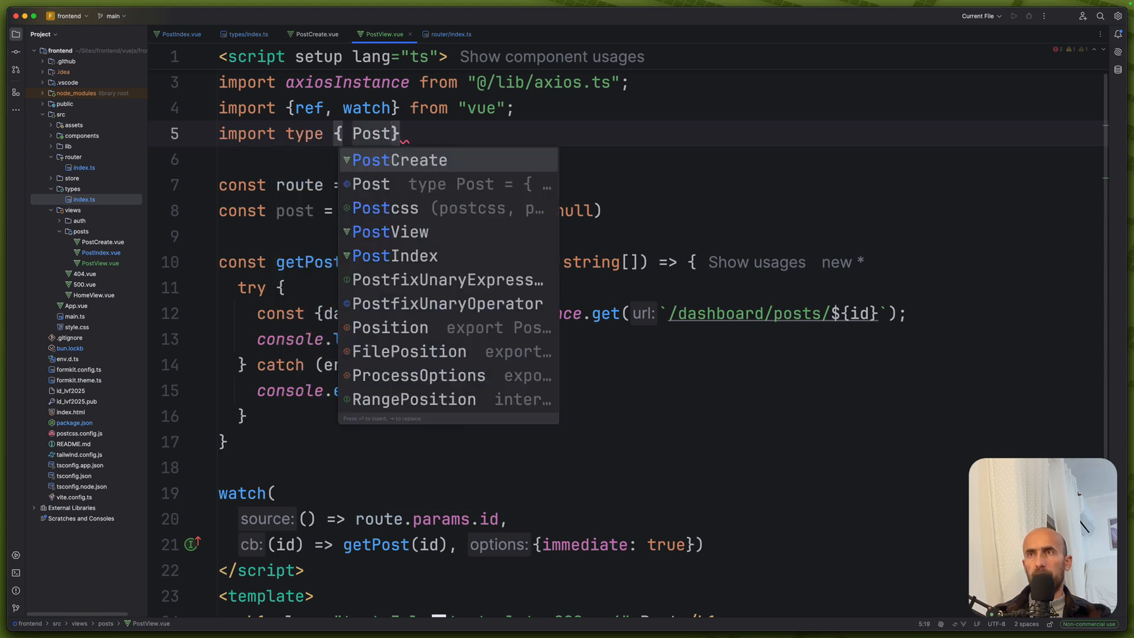
pyautogui.click(369, 184)
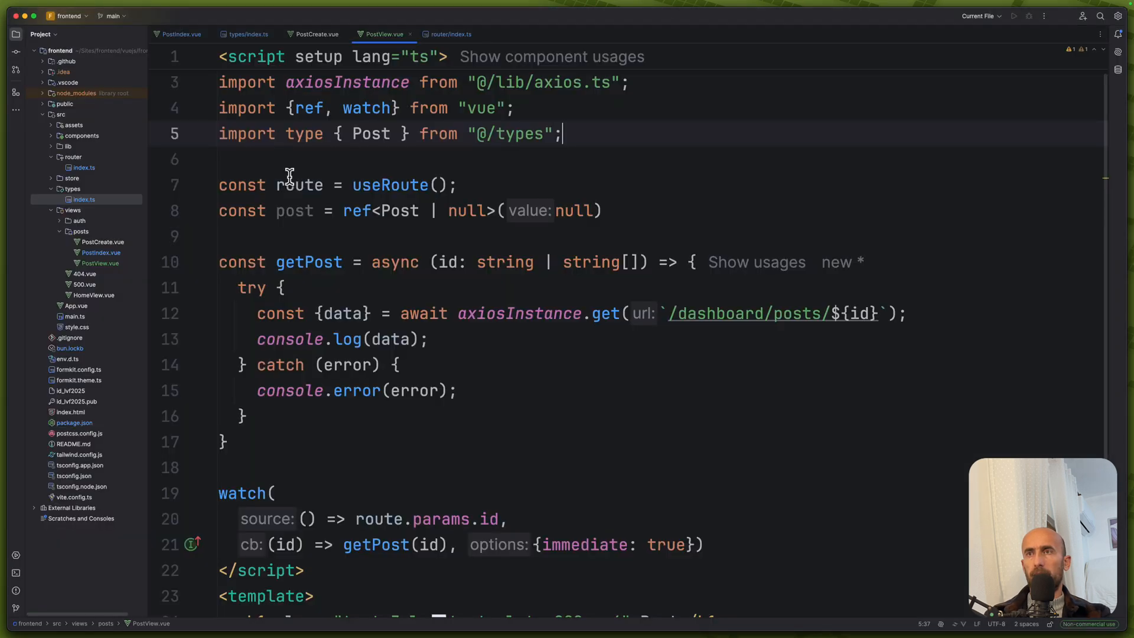
pyautogui.moveTo(457, 341)
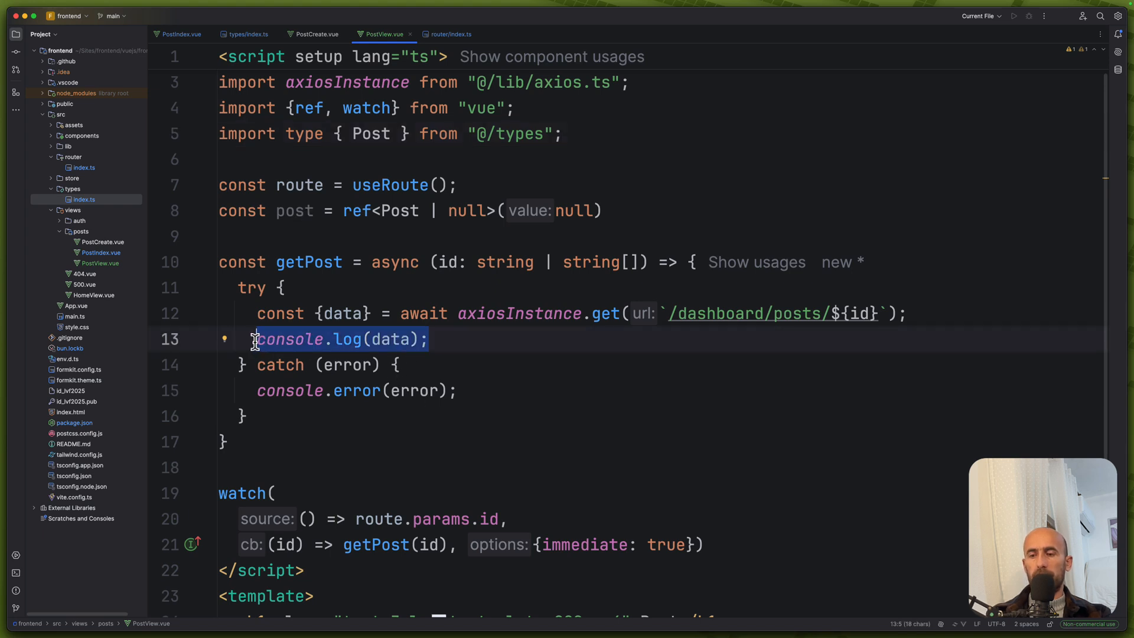
# - Store the fetched post with post.value = data.data instead of logging it
pyautogui.write('post.value = data;')
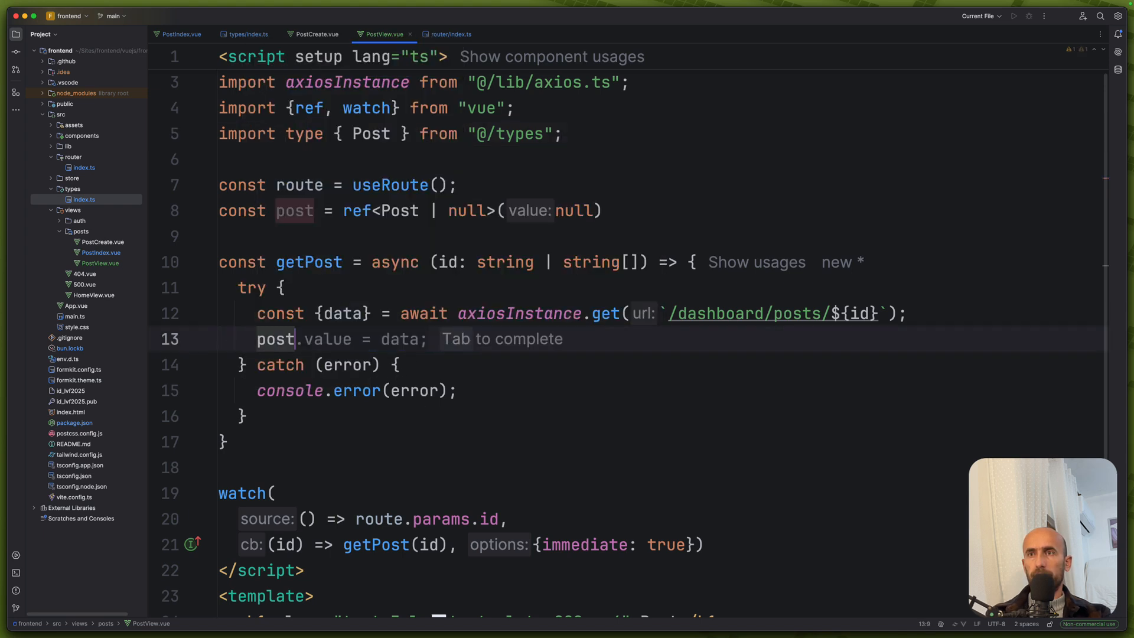
pyautogui.press('Tab')
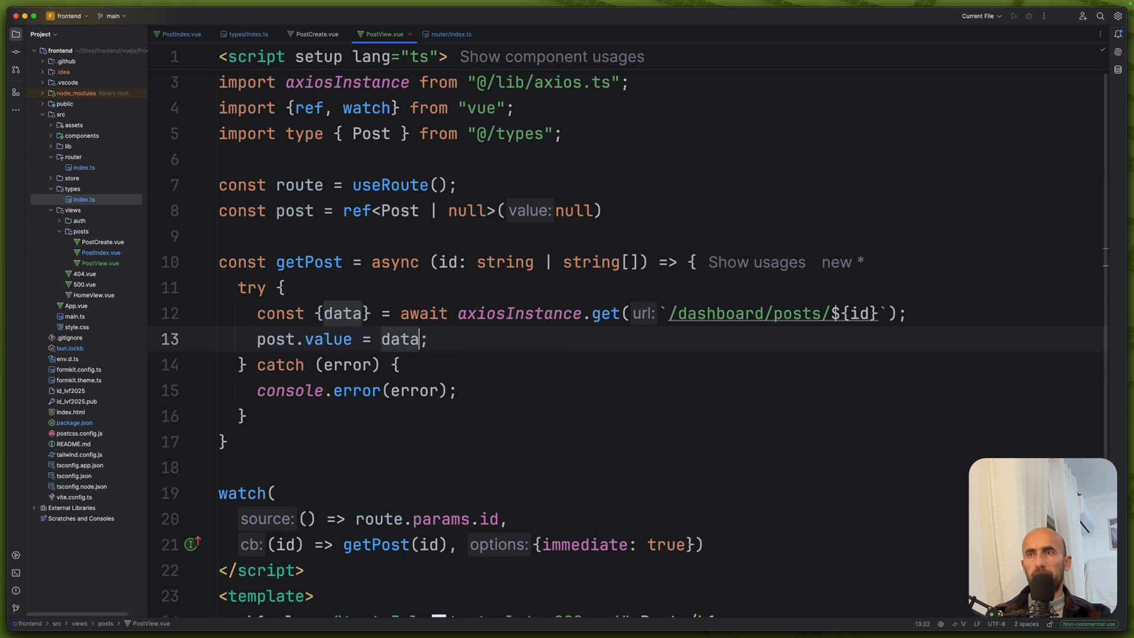
pyautogui.write('.dat')
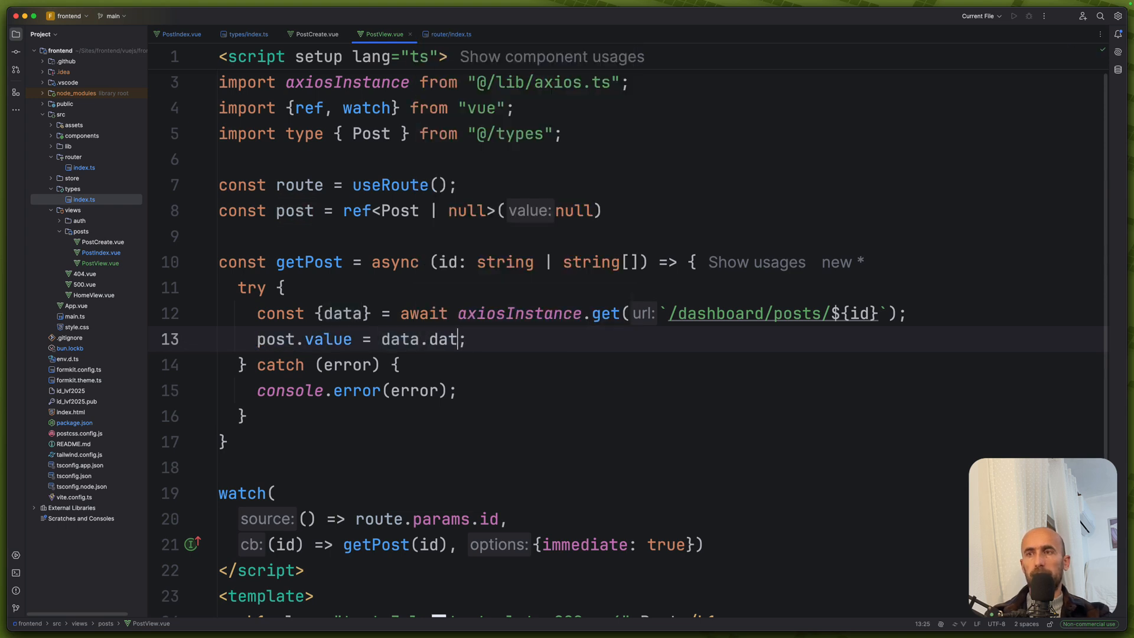
pyautogui.write('a')
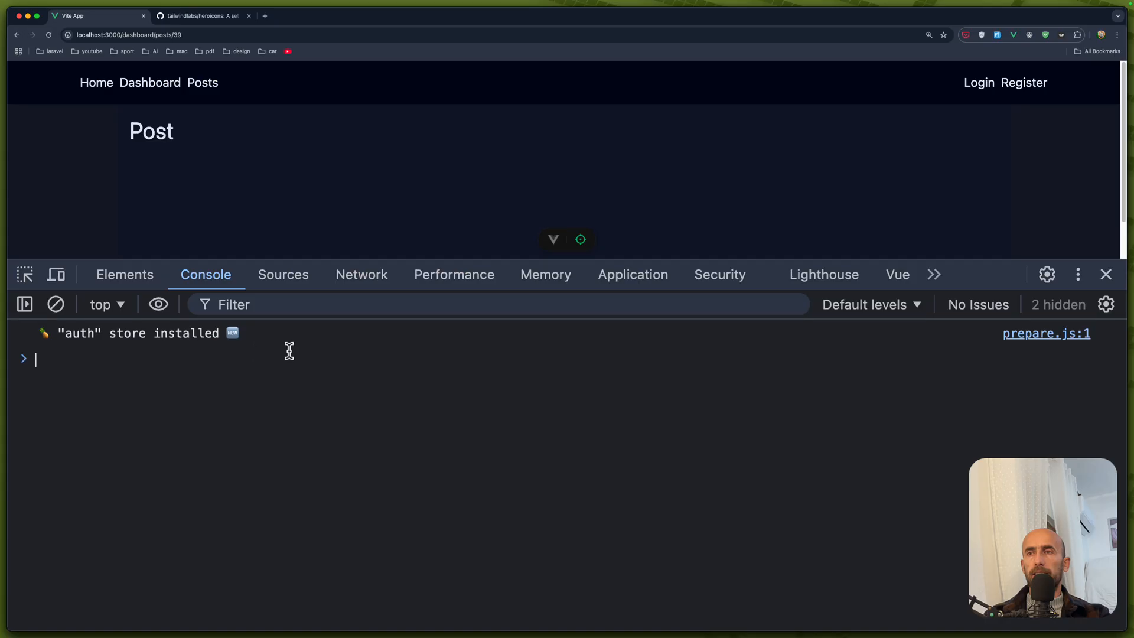
# - In Vue DevTools Components, view post 39 and expand its post ref showing title, body, slug and createdAt
pyautogui.click(202, 83)
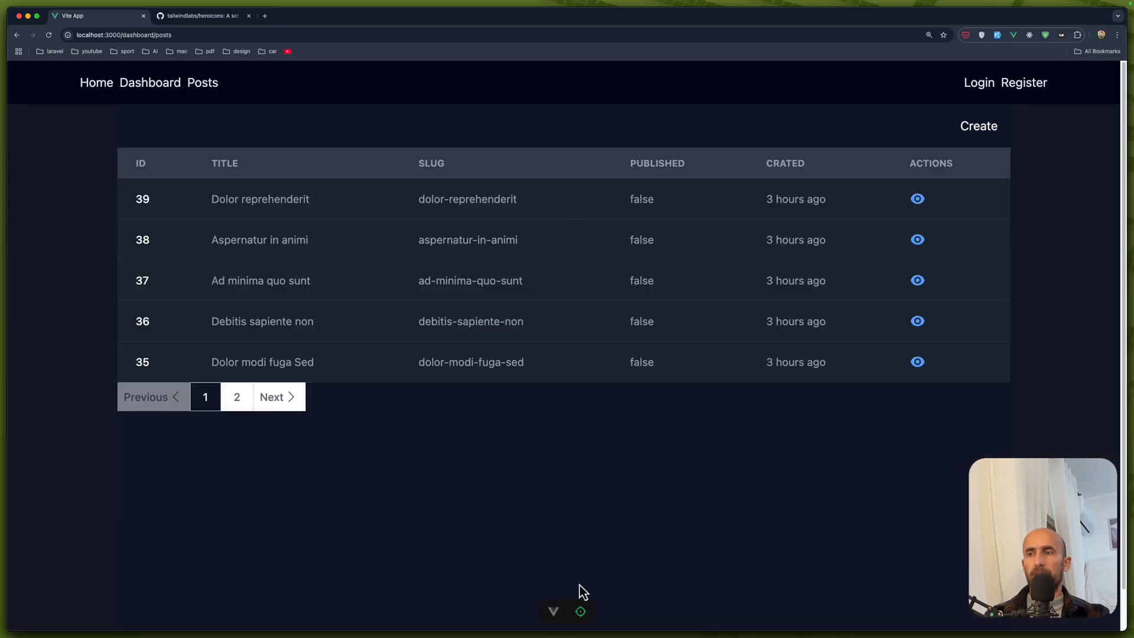
pyautogui.click(553, 612)
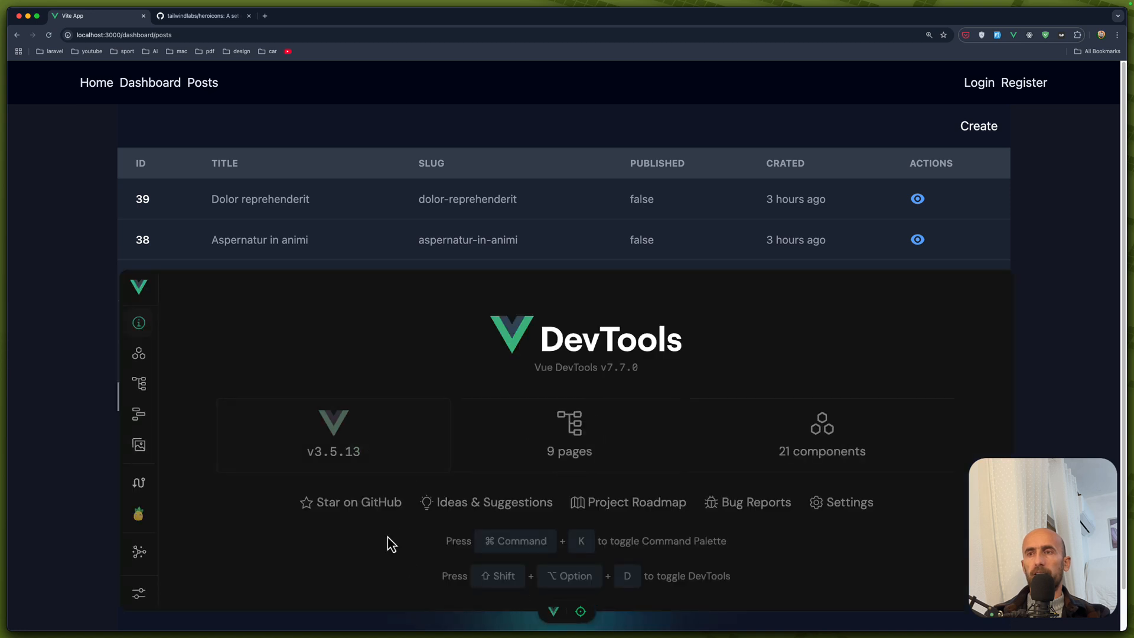
pyautogui.click(138, 354)
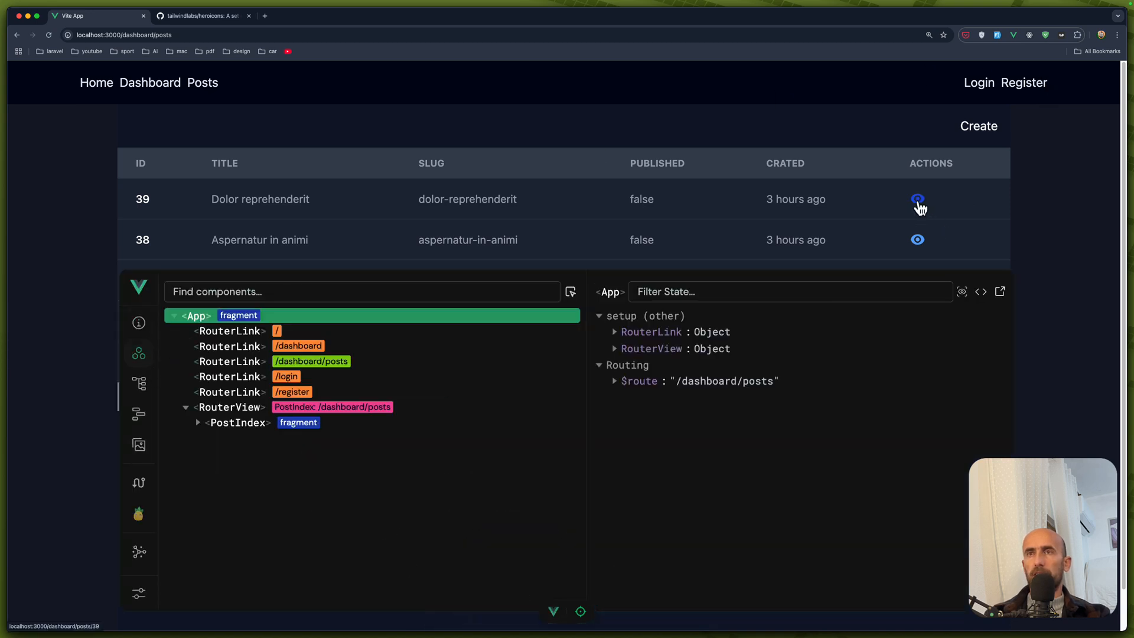
pyautogui.click(917, 199)
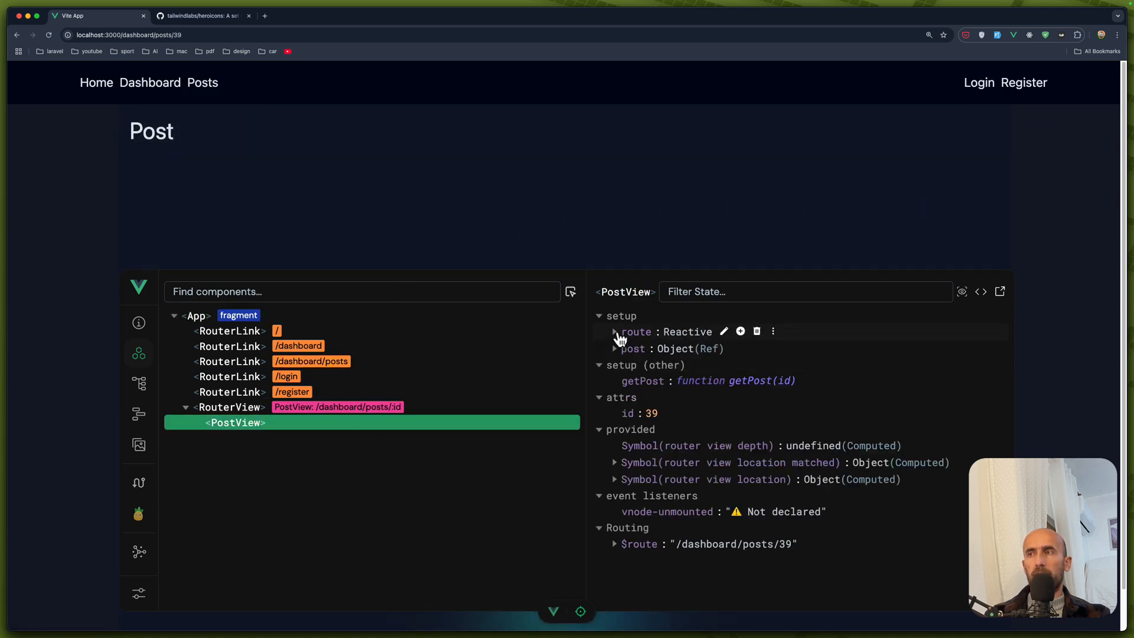
pyautogui.click(615, 348)
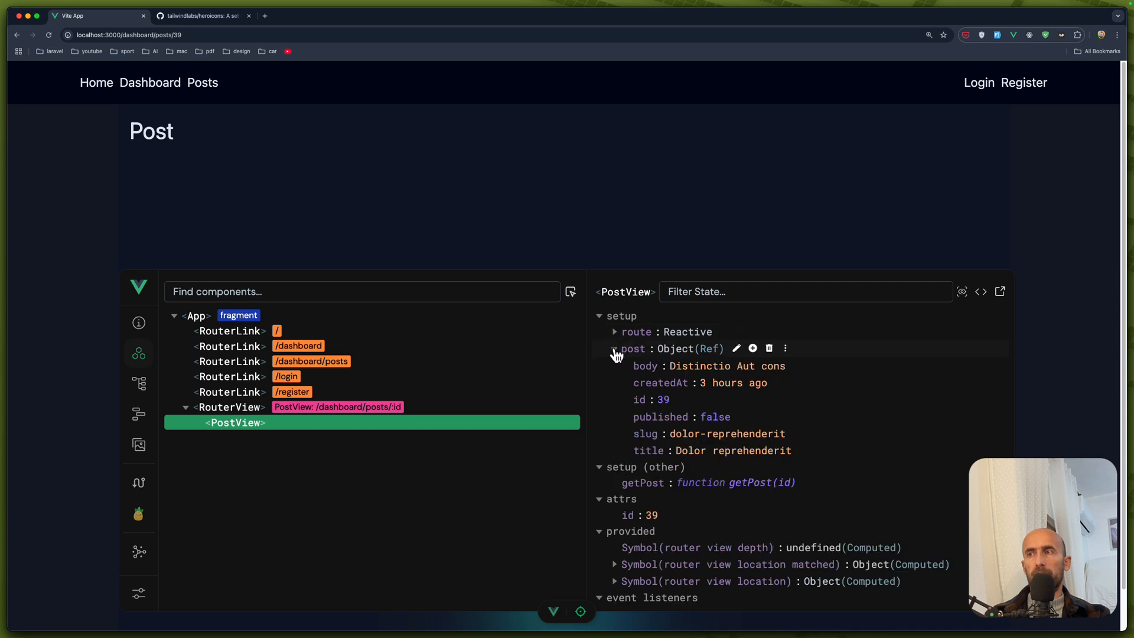
pyautogui.moveTo(793, 403)
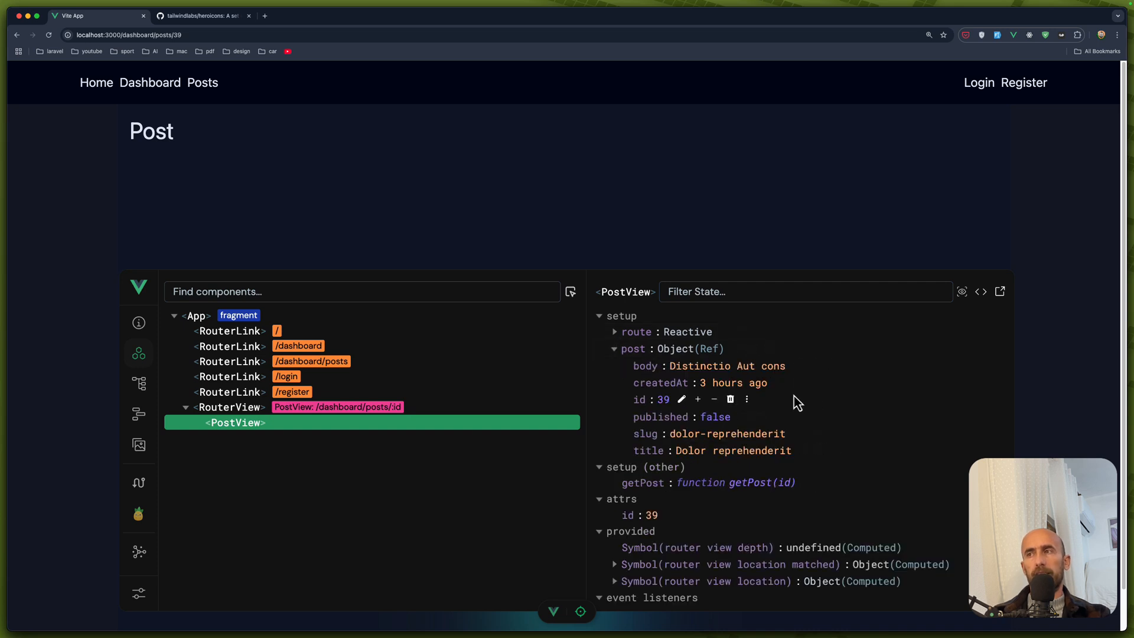
pyautogui.moveTo(561, 619)
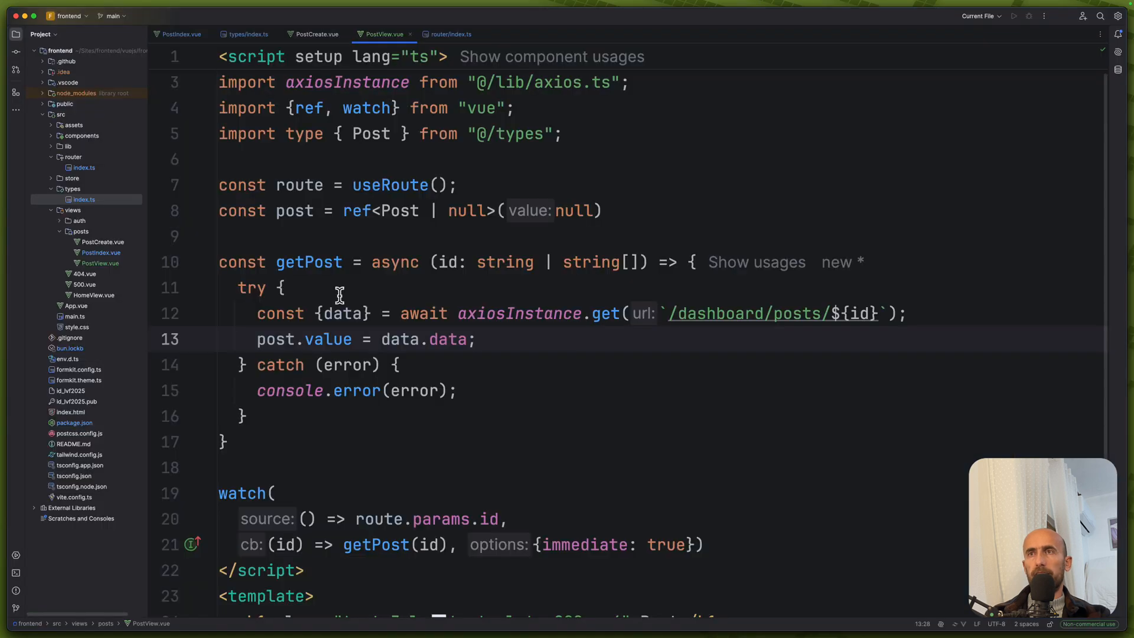
# - Replace the placeholder heading text with the interpolated {{ post?.title }} in PostView's h1
pyautogui.scroll(-3)
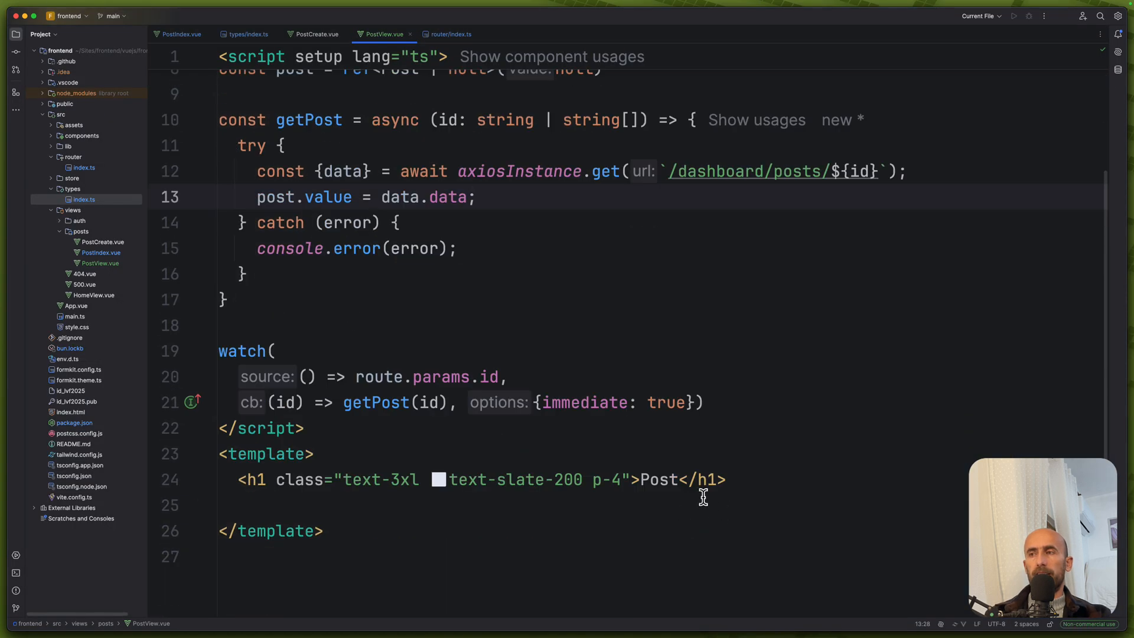
pyautogui.doubleClick(657, 479)
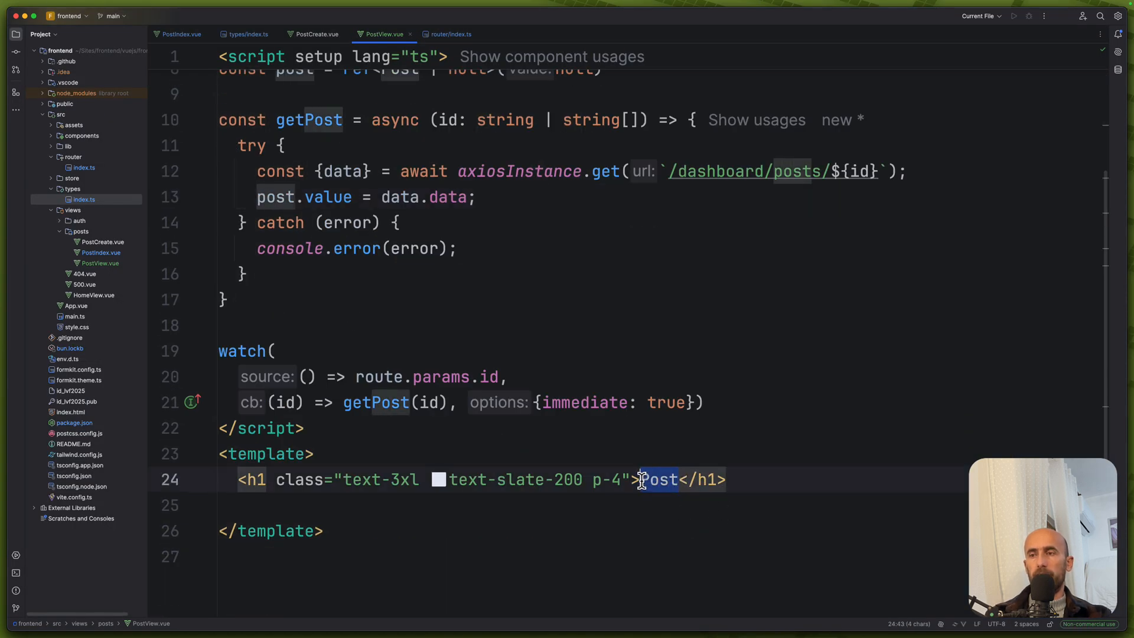
pyautogui.write('{{}}')
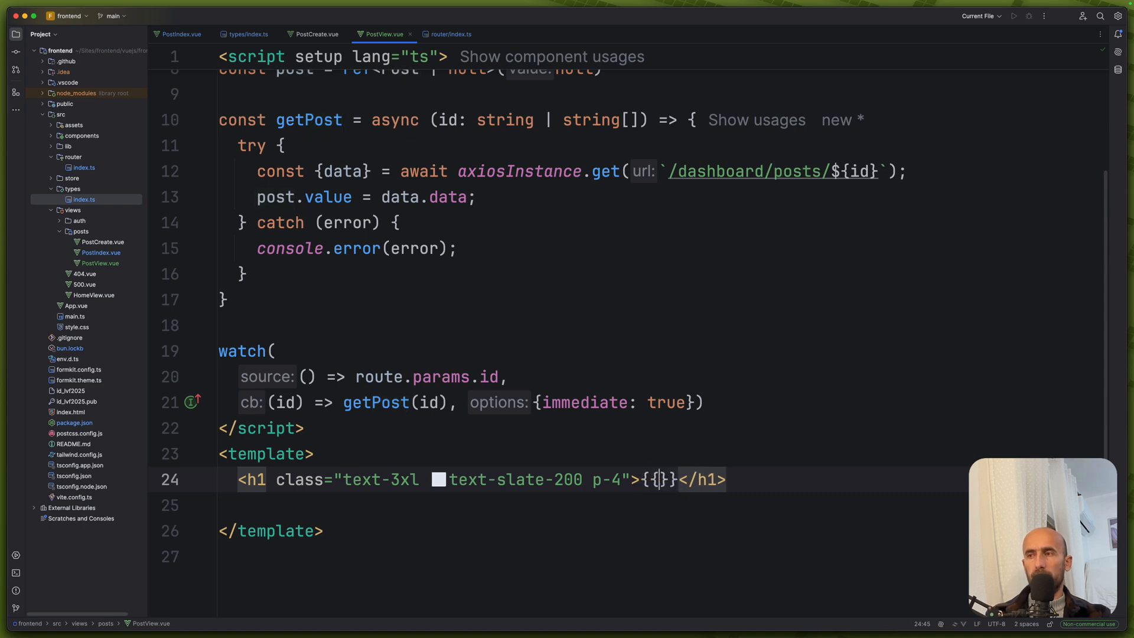
pyautogui.write('post')
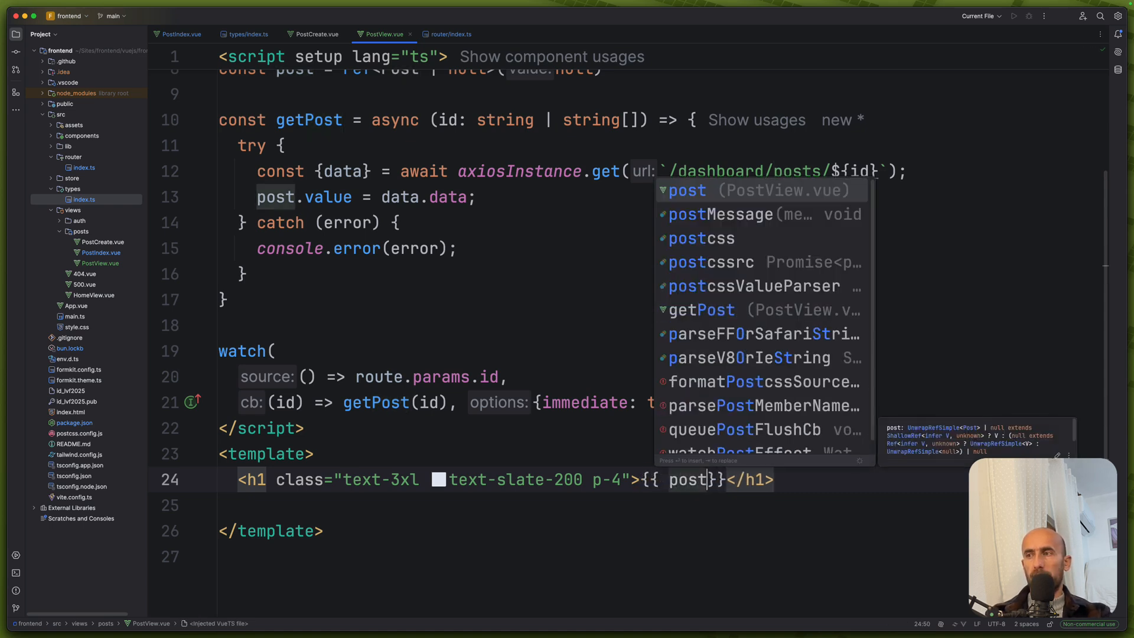
pyautogui.write('.title')
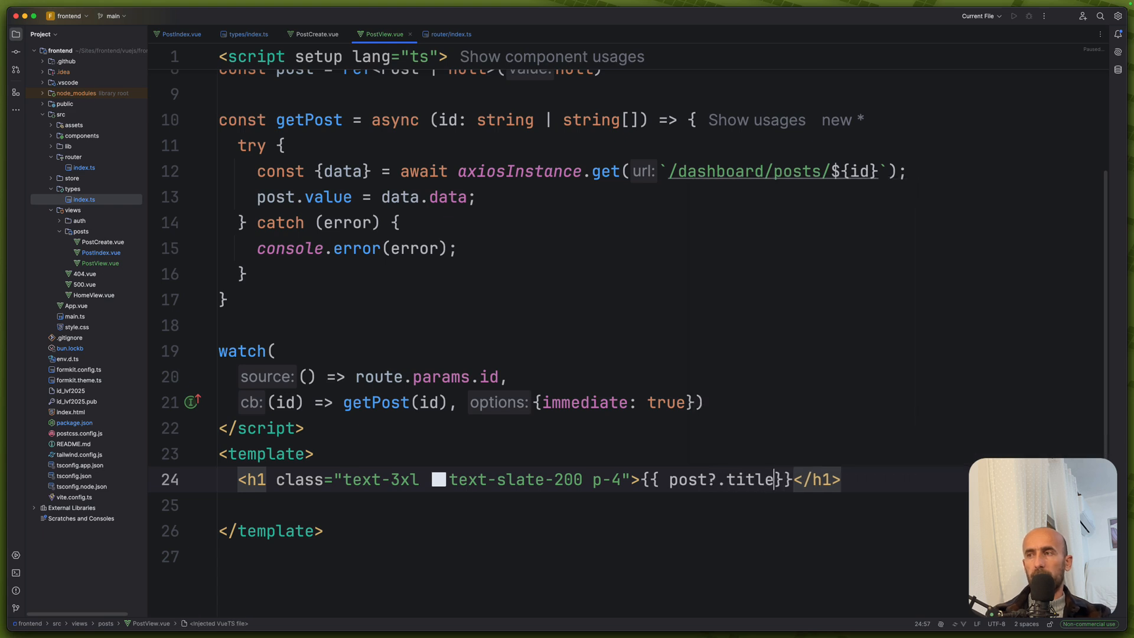
pyautogui.moveTo(737, 488)
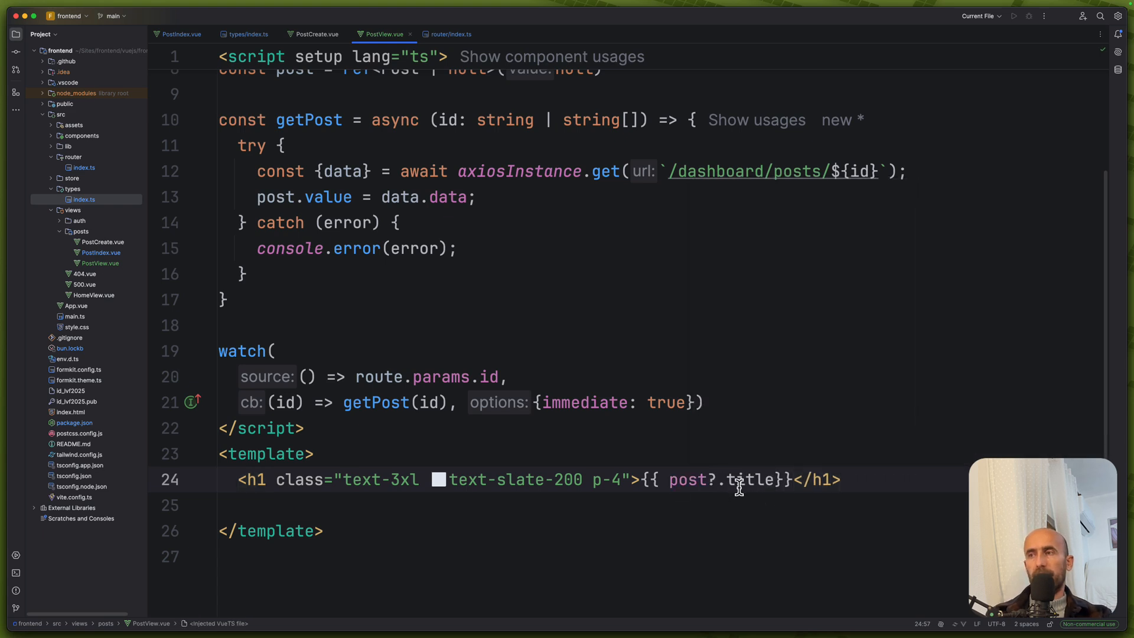
pyautogui.click(705, 478)
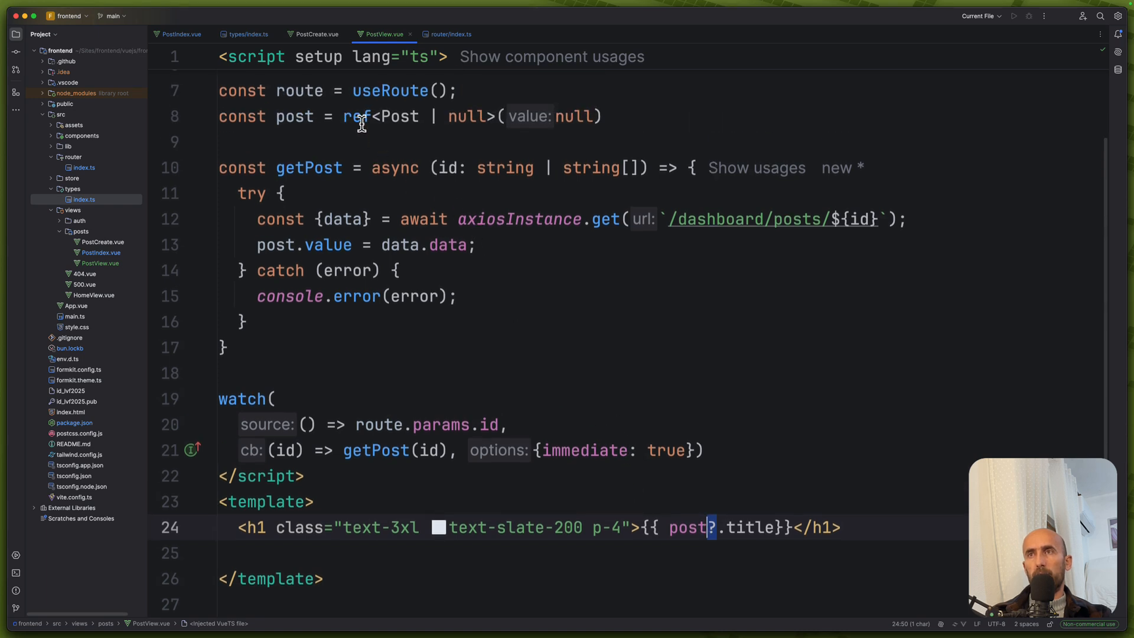
# - Add a max-w-[24em] bg-slate-950 rounded-lg p-4 div under the h1 showing {{ post?.body }}
pyautogui.doubleClick(399, 116)
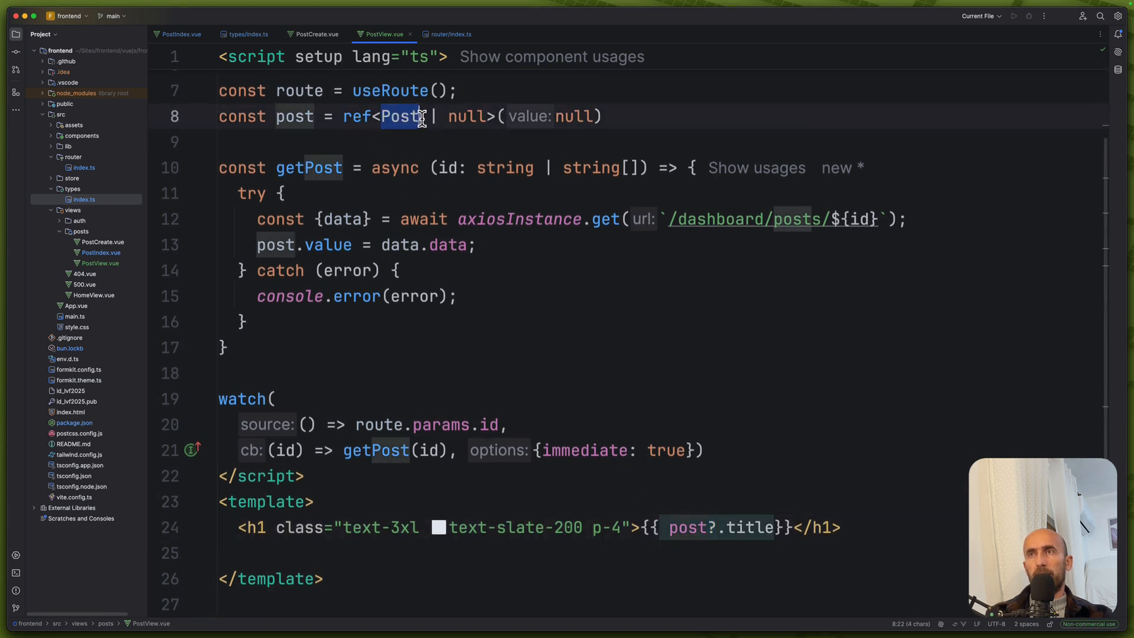
pyautogui.doubleClick(467, 115)
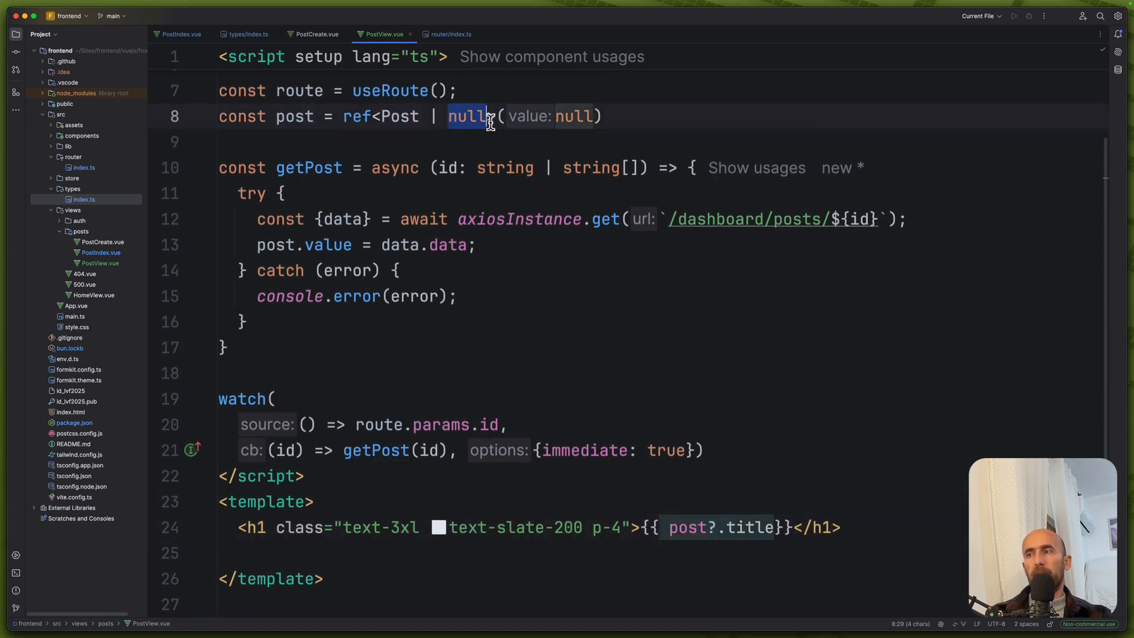
pyautogui.click(709, 526)
pyautogui.write('<')
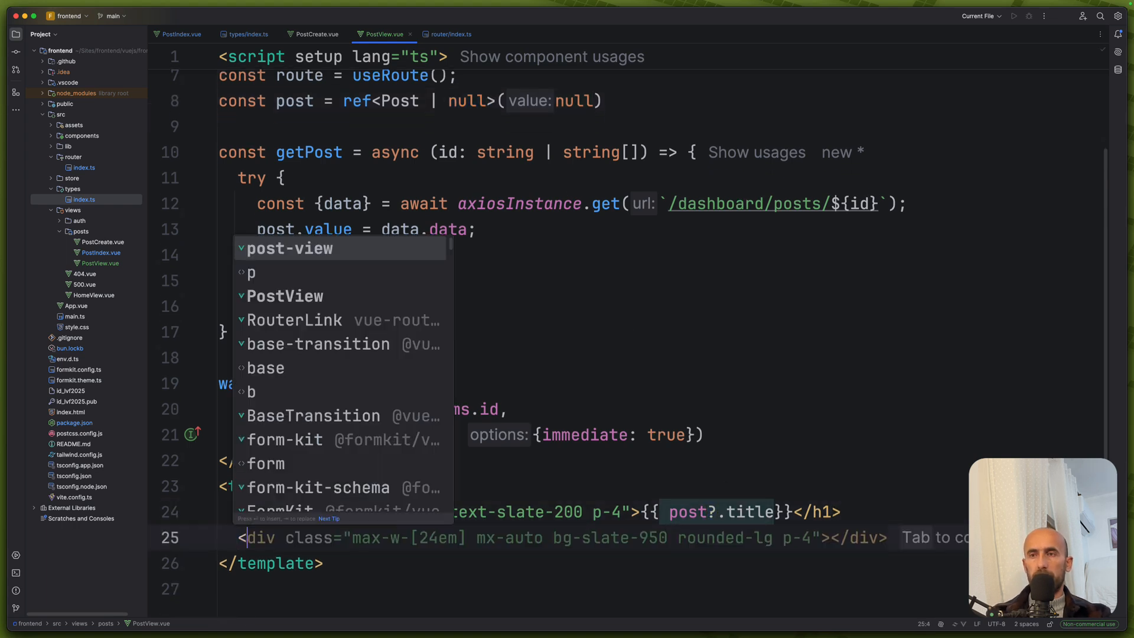
pyautogui.press('Escape')
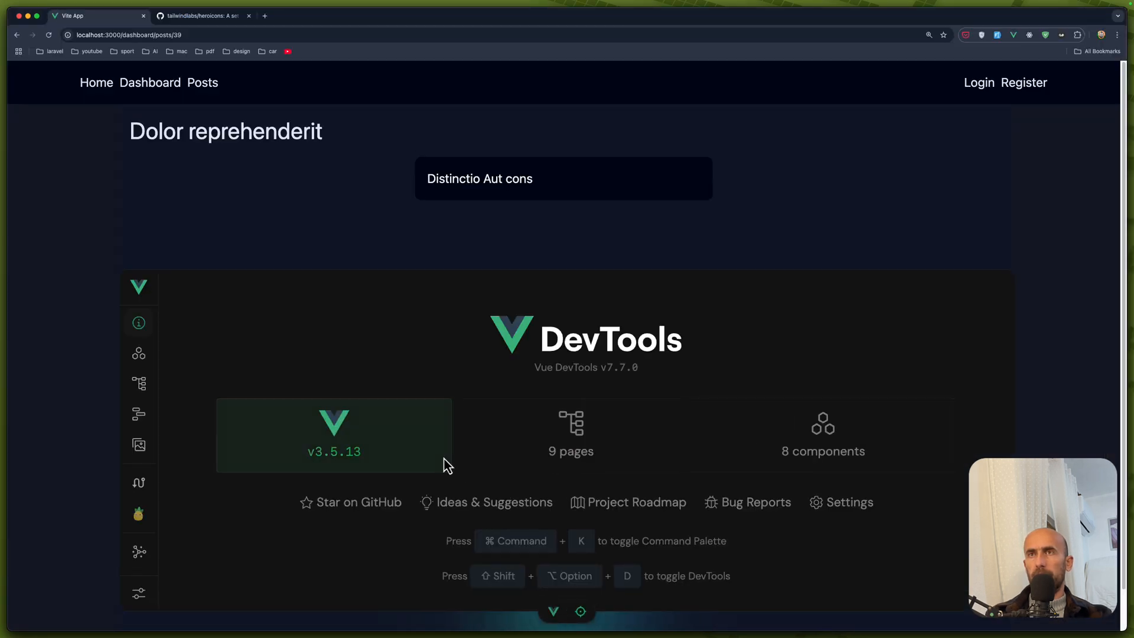
# - Expand PostView's post ref in Vue DevTools to reveal post 39's body, createdAt, id, slug and title
pyautogui.click(138, 354)
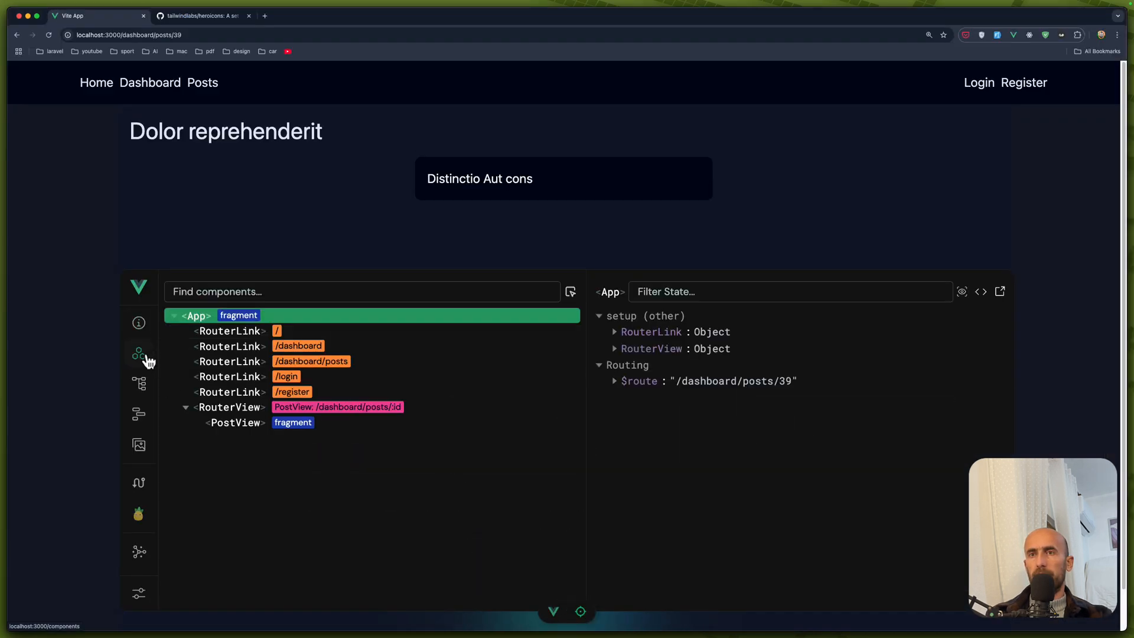
pyautogui.click(235, 422)
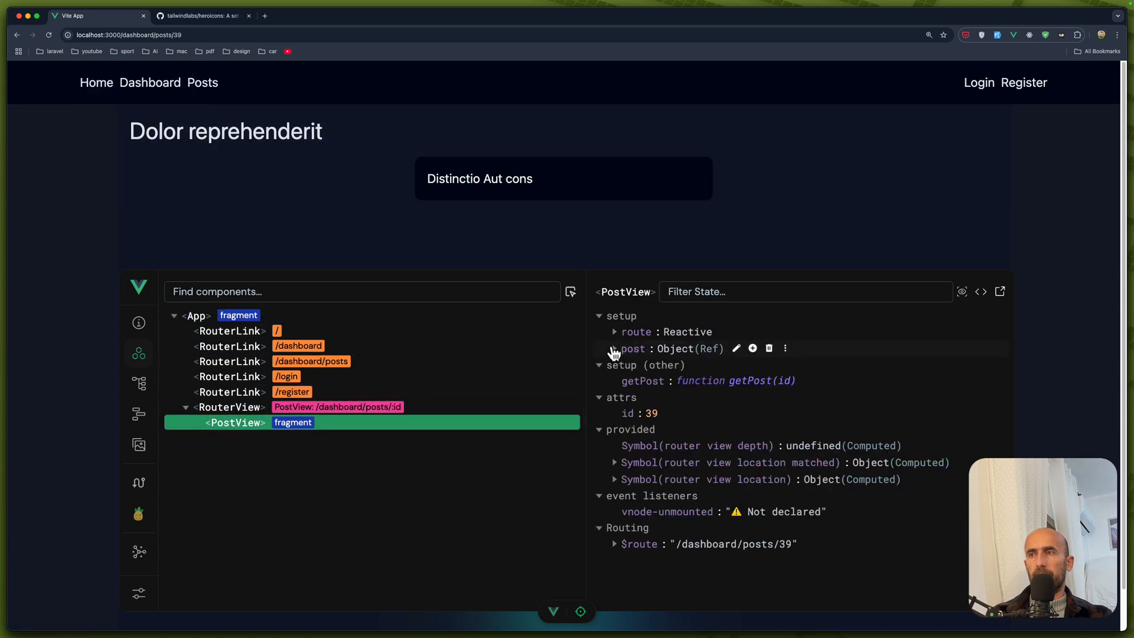
pyautogui.click(614, 348)
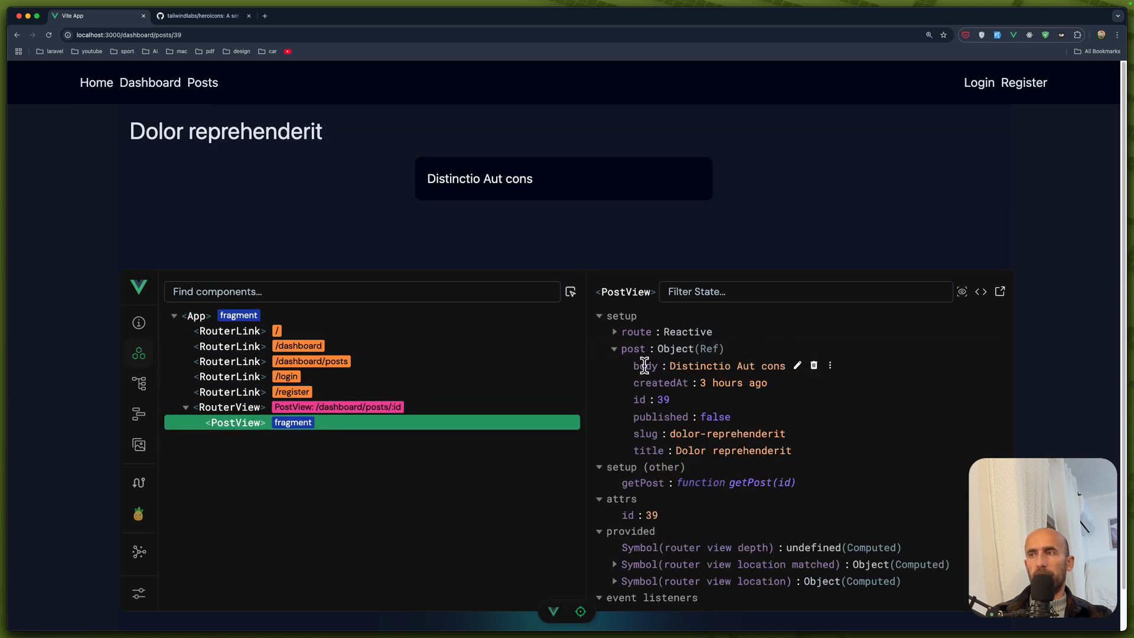
pyautogui.moveTo(679, 383)
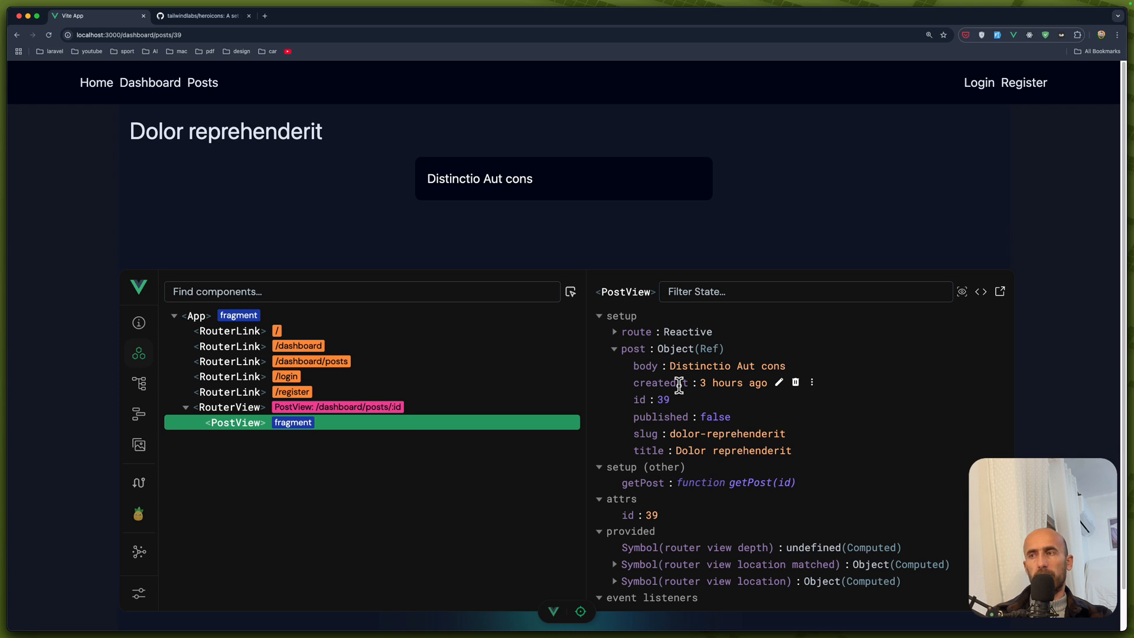
pyautogui.moveTo(554, 612)
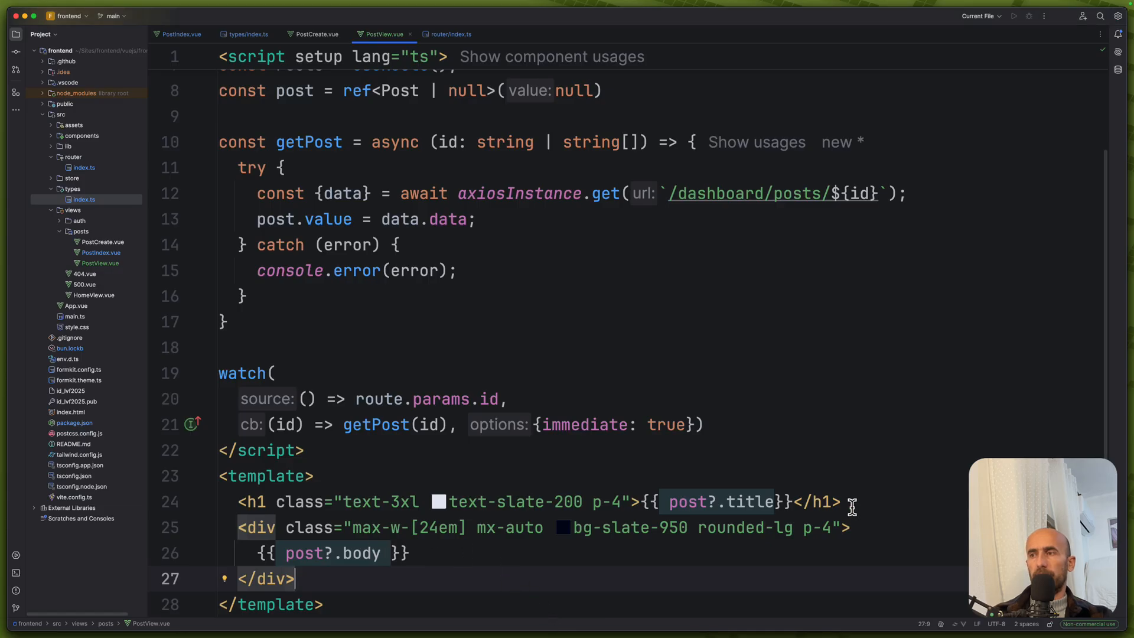
# - Insert a text-sm text-slate-200 span showing 'Created at: {{ post?.createdAt }}' under the title
pyautogui.write('<')
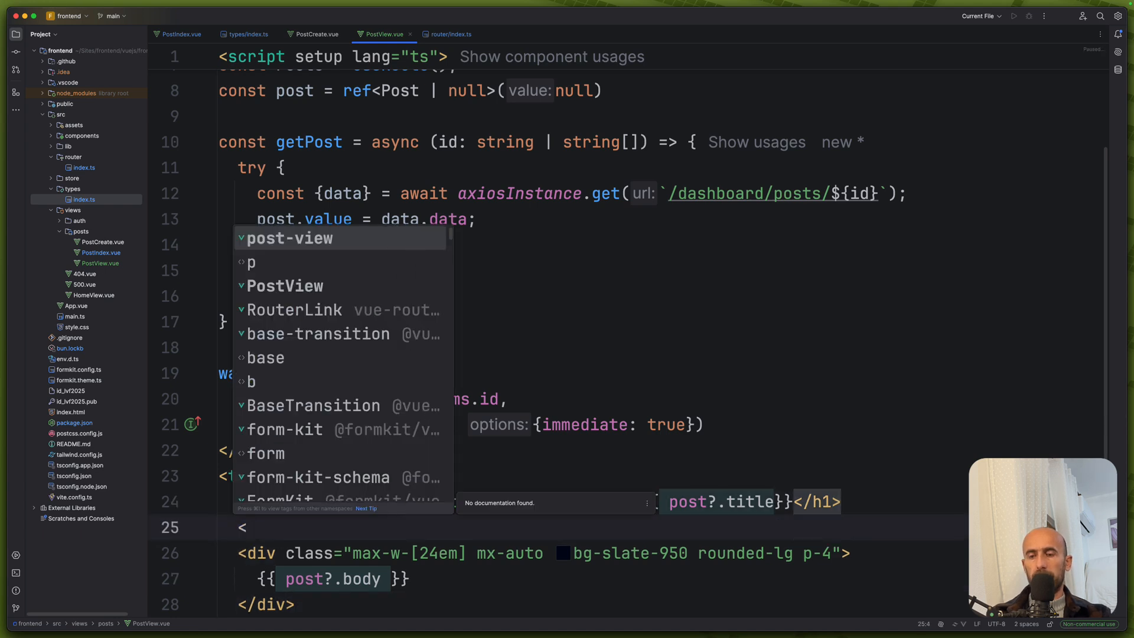
pyautogui.write('spa')
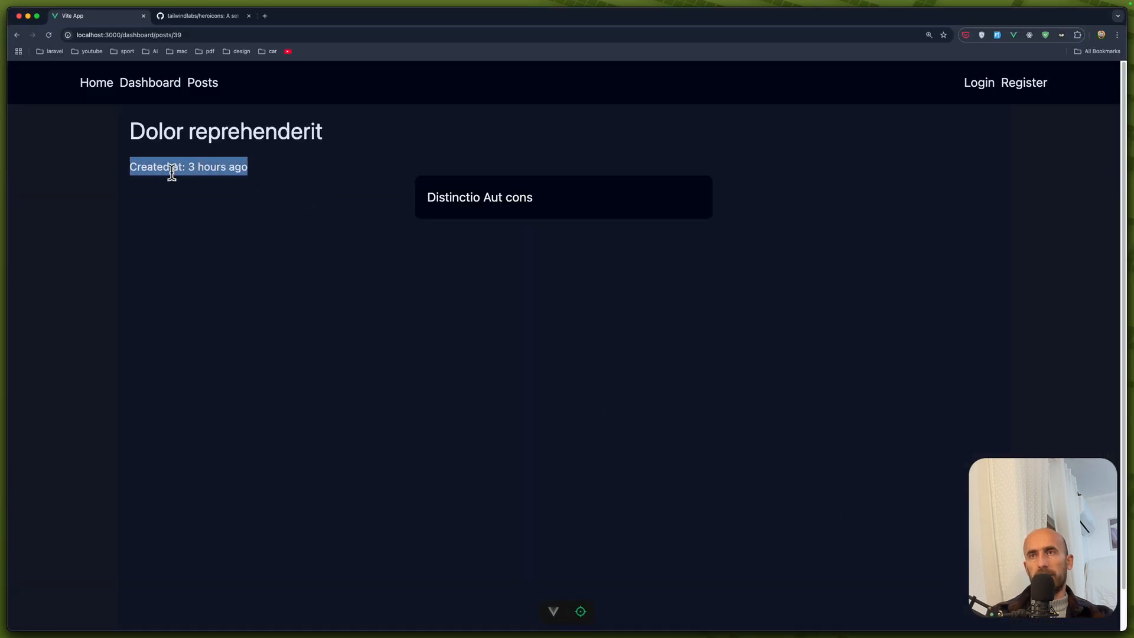
pyautogui.moveTo(279, 244)
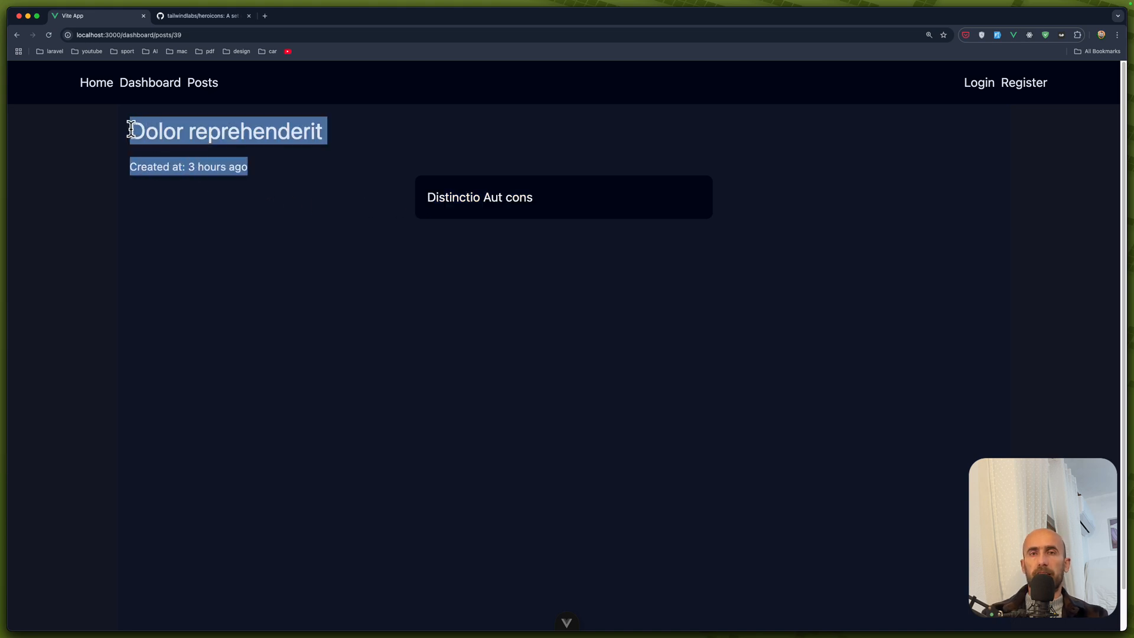
pyautogui.moveTo(254, 139)
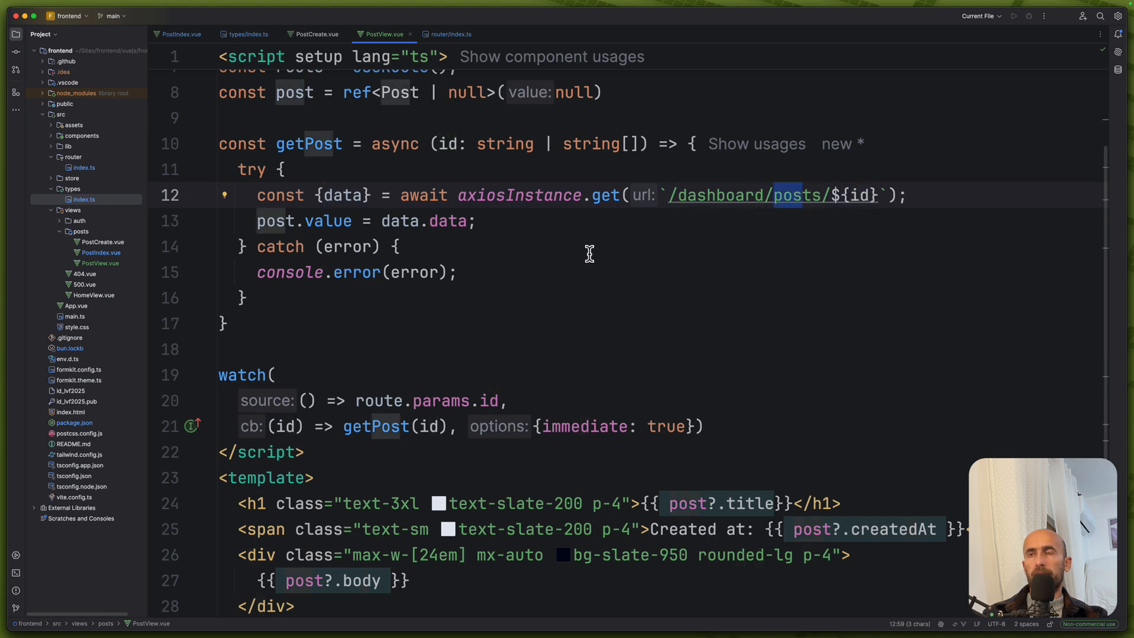
pyautogui.doubleClick(409, 221)
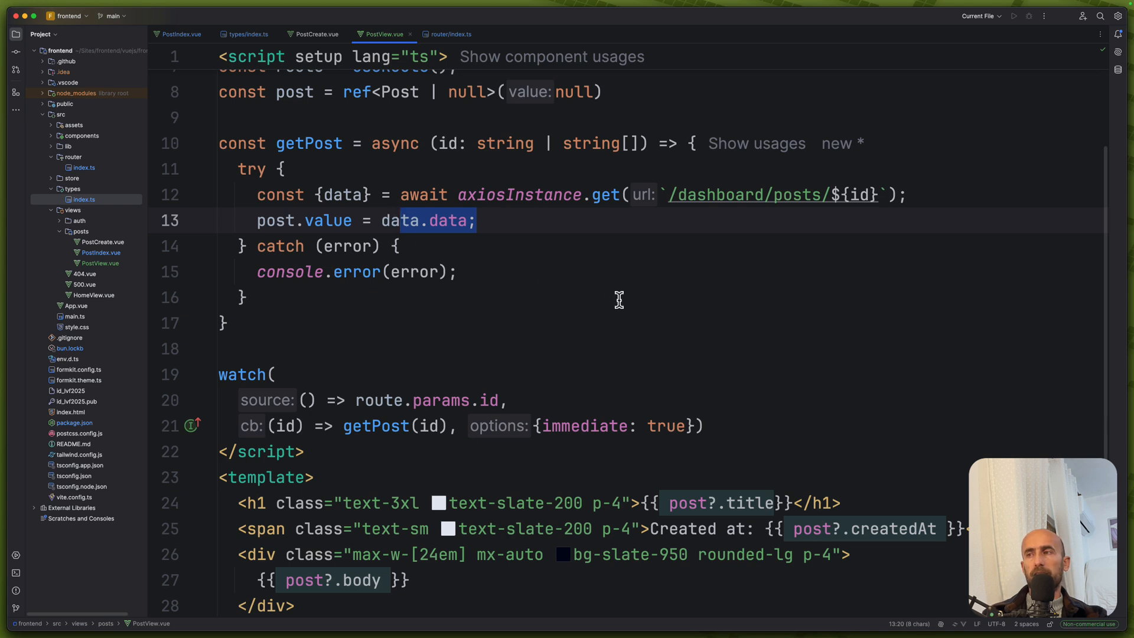
pyautogui.scroll(-3)
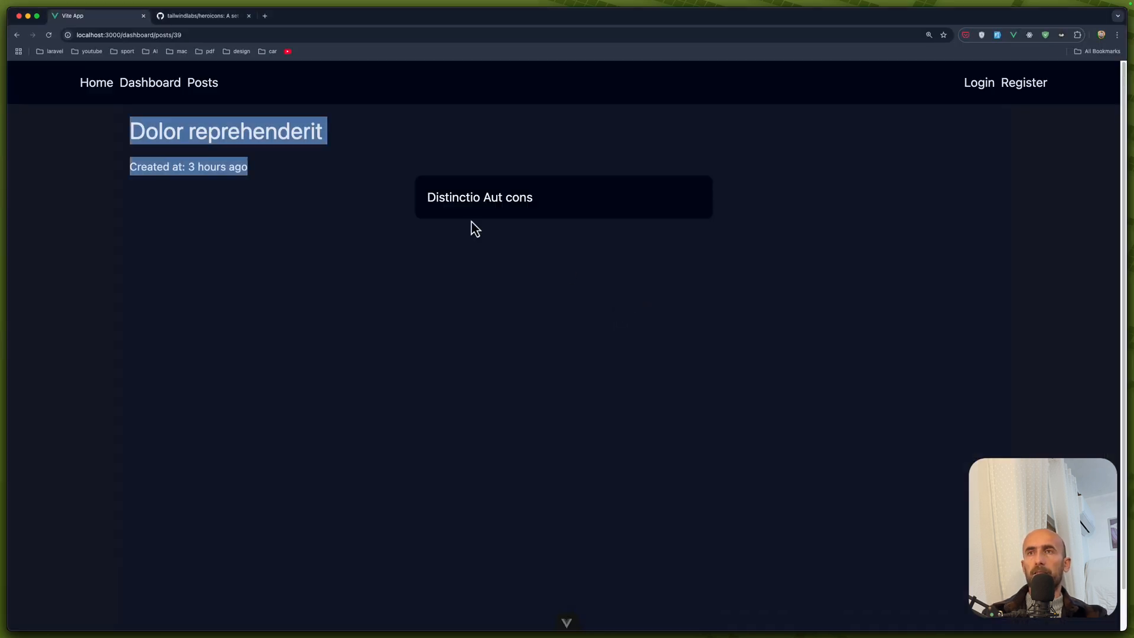
pyautogui.moveTo(213, 139)
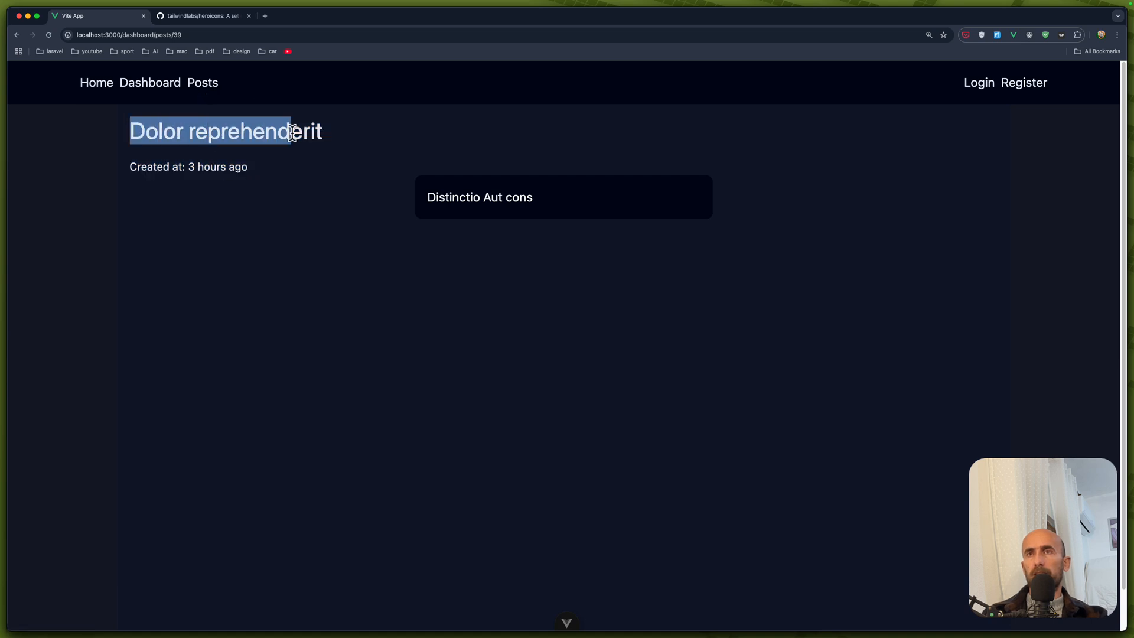
# - Return to the Posts list and view post 38 'Aspernatur in animi' with its created-at line and body
pyautogui.click(202, 83)
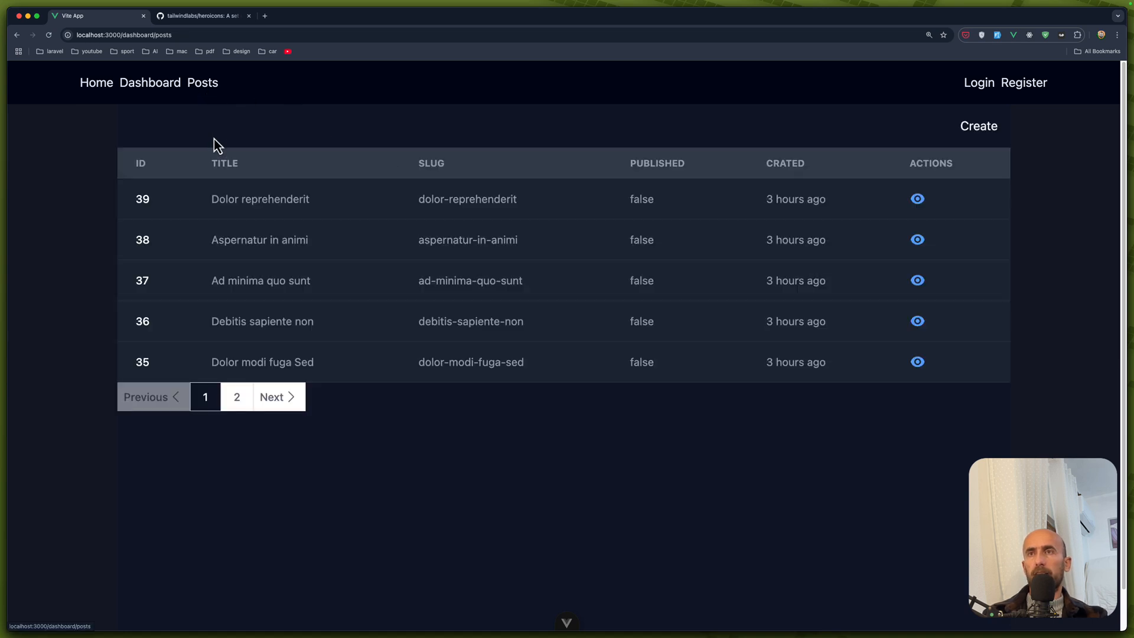
pyautogui.moveTo(282, 306)
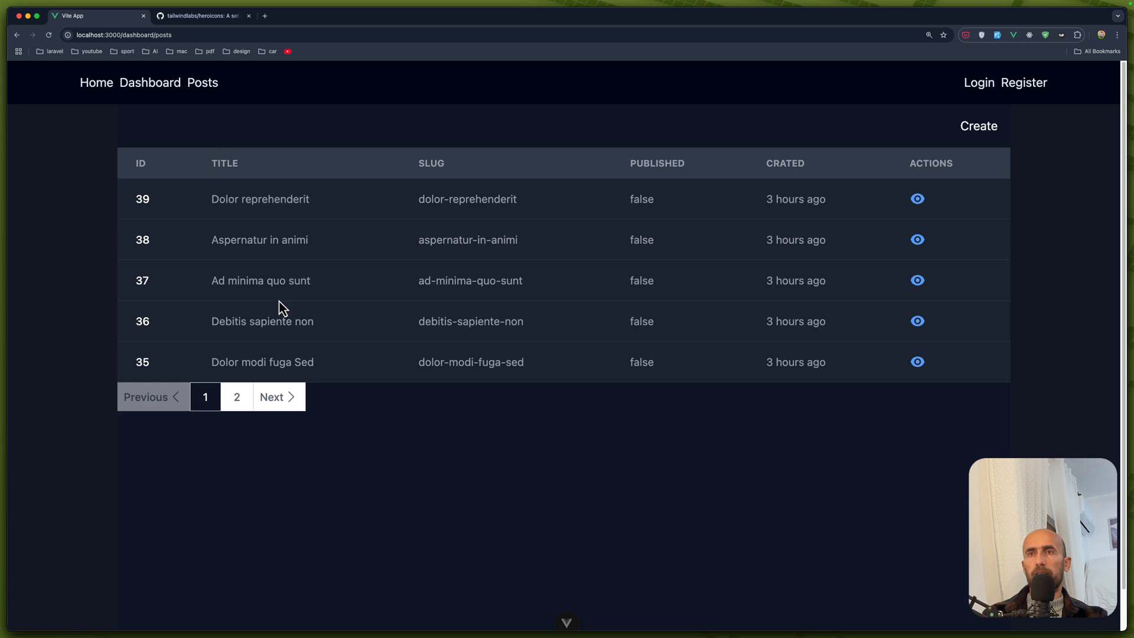
pyautogui.moveTo(239, 259)
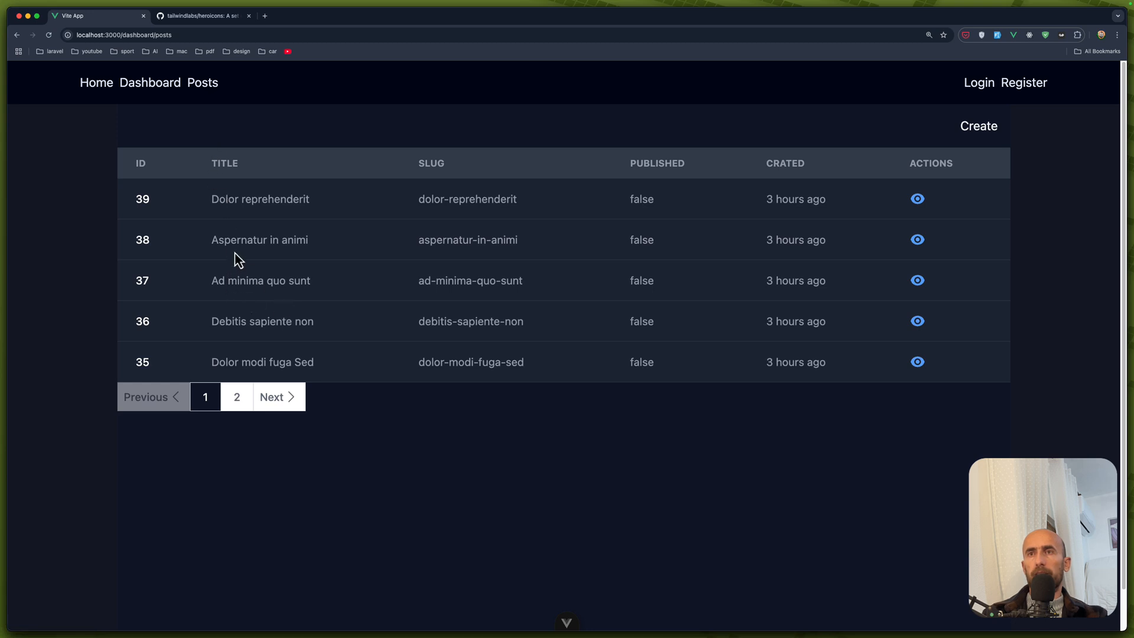
pyautogui.moveTo(938, 258)
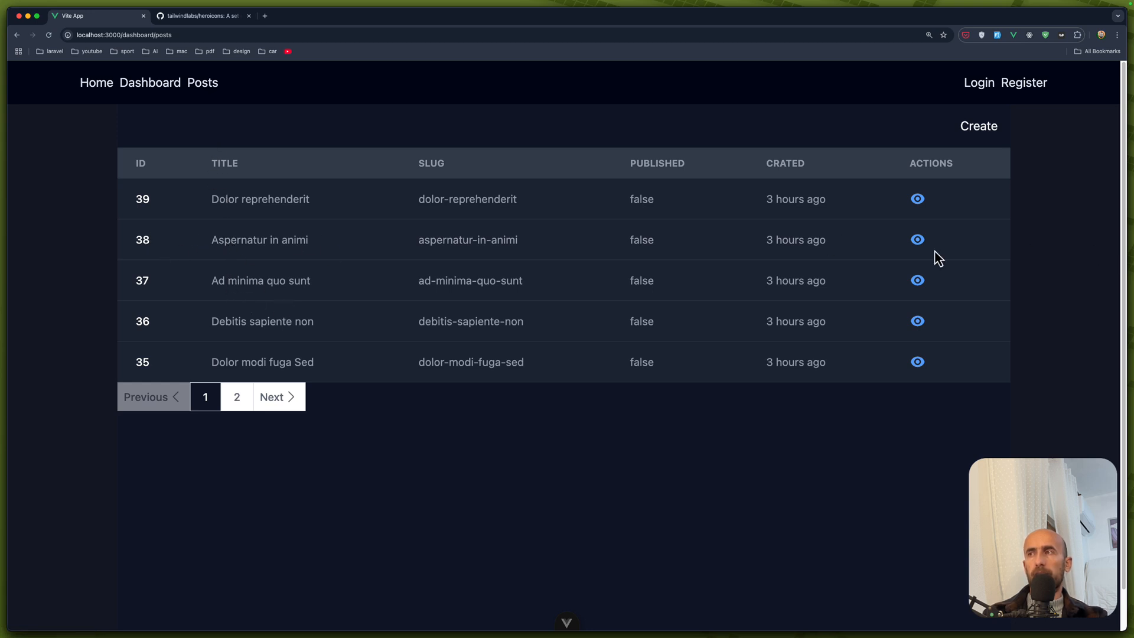
pyautogui.moveTo(245, 244)
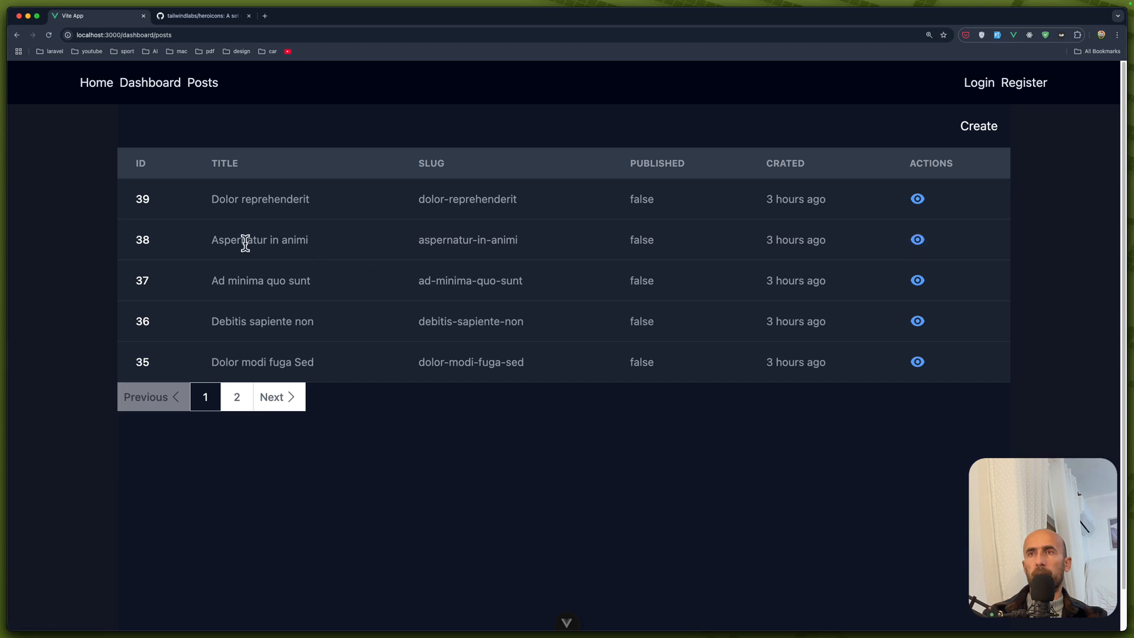
pyautogui.doubleClick(239, 239)
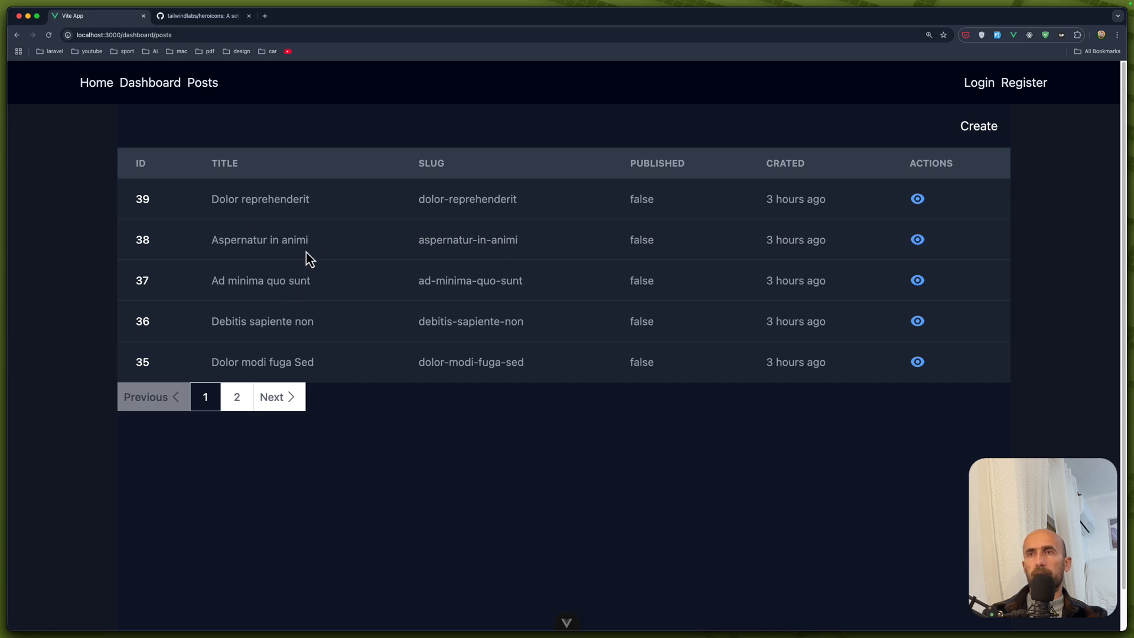
pyautogui.moveTo(933, 251)
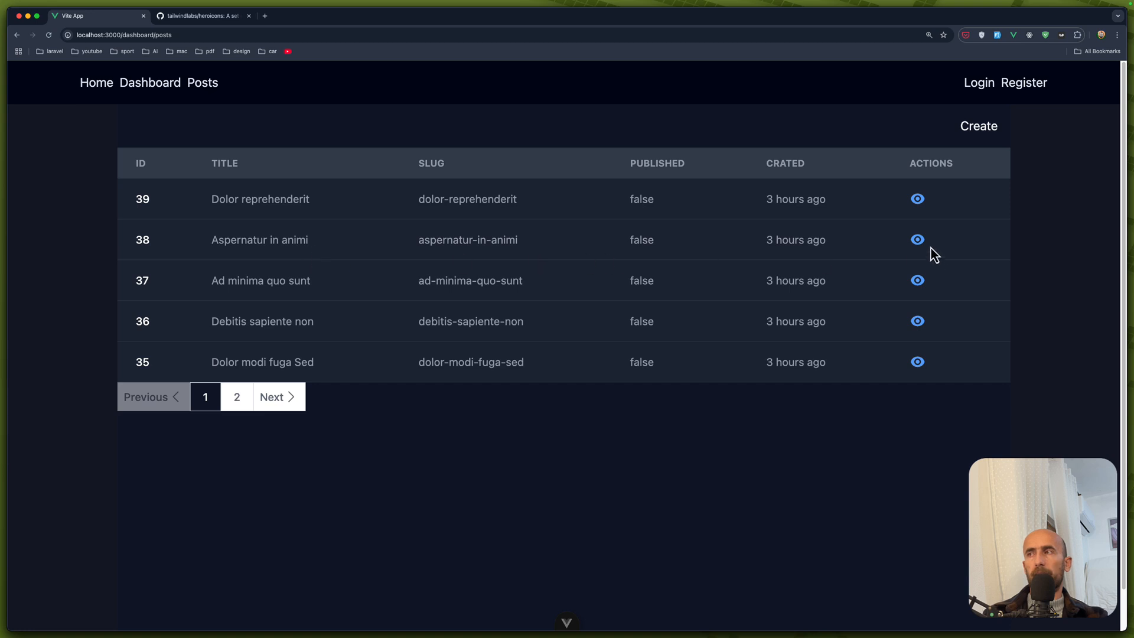
pyautogui.click(916, 239)
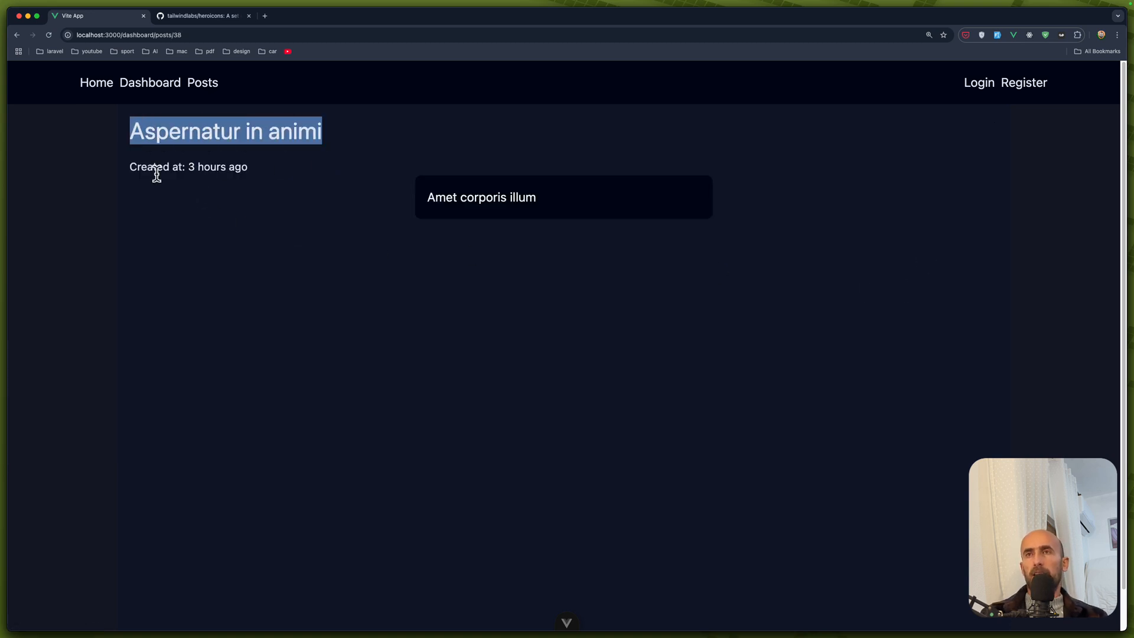
pyautogui.doubleClick(216, 167)
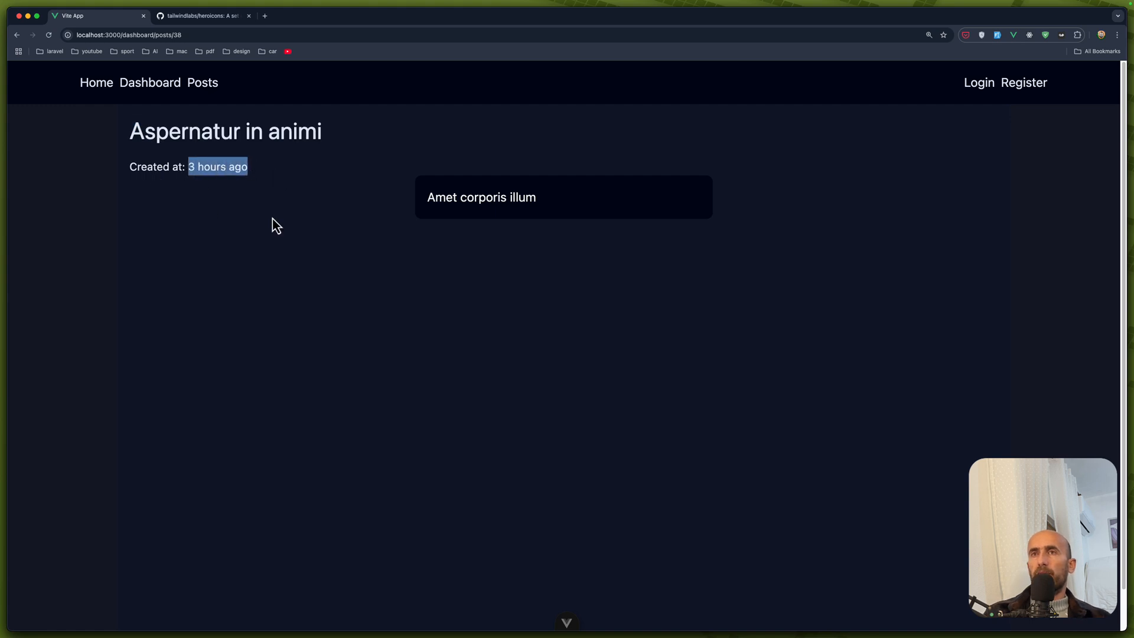